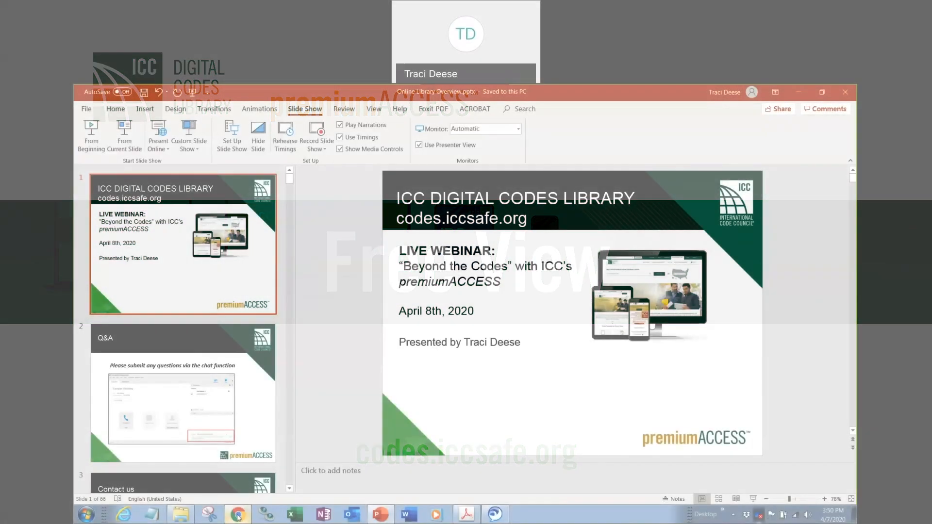
# Step: Switch from the PowerPoint webinar slides to the codes.iccsafe.org tab in Chrome
pyautogui.click(236, 514)
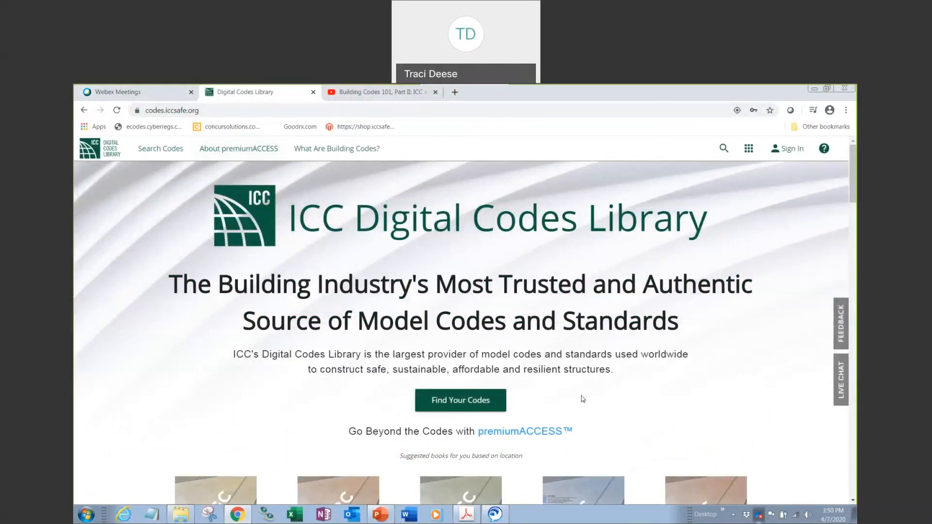
# Step: Briefly open Find Your Codes, then scroll past suggested books to the state map and list
pyautogui.click(459, 400)
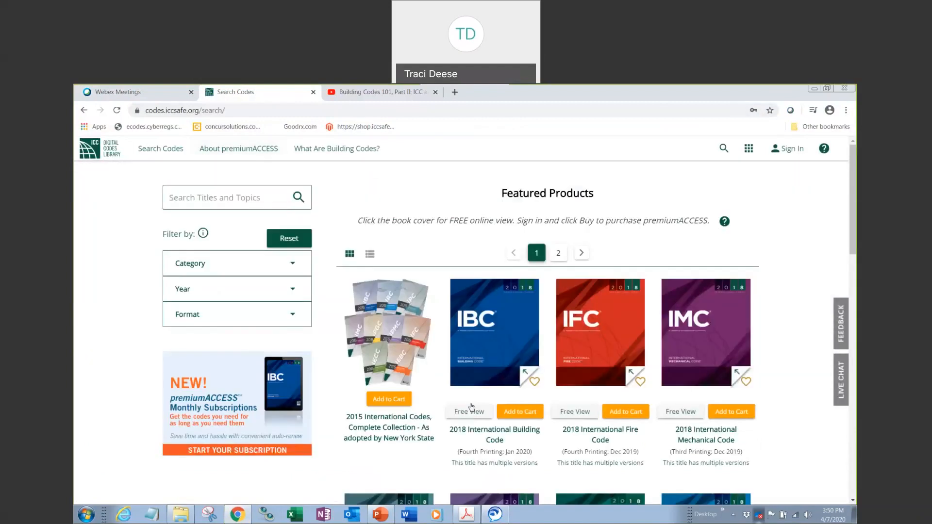
pyautogui.moveTo(399, 405)
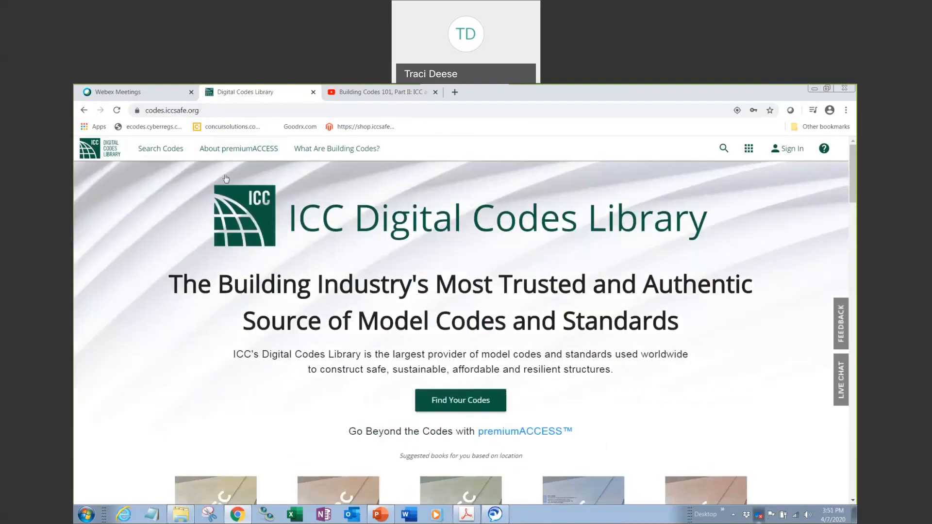
pyautogui.moveTo(265, 434)
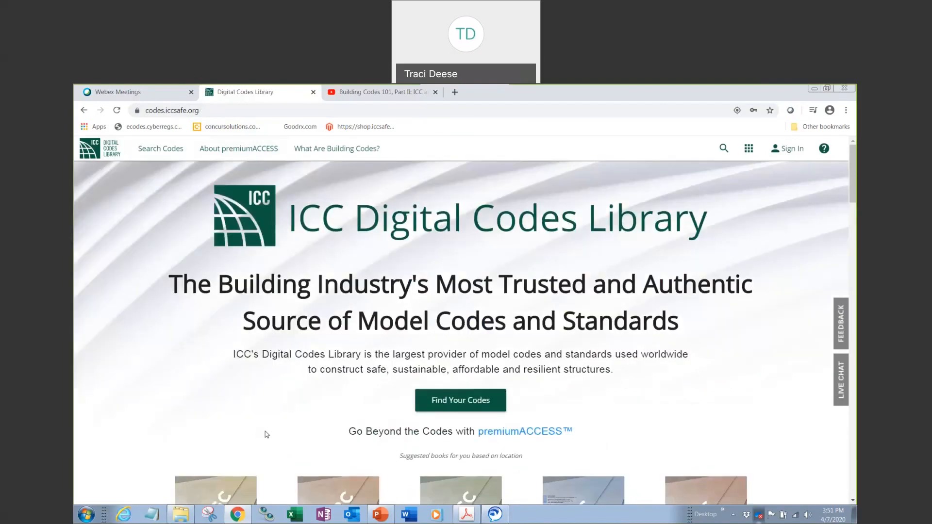
pyautogui.scroll(-3)
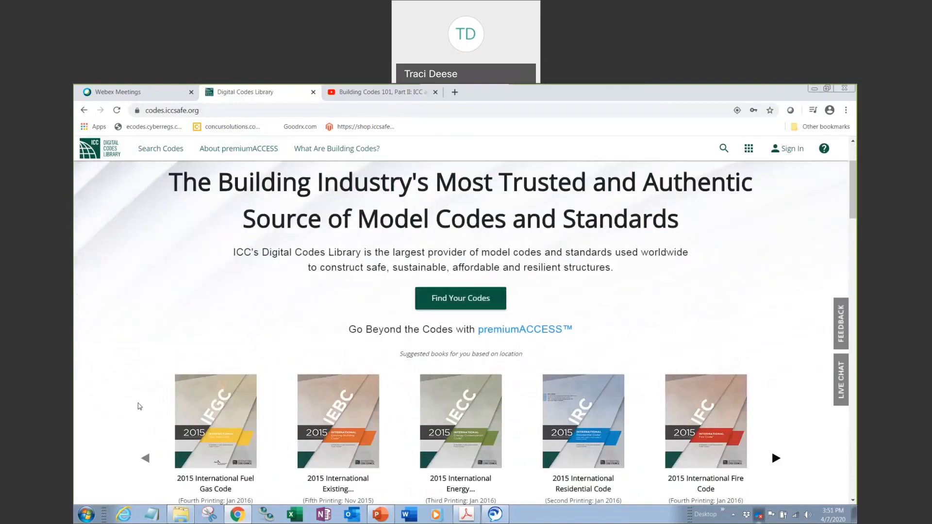
pyautogui.scroll(-3)
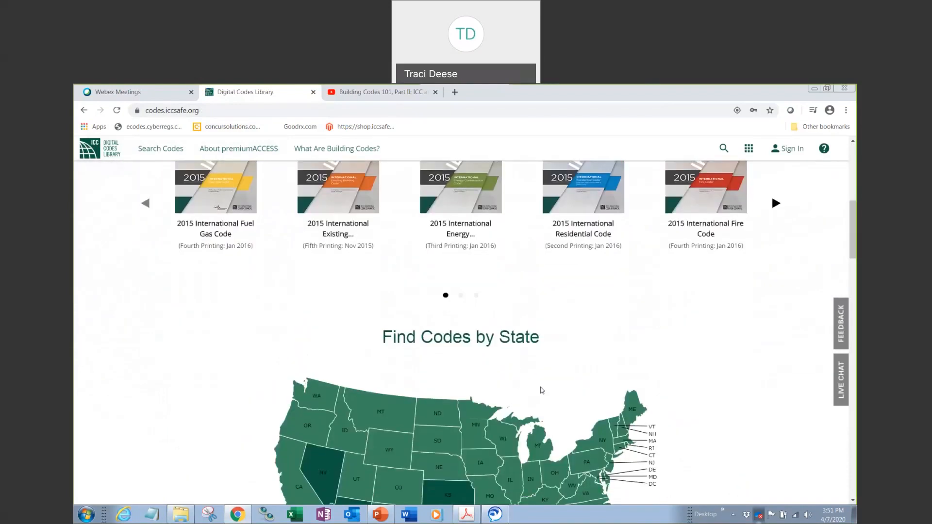
pyautogui.moveTo(532, 369)
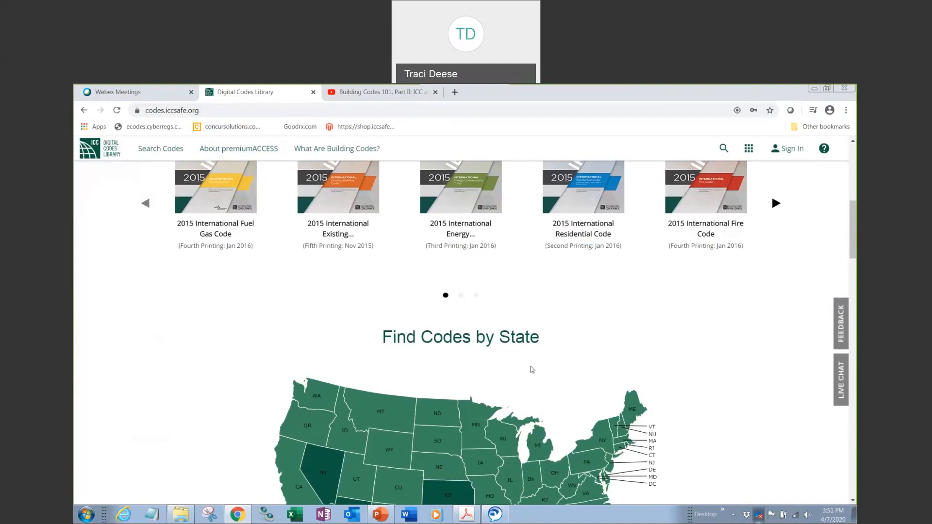
pyautogui.scroll(-3)
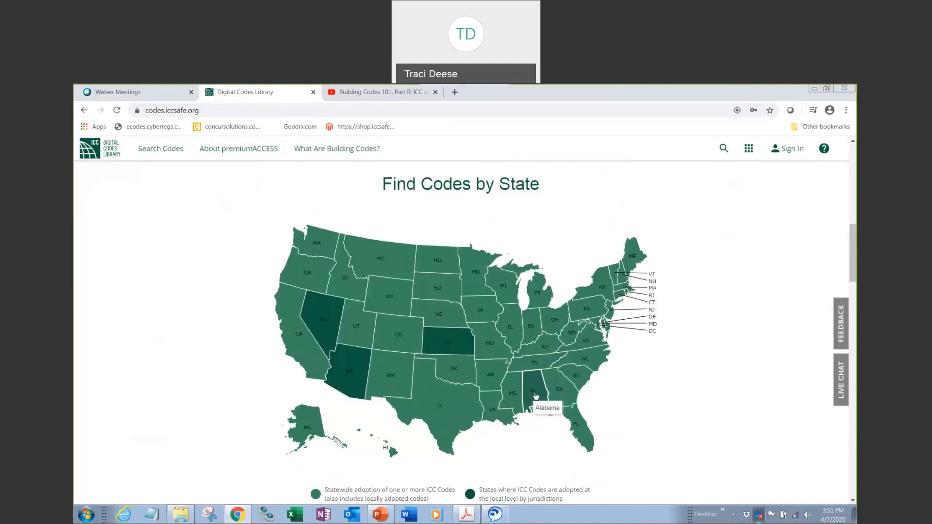
pyautogui.scroll(-3)
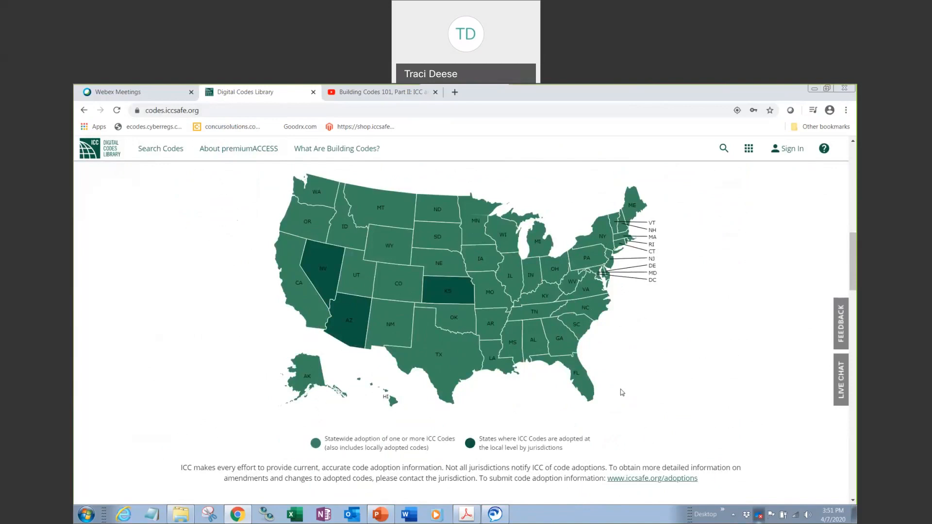
pyautogui.scroll(-3)
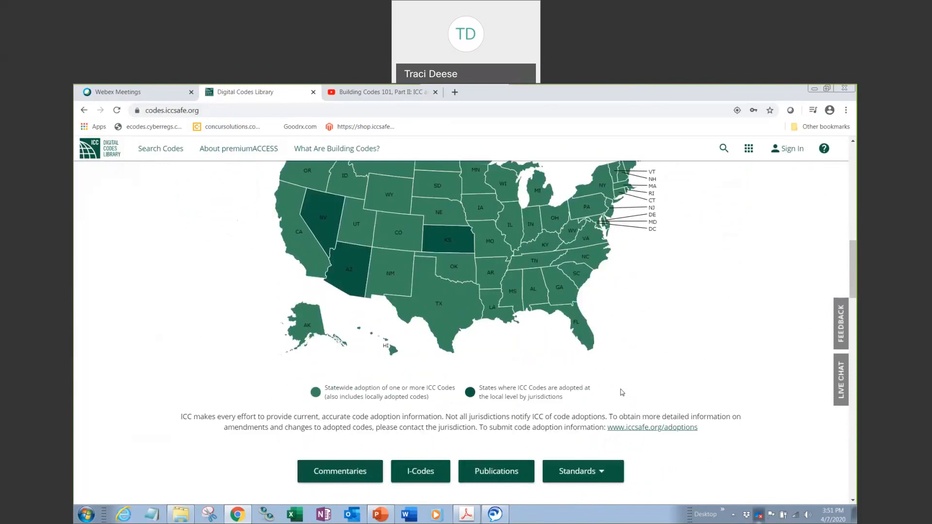
pyautogui.scroll(-3)
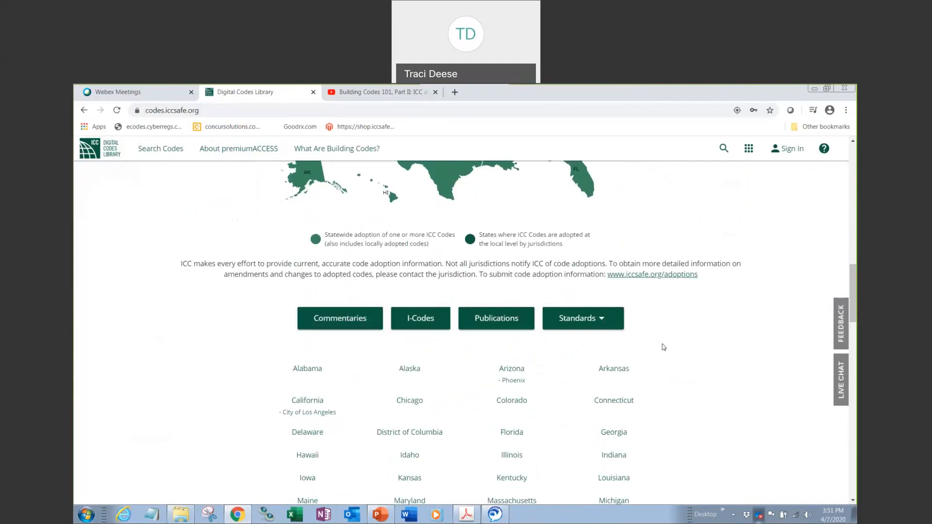
pyautogui.moveTo(664, 358)
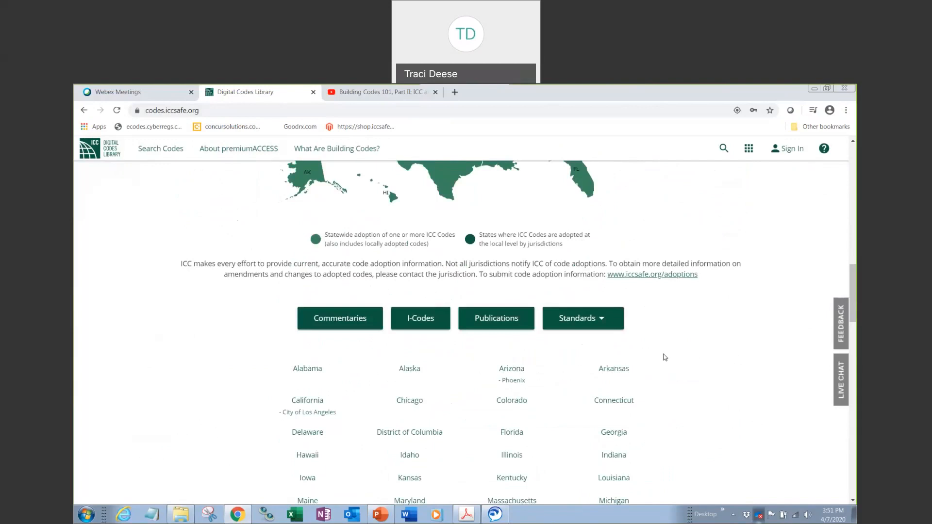
pyautogui.moveTo(664, 359)
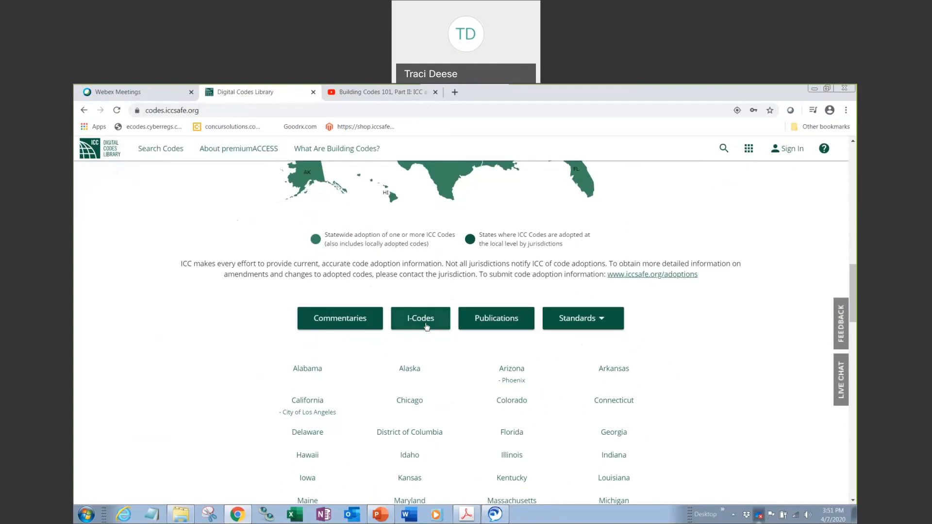
# Step: Open the 2021 IMC free view from the I-Codes catalogue
pyautogui.click(421, 318)
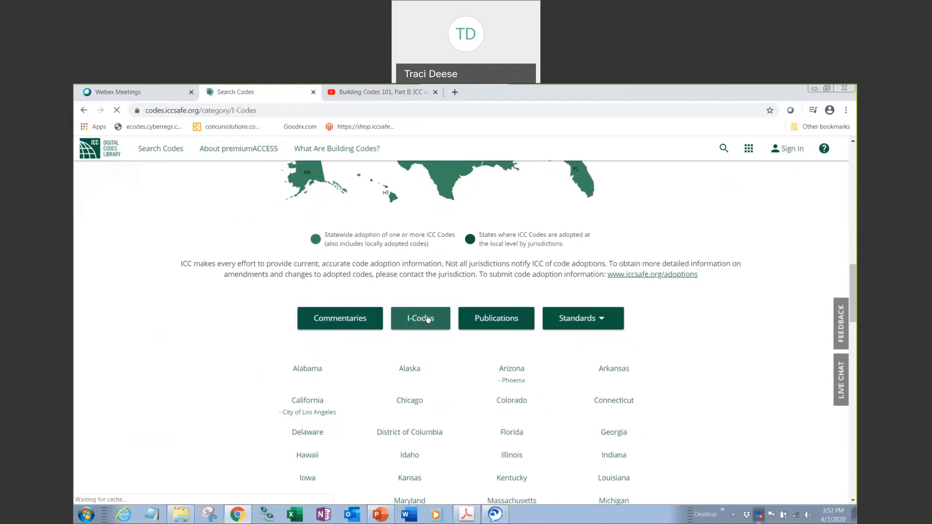
pyautogui.click(420, 318)
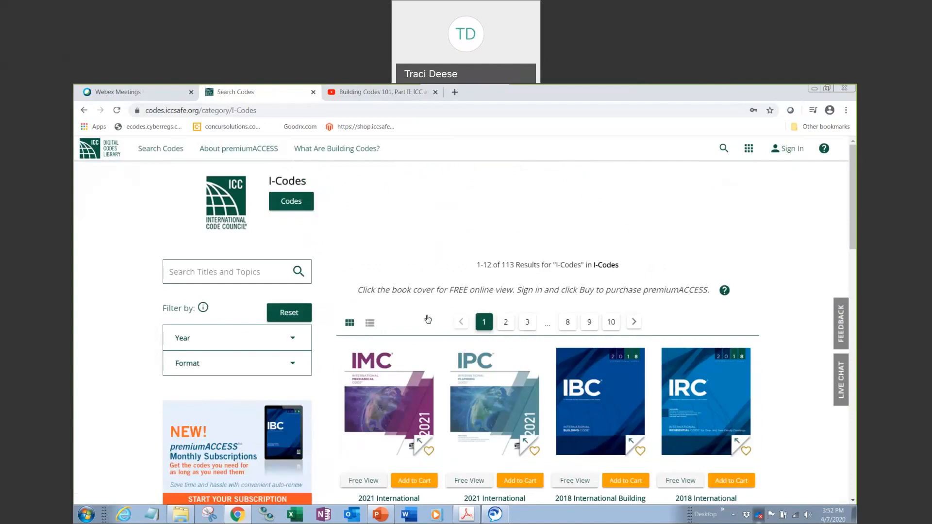
pyautogui.moveTo(381, 418)
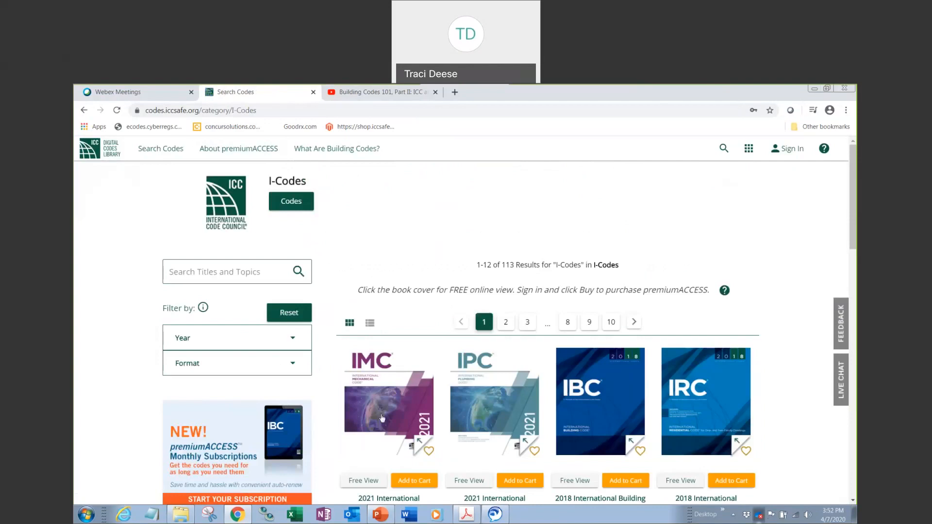
pyautogui.click(388, 402)
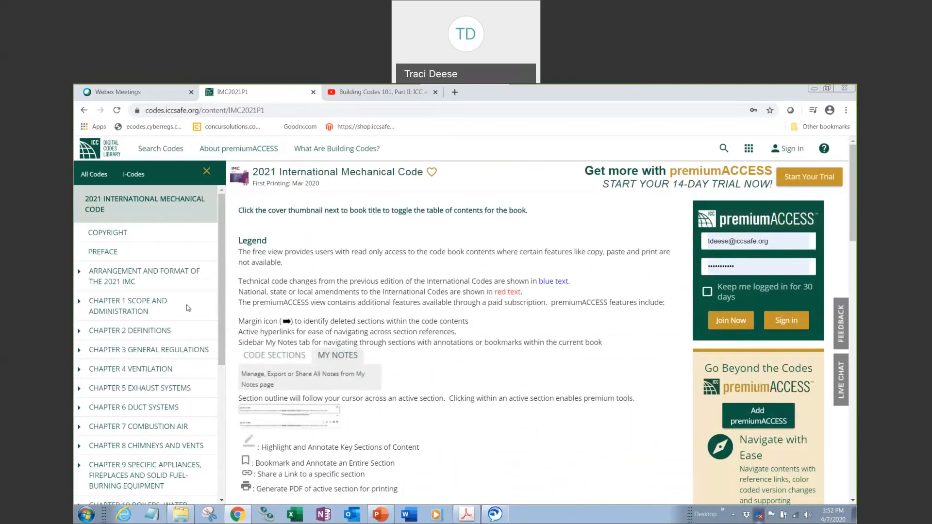
pyautogui.moveTo(171, 414)
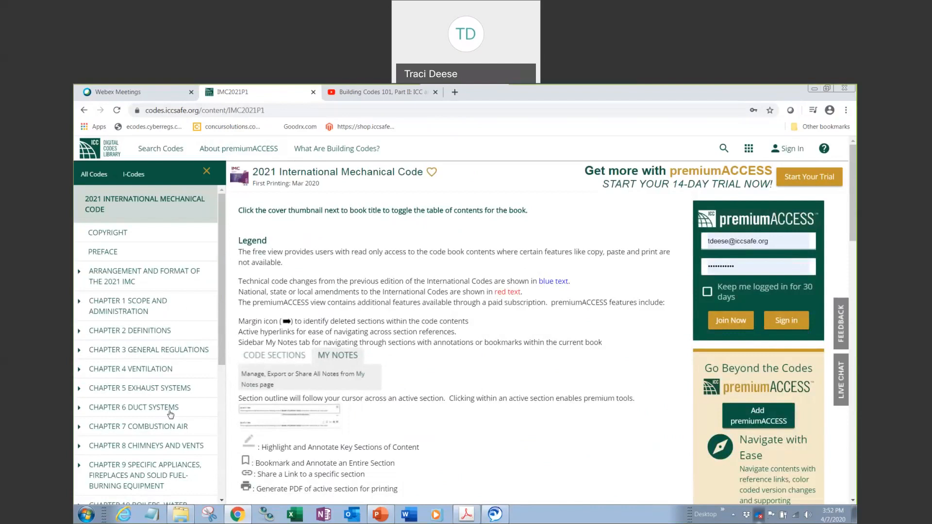
# Step: Open Chapter 8 Chimneys and Vents and bring the Smart Index back alongside it
pyautogui.click(146, 446)
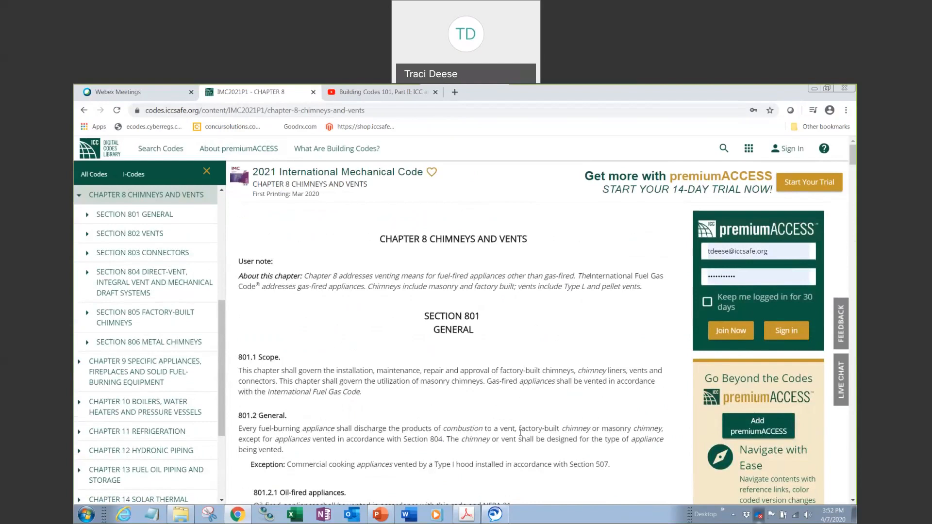
pyautogui.moveTo(238, 178)
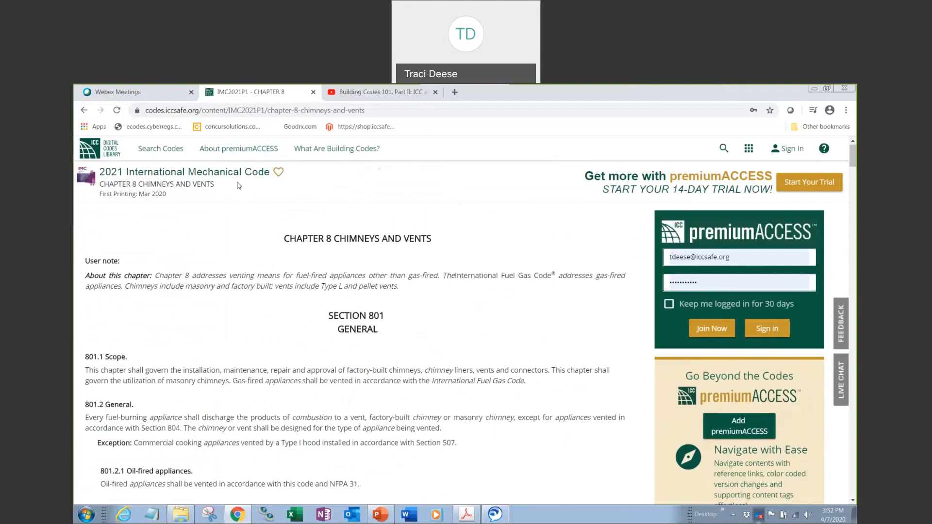
pyautogui.moveTo(86, 177)
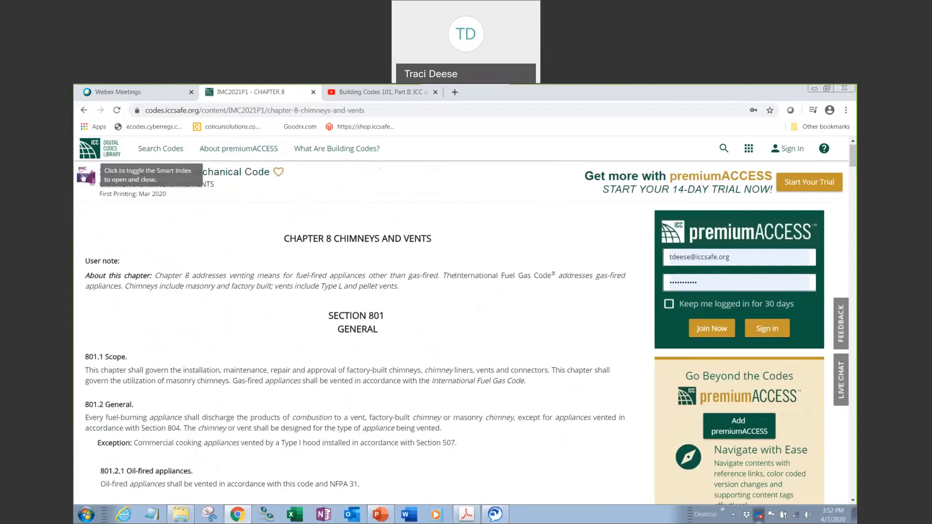
pyautogui.click(87, 175)
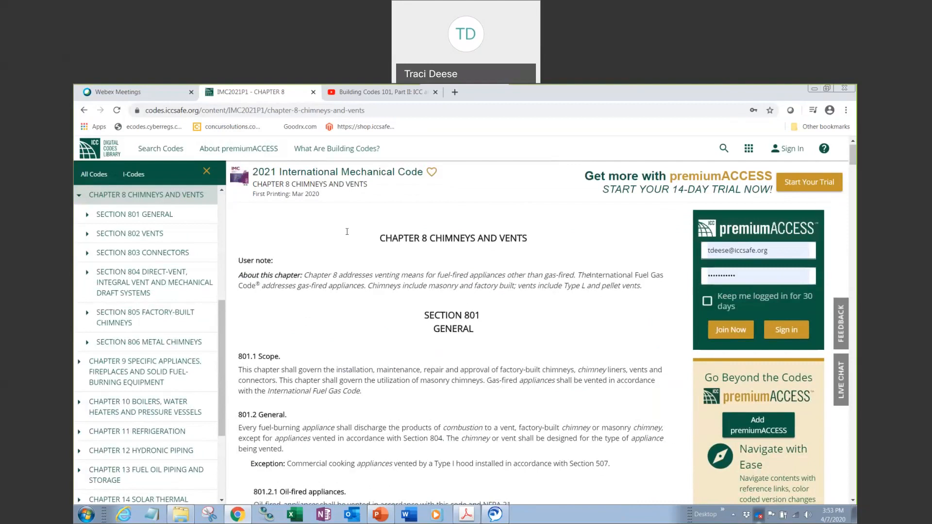
pyautogui.moveTo(349, 238)
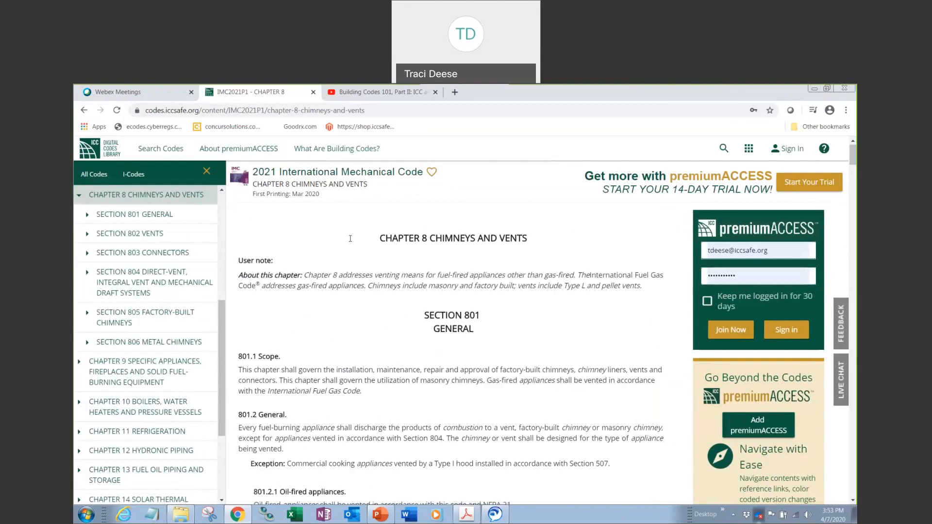
pyautogui.press('ctrl+f')
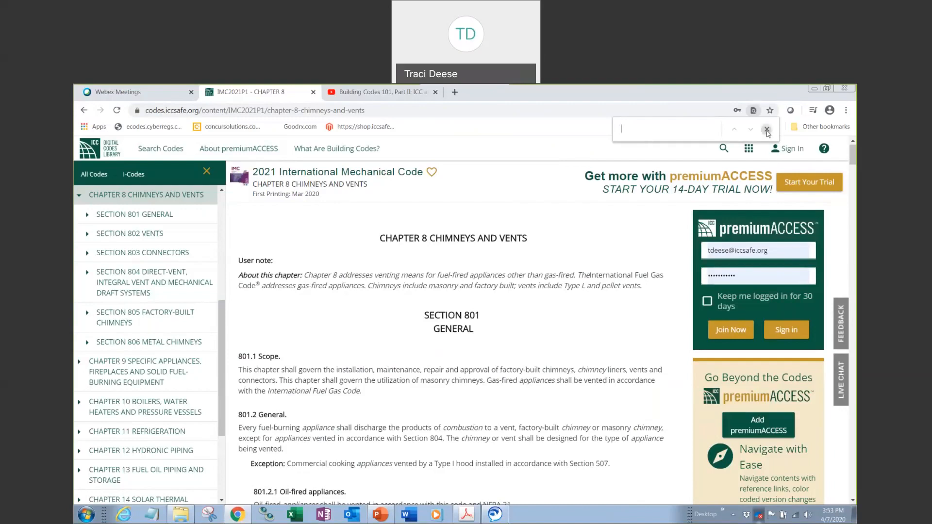
pyautogui.click(767, 129)
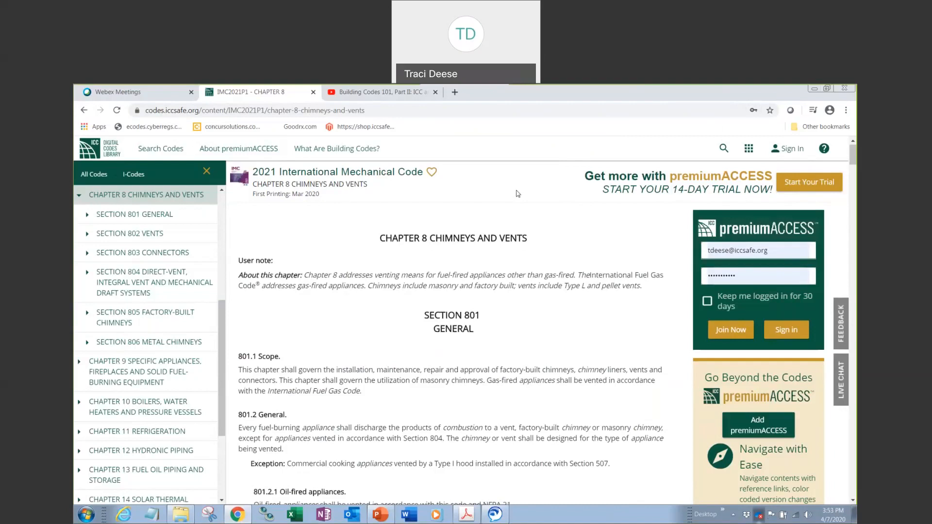
pyautogui.moveTo(277, 185)
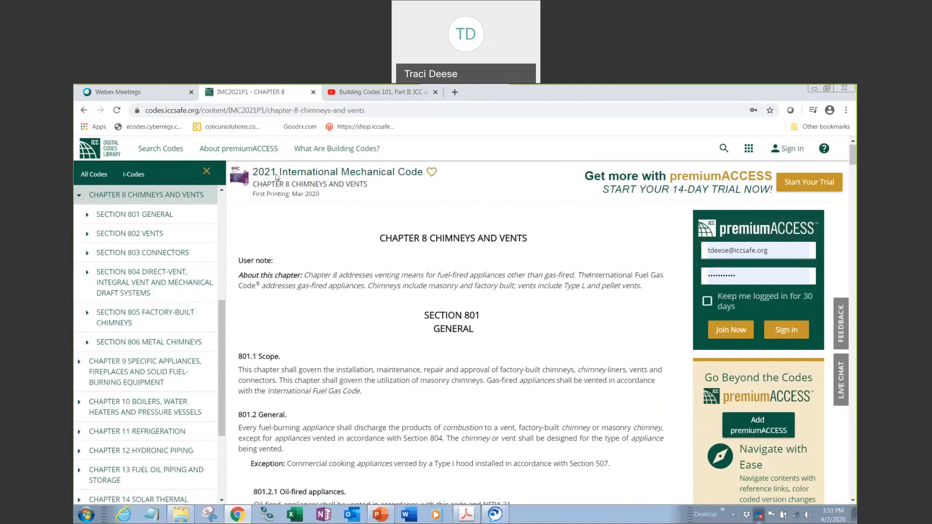
pyautogui.moveTo(385, 184)
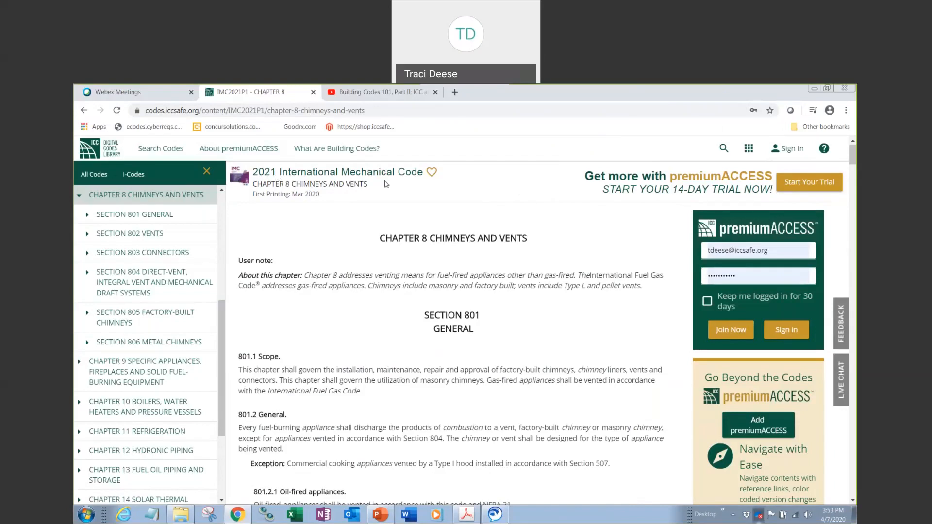
pyautogui.moveTo(432, 173)
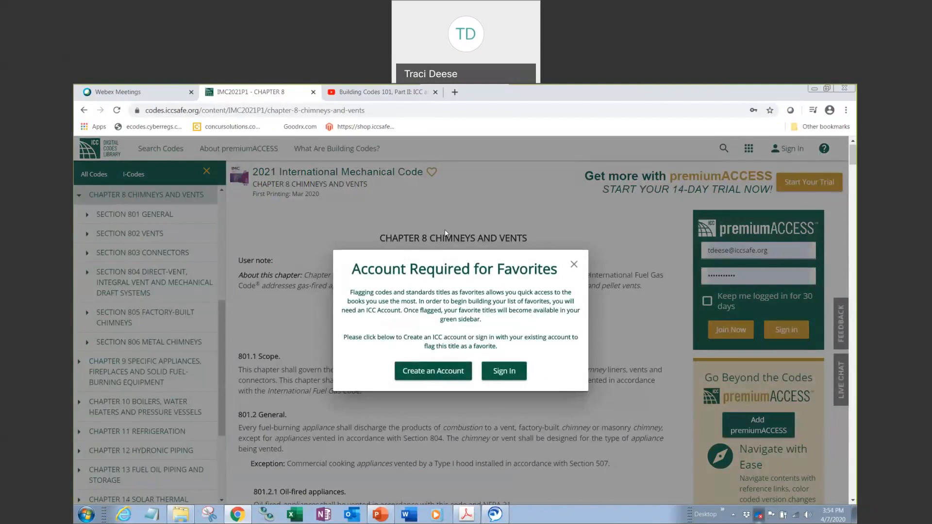
pyautogui.moveTo(433, 355)
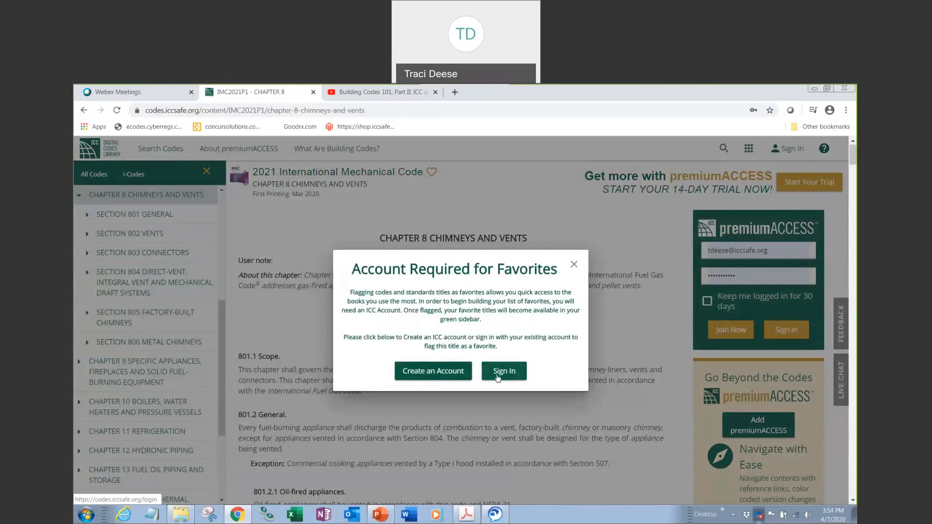
pyautogui.moveTo(526, 371)
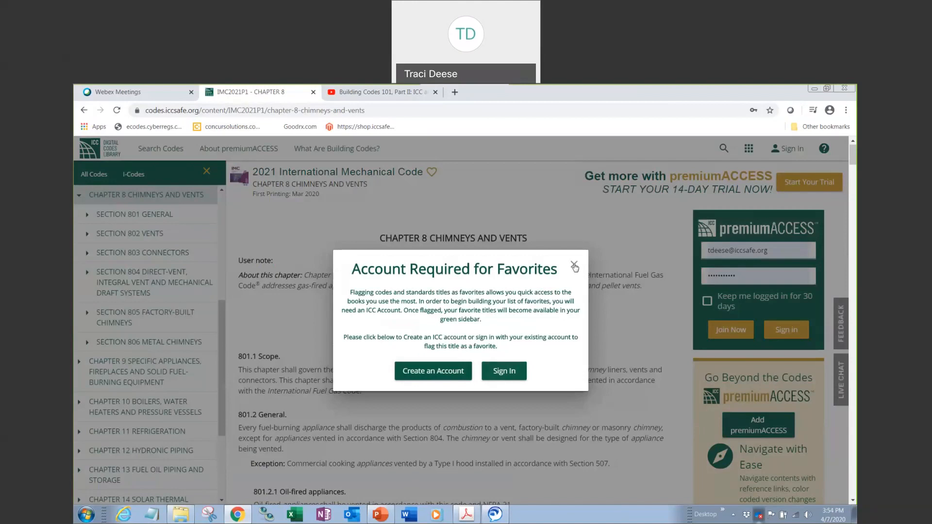
# Step: Close the 'Account Required for Favorites' popup
pyautogui.click(574, 265)
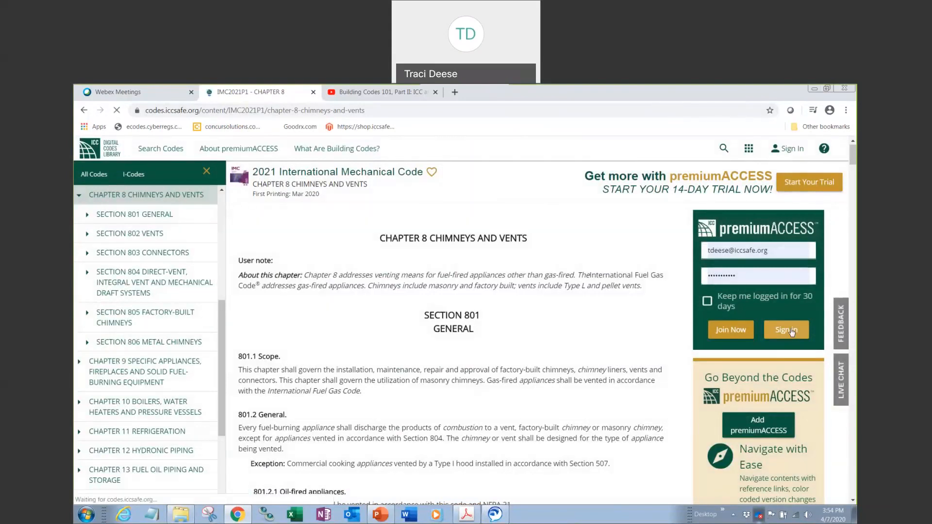
# Step: Sign in to the premiumACCESS account
pyautogui.click(786, 330)
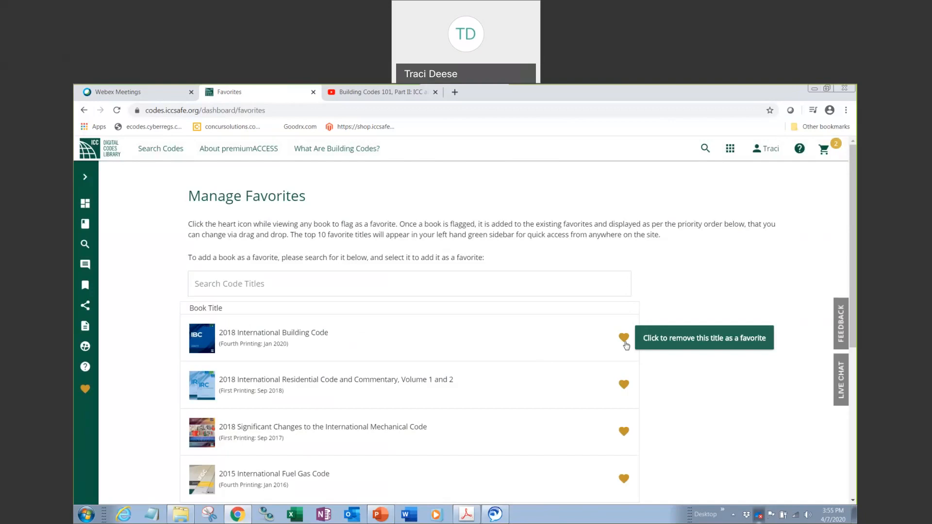
# Step: Choose My Dashboard from the account name menu at top right
pyautogui.click(766, 149)
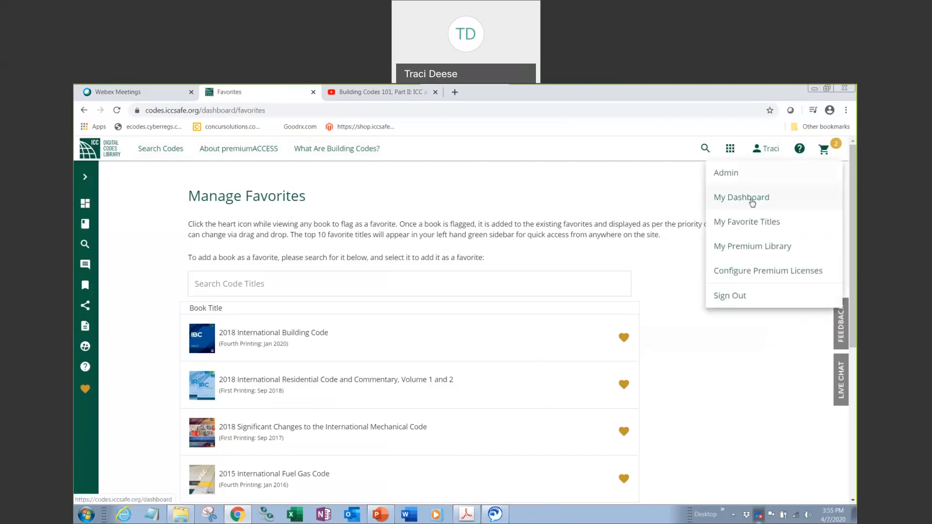
pyautogui.click(741, 197)
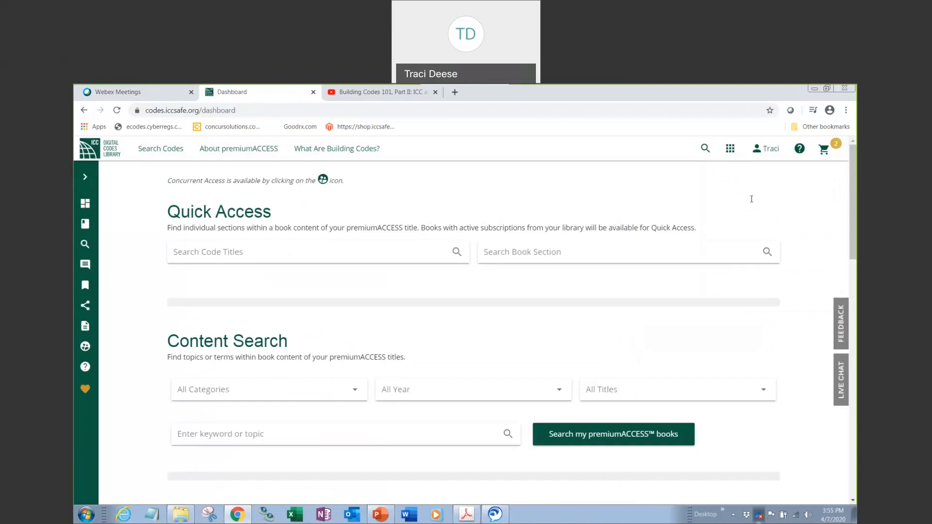
pyautogui.moveTo(400, 240)
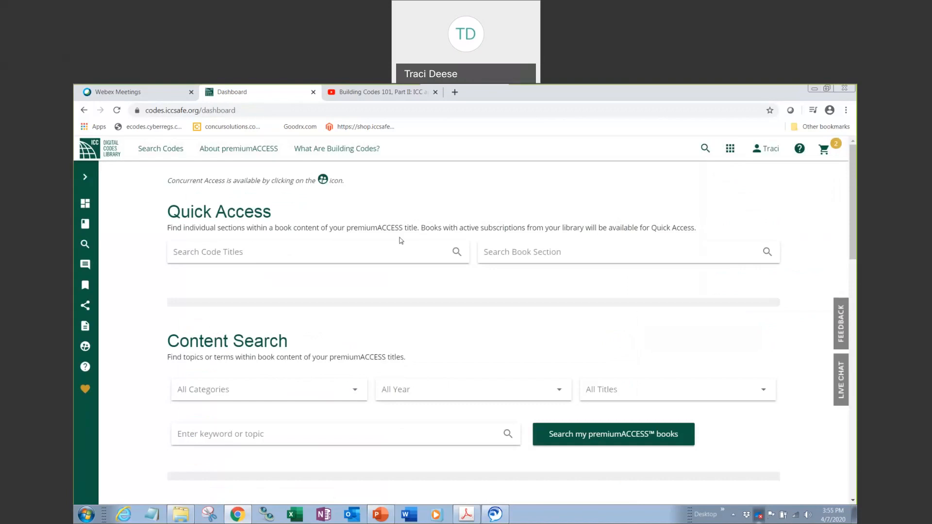
pyautogui.moveTo(125, 236)
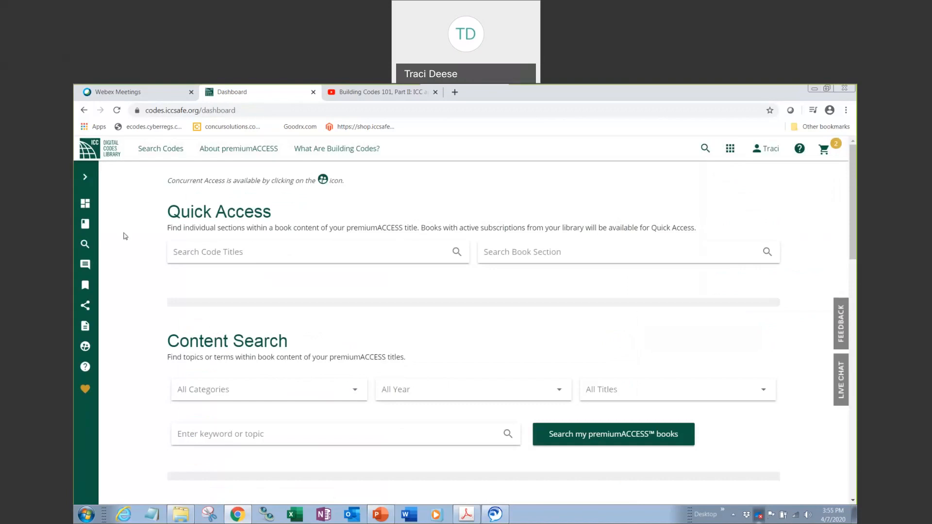
# Step: Expand the green left sidebar and go to My Library
pyautogui.click(85, 177)
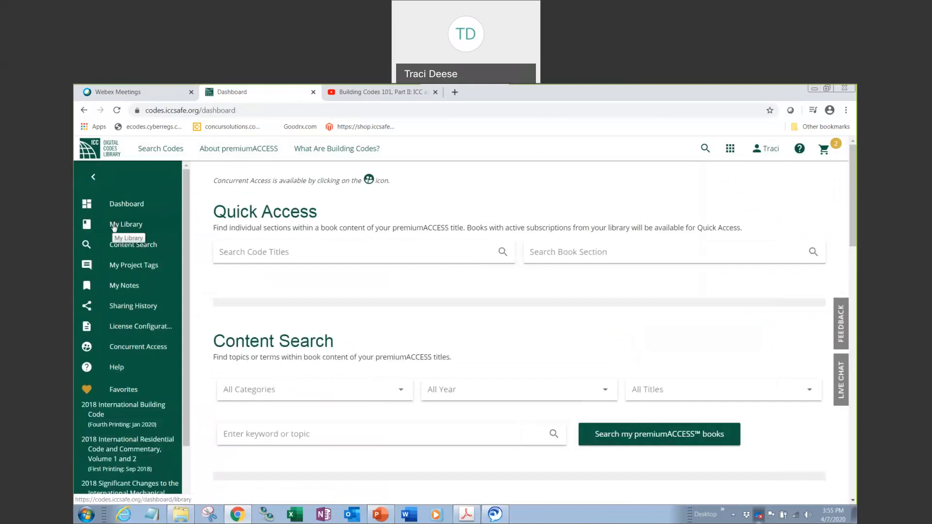
pyautogui.click(126, 225)
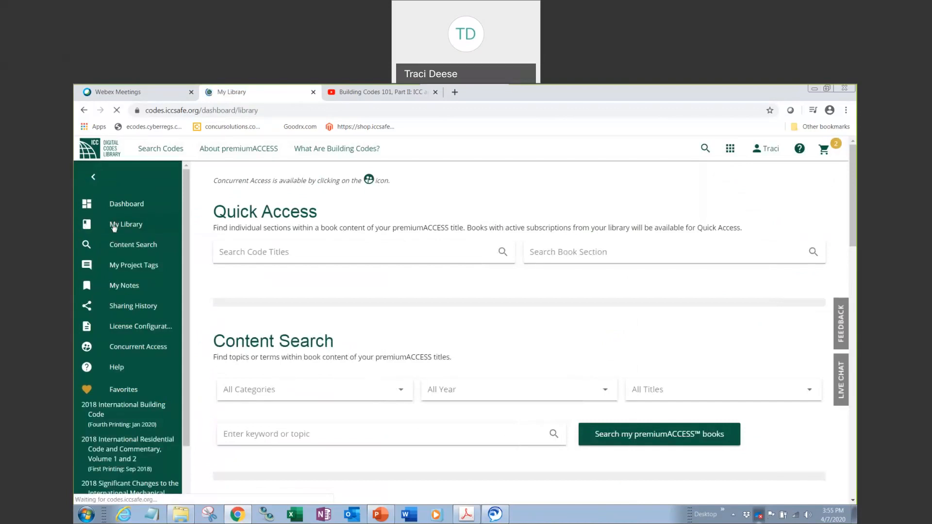
pyautogui.click(125, 224)
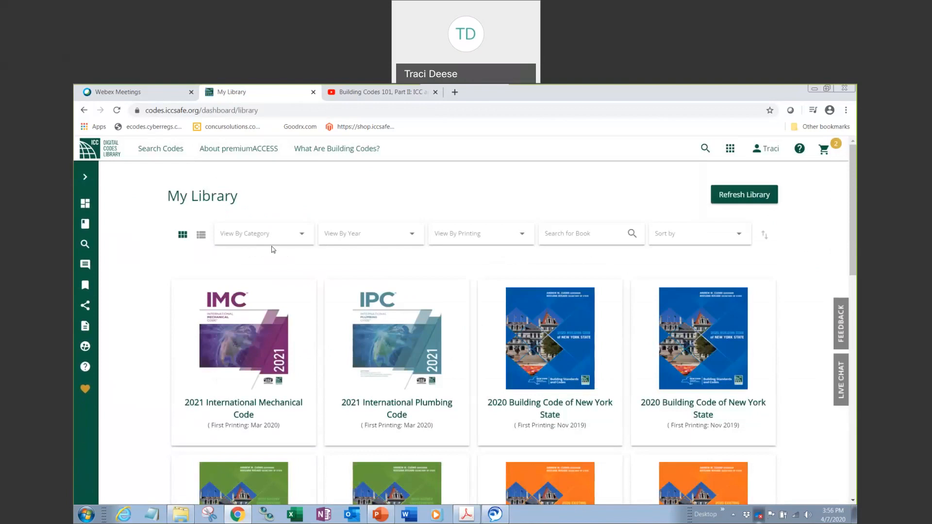
pyautogui.moveTo(241, 344)
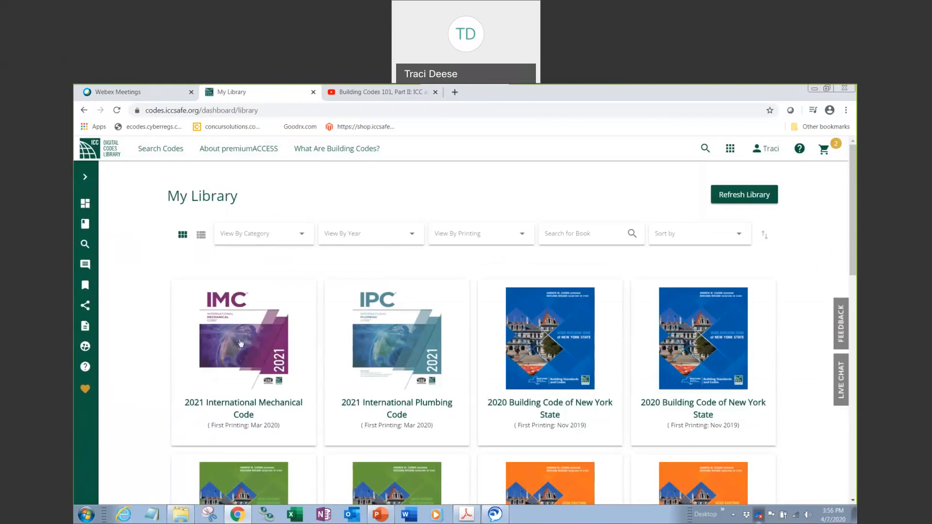
# Step: Open the 2021 International Mechanical Code cover tile from My Library
pyautogui.click(243, 338)
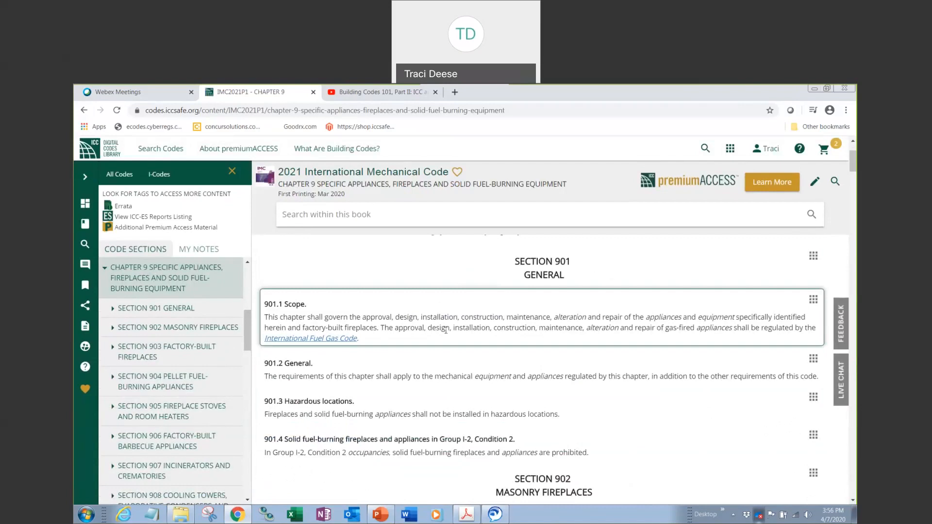
pyautogui.moveTo(423, 376)
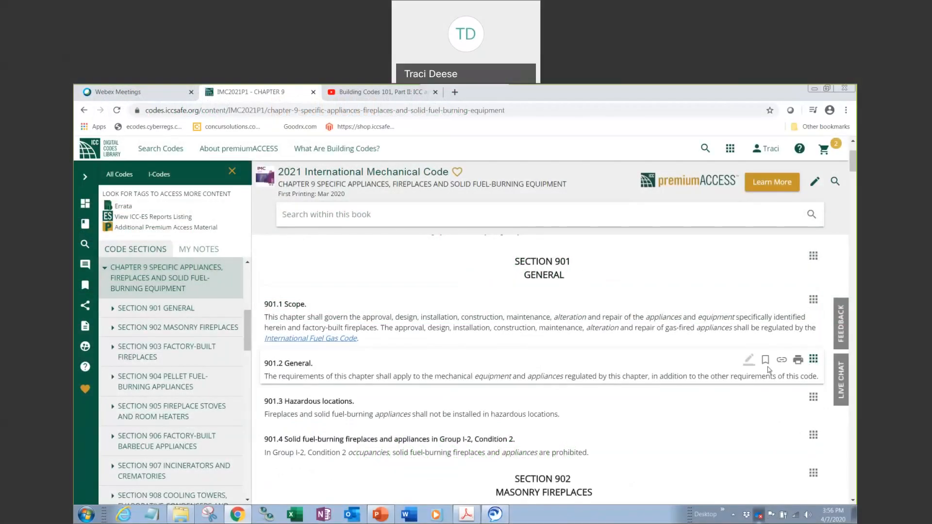
# Step: Save bookmarks on 901.2 General (tag Traci) and 903.1 General (tag Appendix B)
pyautogui.click(765, 359)
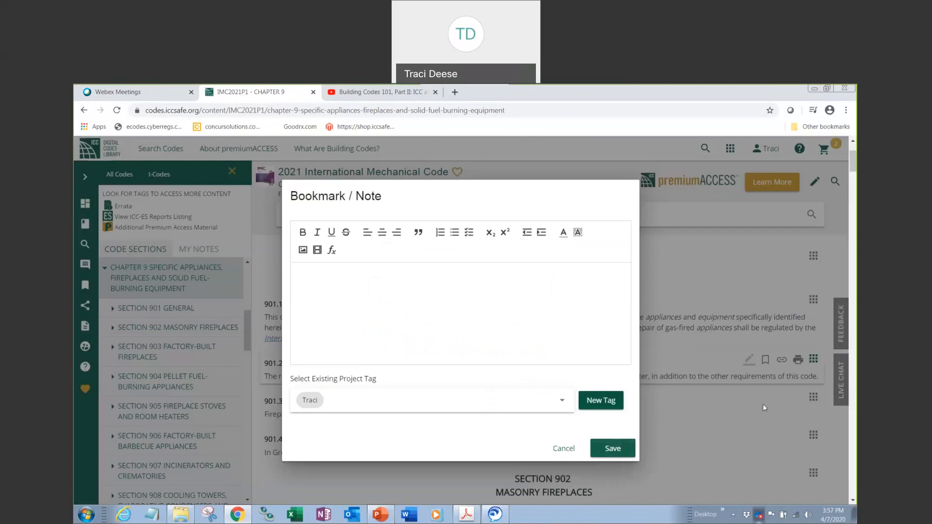
pyautogui.click(612, 448)
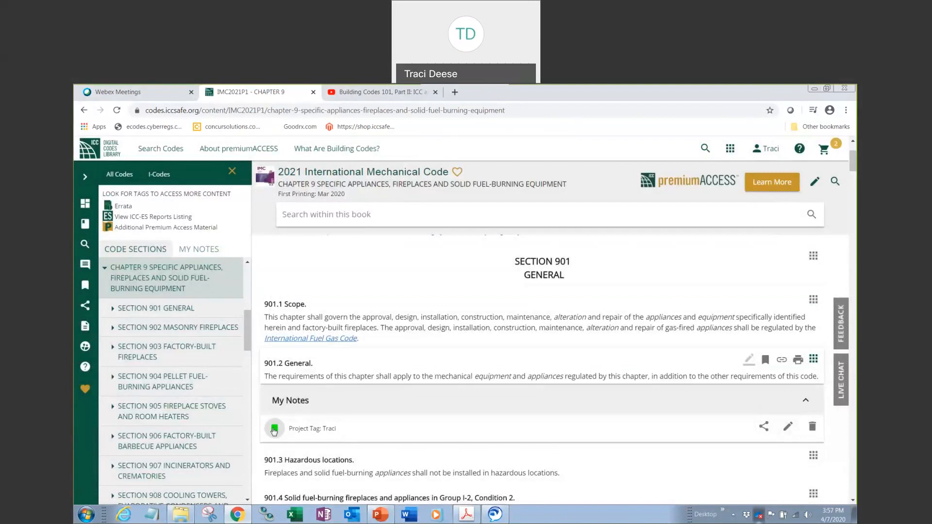
pyautogui.moveTo(303, 373)
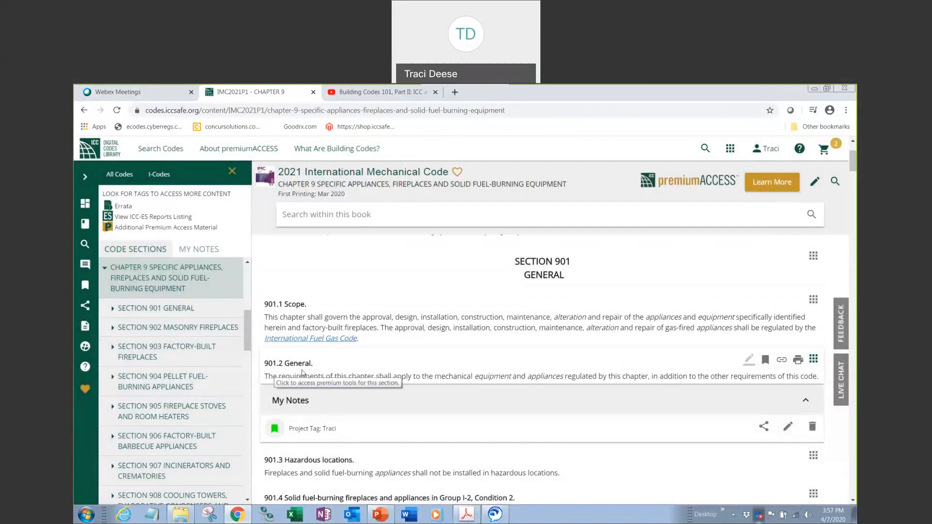
pyautogui.scroll(-3)
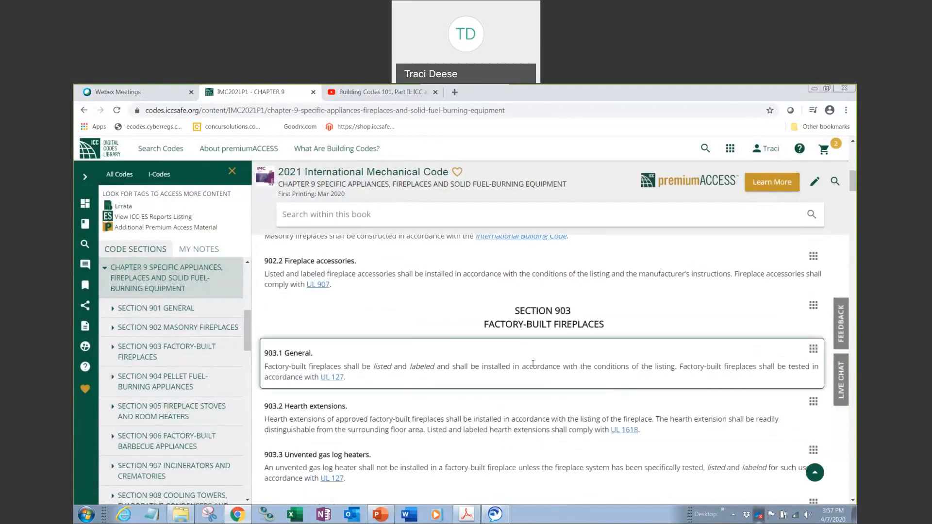
pyautogui.moveTo(812, 349)
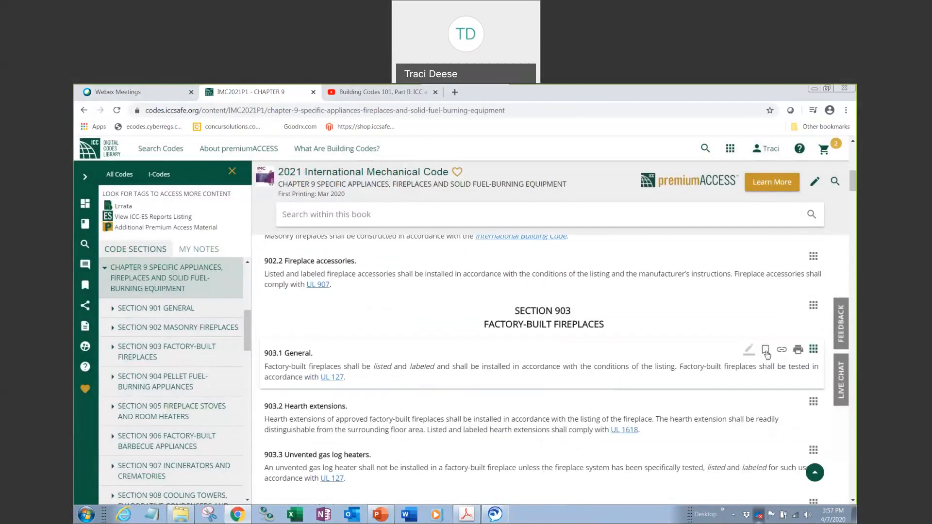
pyautogui.click(765, 349)
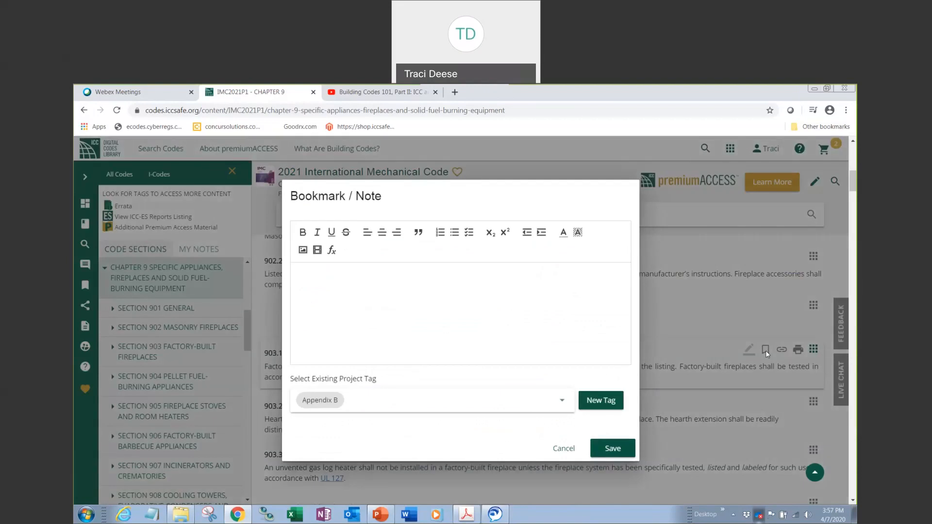
pyautogui.moveTo(386, 392)
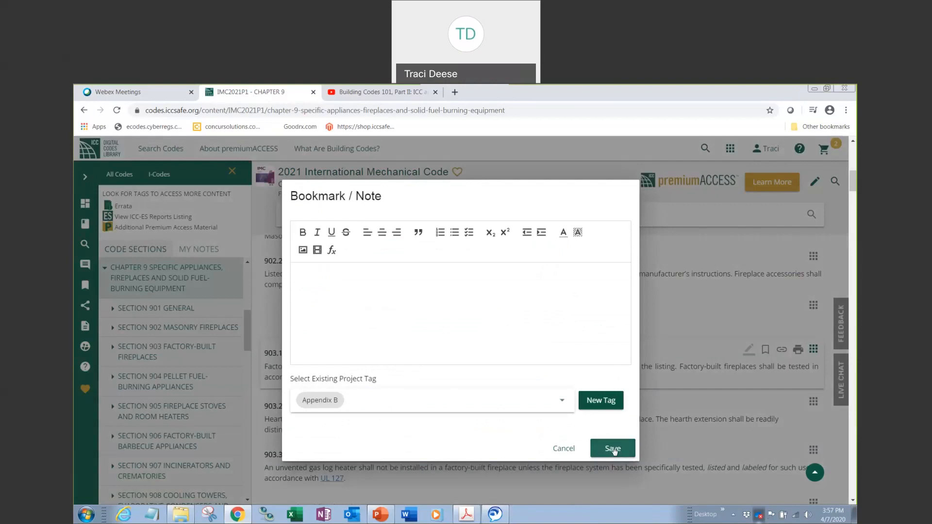
pyautogui.click(612, 448)
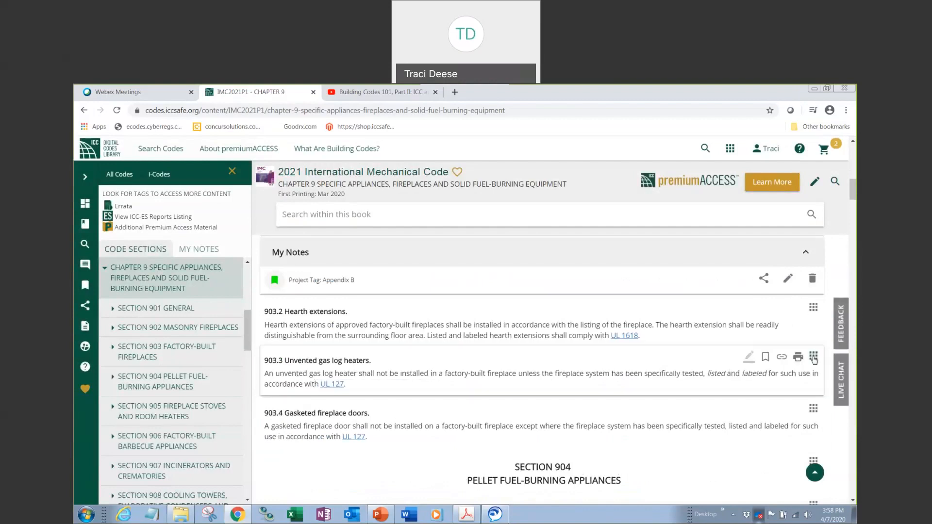
pyautogui.moveTo(765, 356)
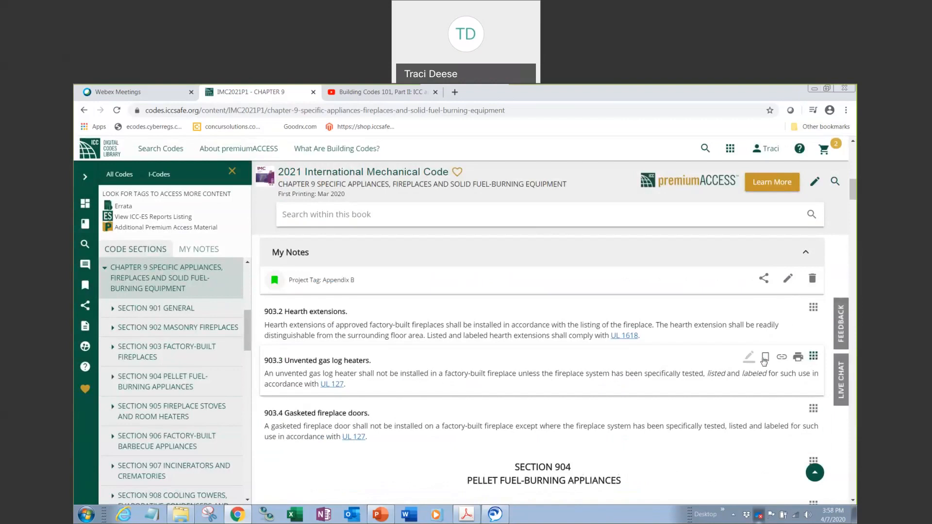
# Step: Bookmark section 903.3 under a new orange project tag named 'JOhn Smith'
pyautogui.click(764, 356)
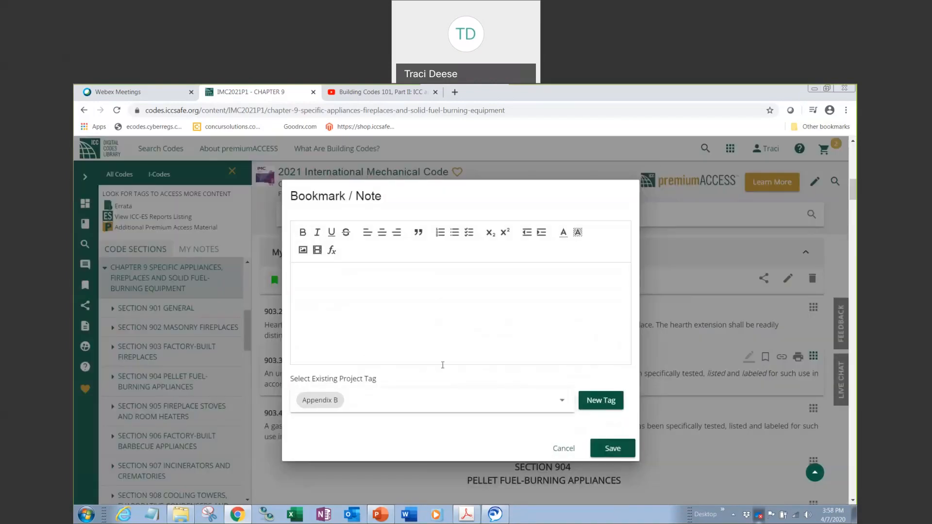
pyautogui.click(601, 400)
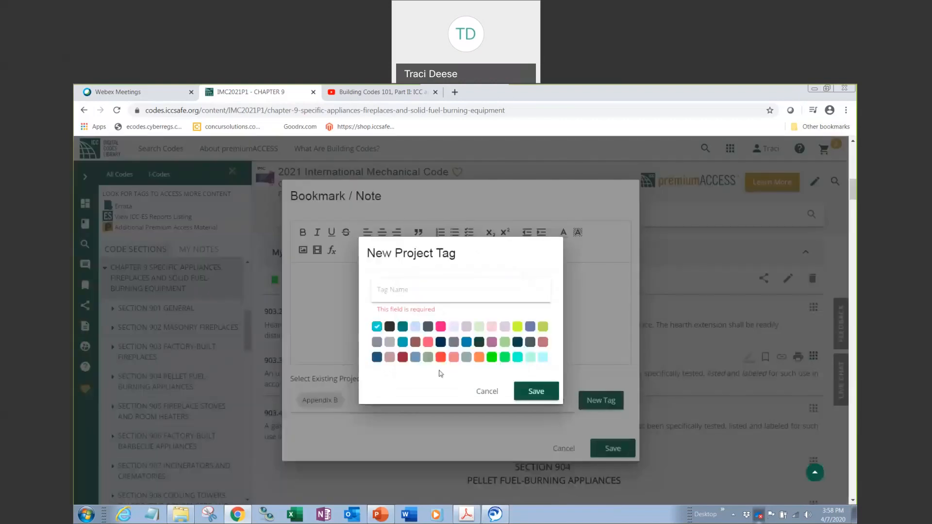
pyautogui.click(460, 291)
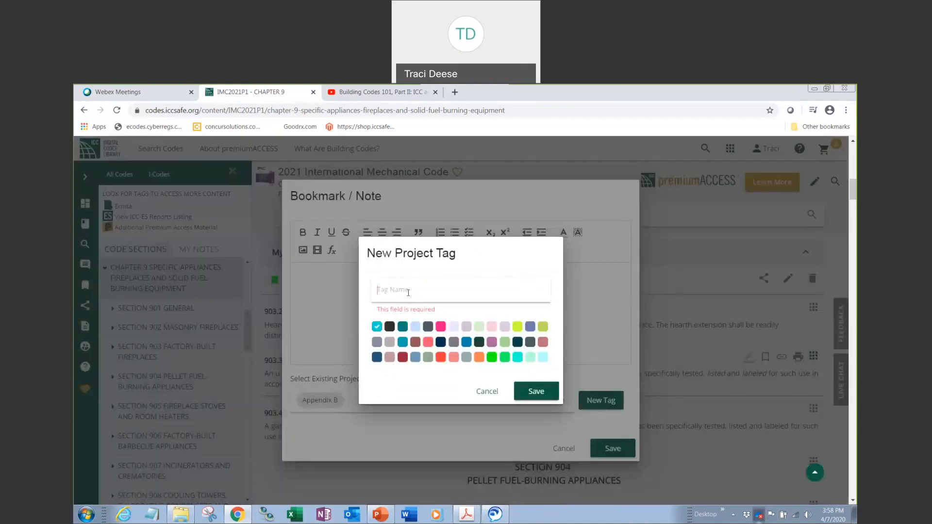
pyautogui.write('JOhn')
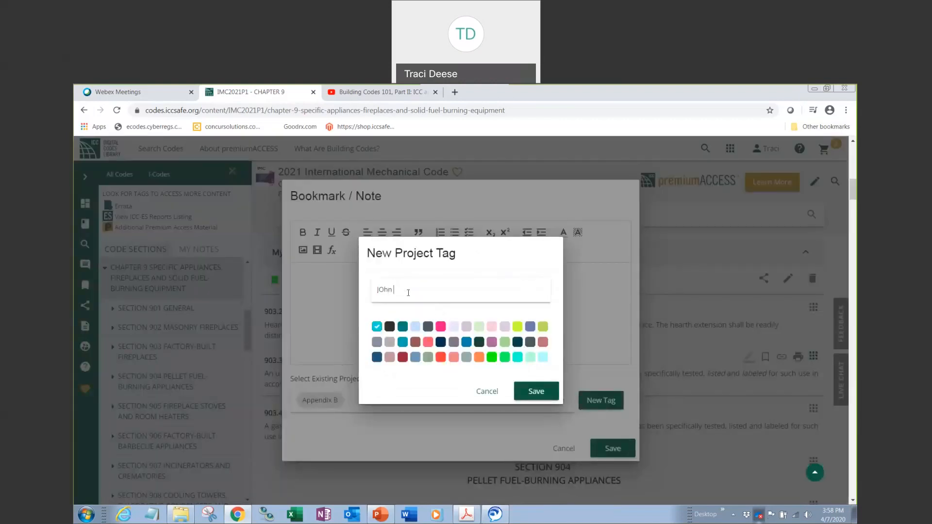
pyautogui.write('Smith')
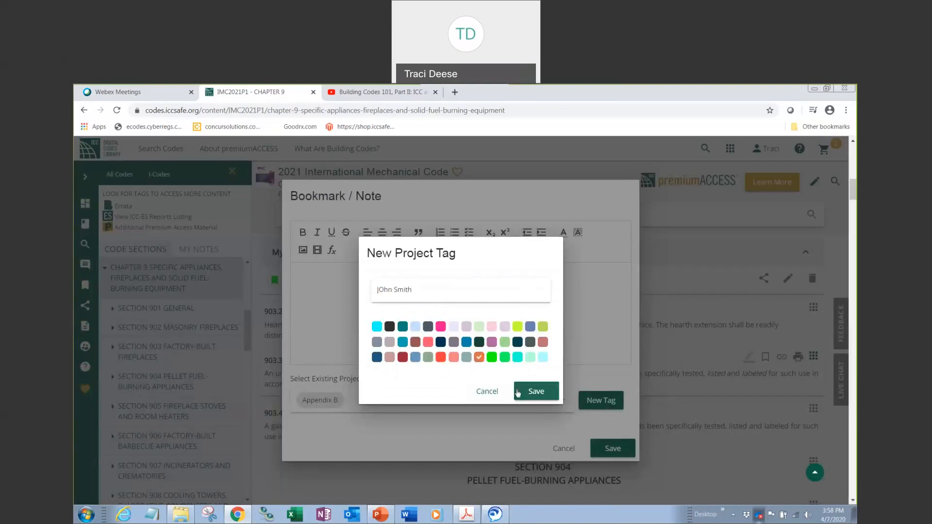
pyautogui.click(535, 391)
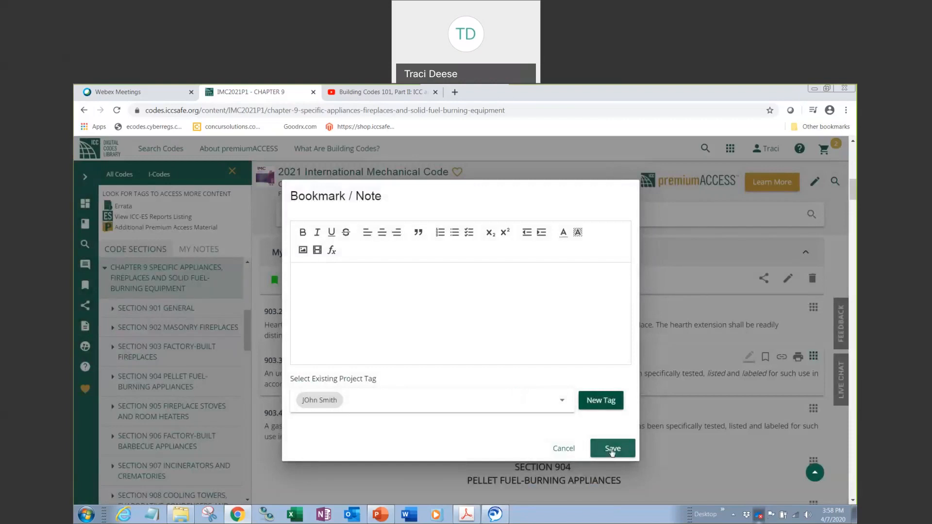
pyautogui.click(611, 448)
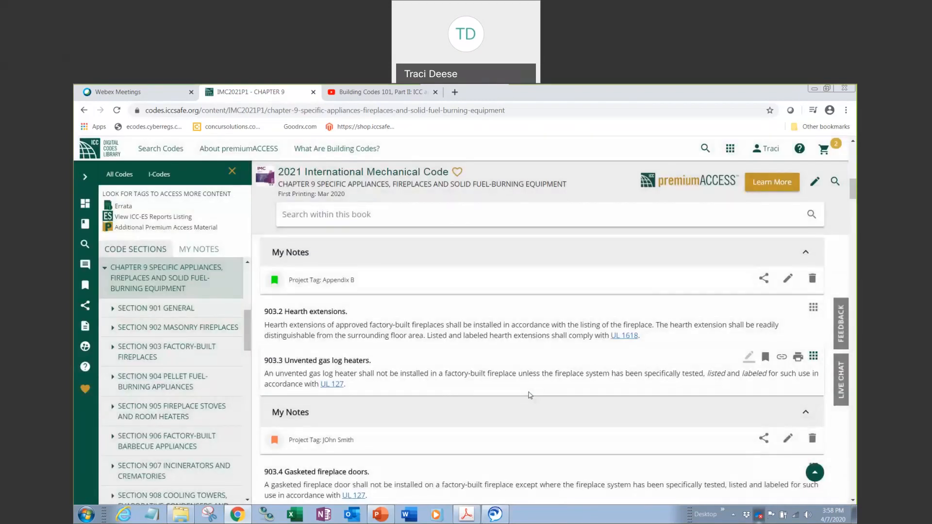
pyautogui.moveTo(484, 370)
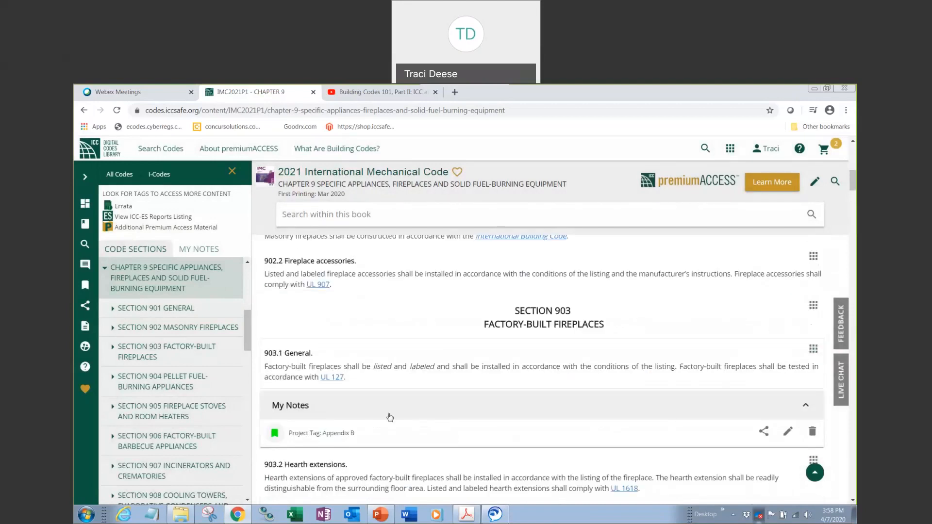
# Step: Scroll down Chapter 9 to review the saved notes under sections 903.1 and 903.3
pyautogui.scroll(-3)
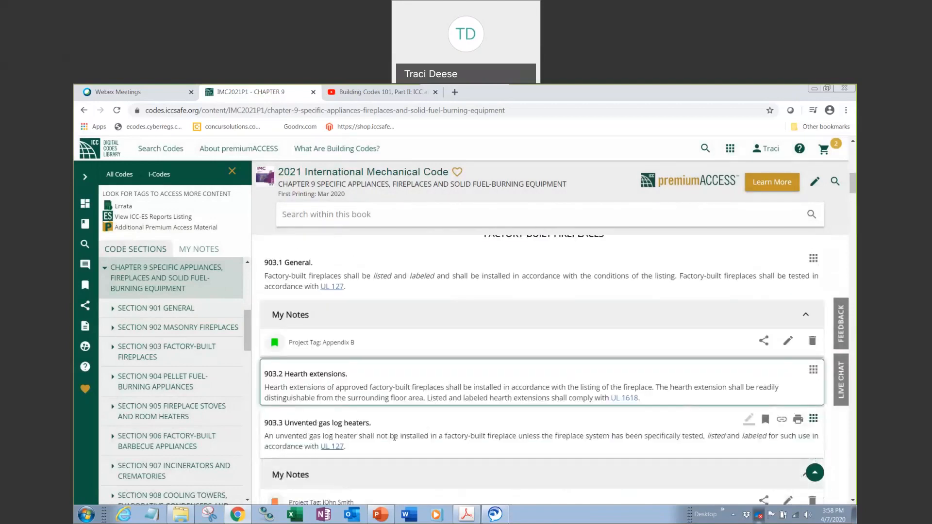
pyautogui.scroll(-3)
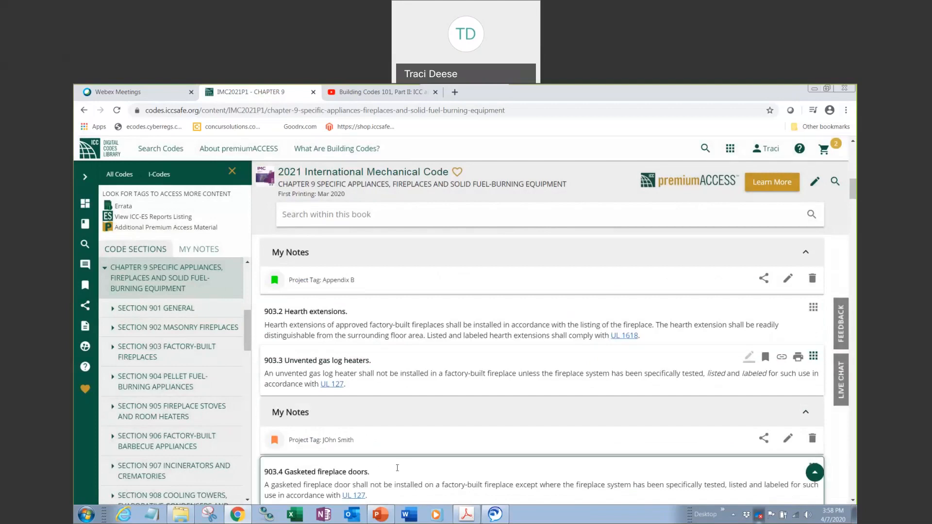
pyautogui.scroll(-3)
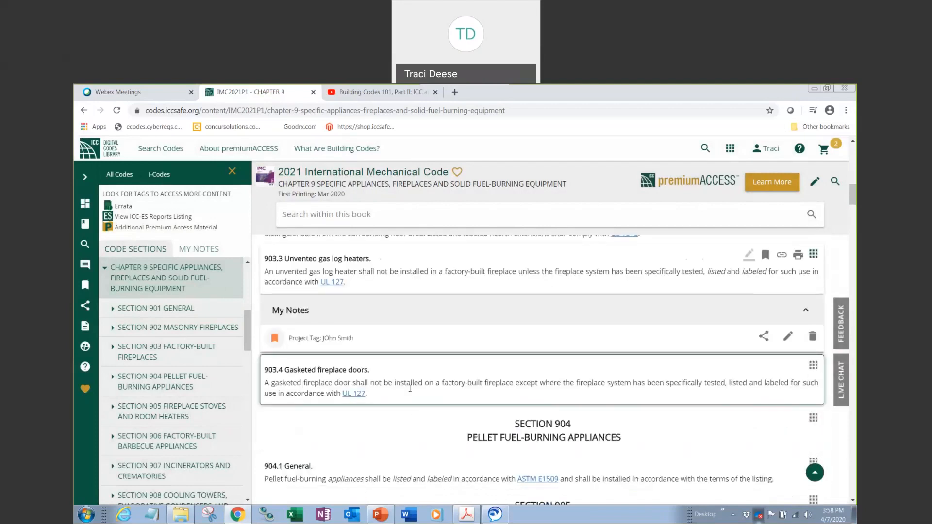
pyautogui.moveTo(410, 389)
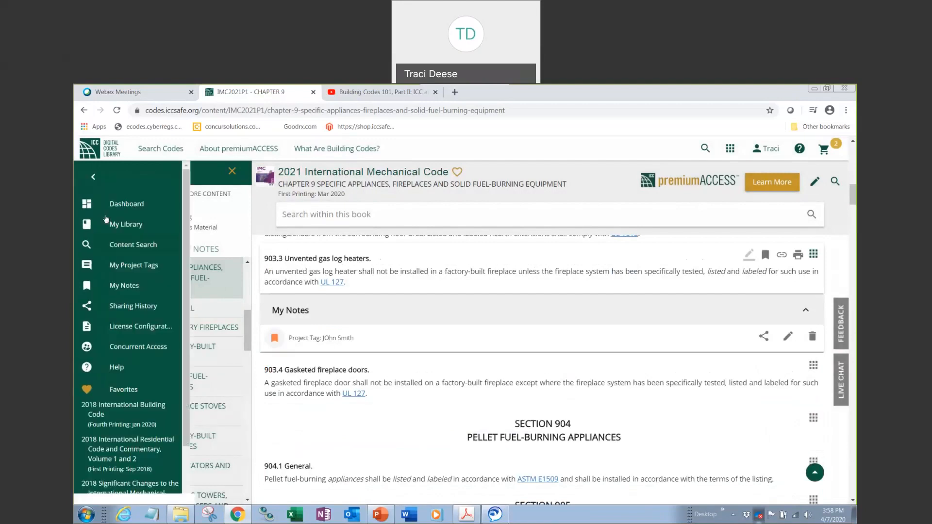
pyautogui.moveTo(124, 285)
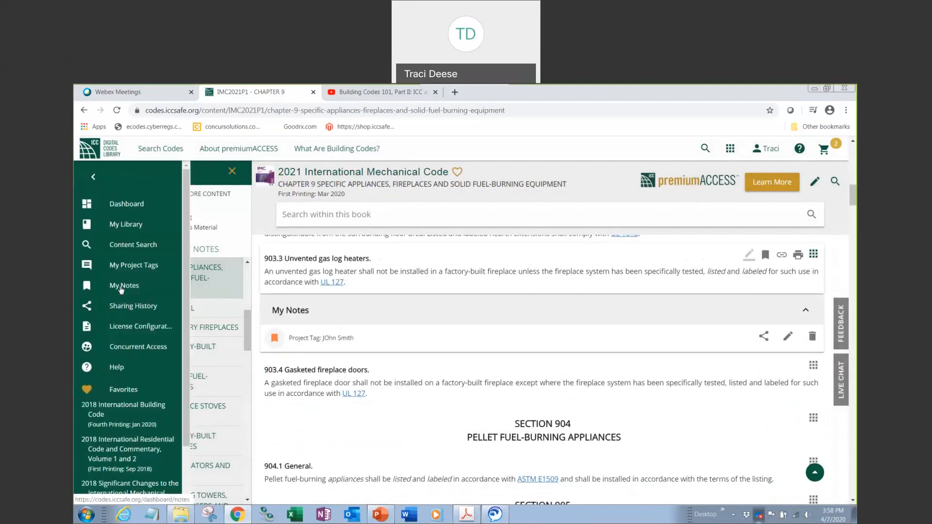
# Step: Open the My Notes page from the navigation menu
pyautogui.click(124, 285)
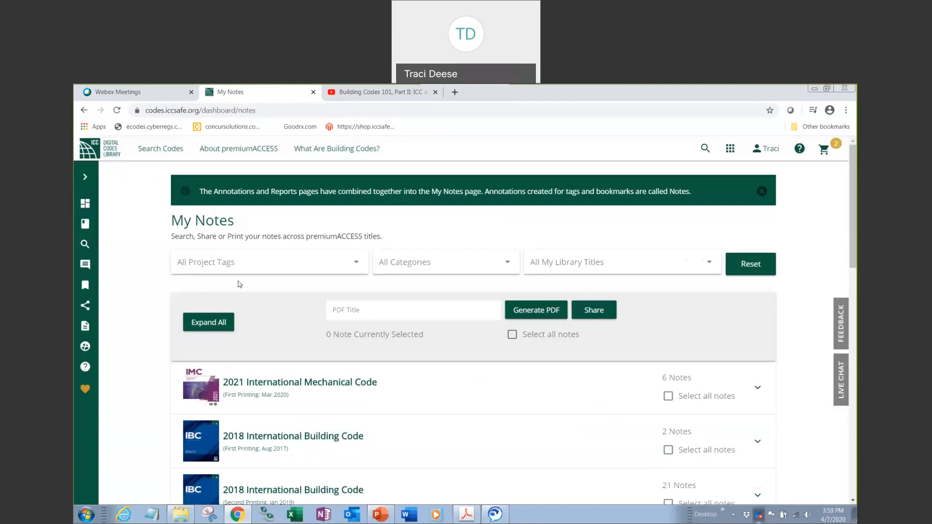
pyautogui.moveTo(239, 281)
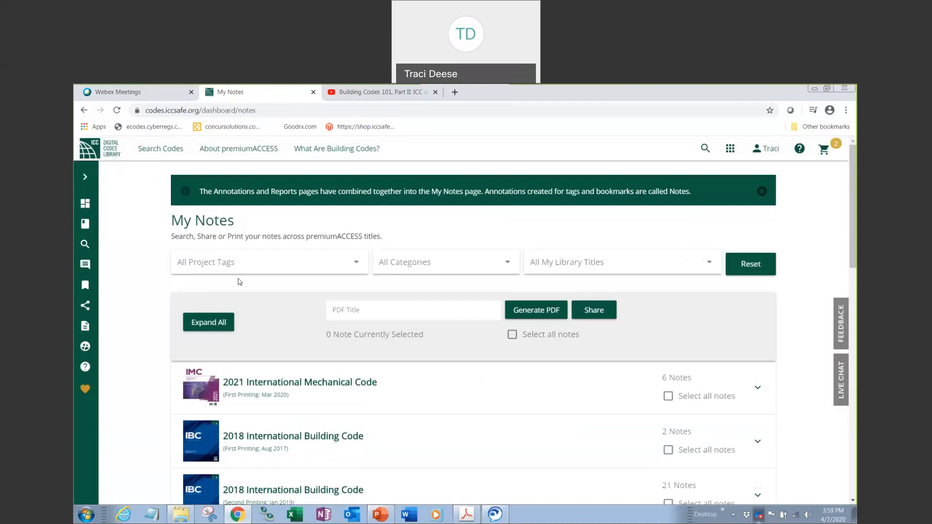
pyautogui.moveTo(281, 281)
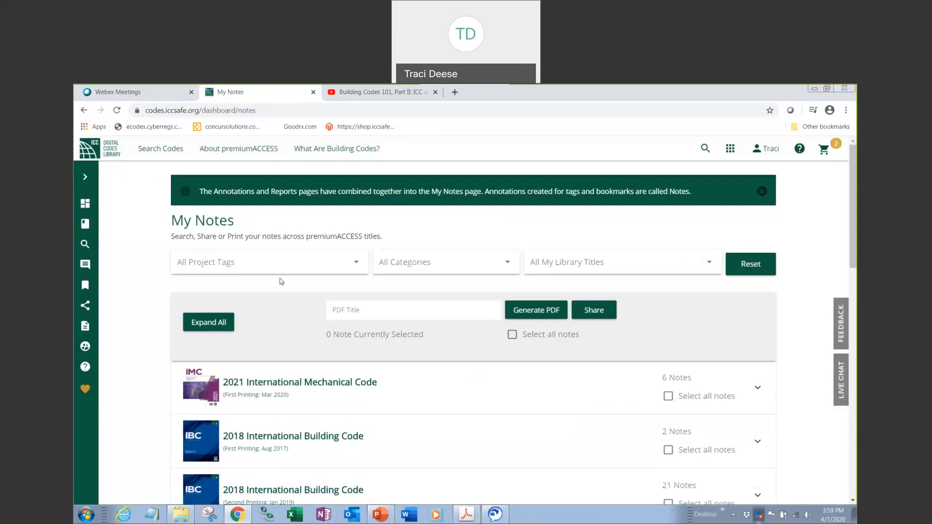
pyautogui.moveTo(431, 276)
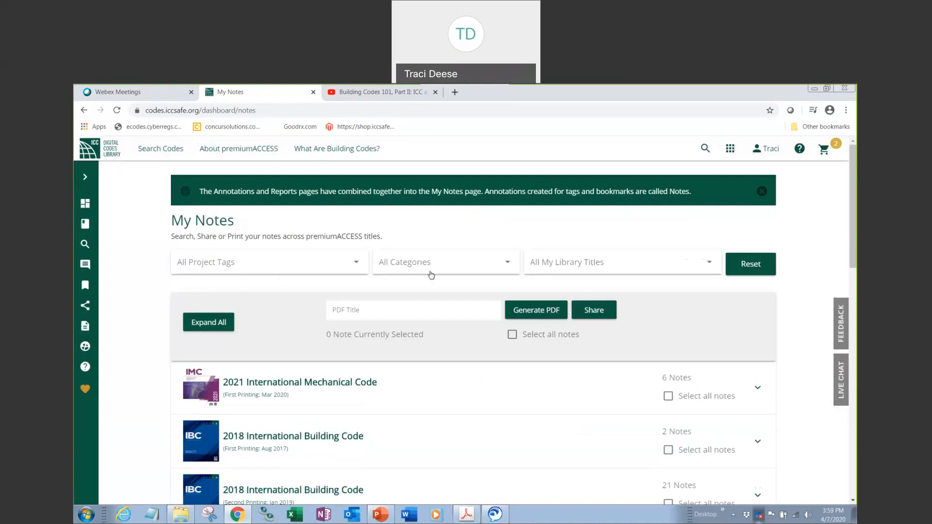
pyautogui.moveTo(442, 272)
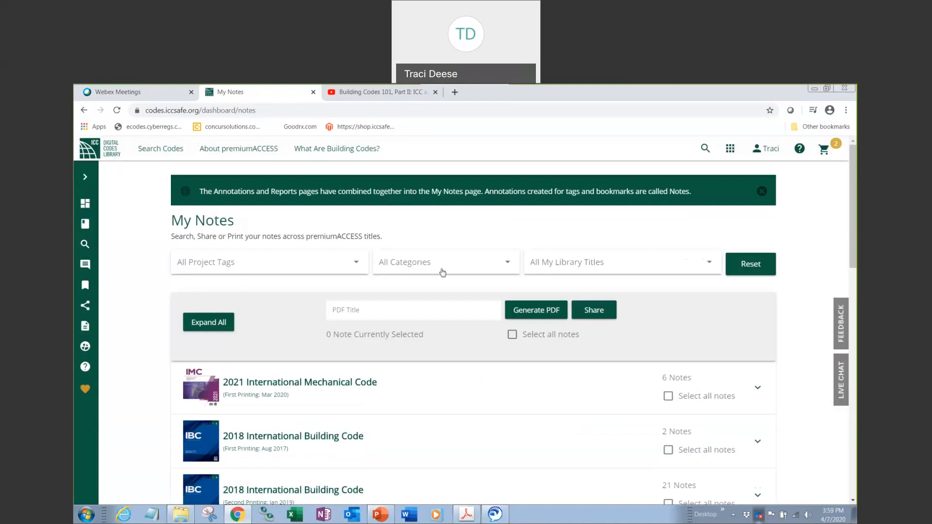
pyautogui.moveTo(561, 289)
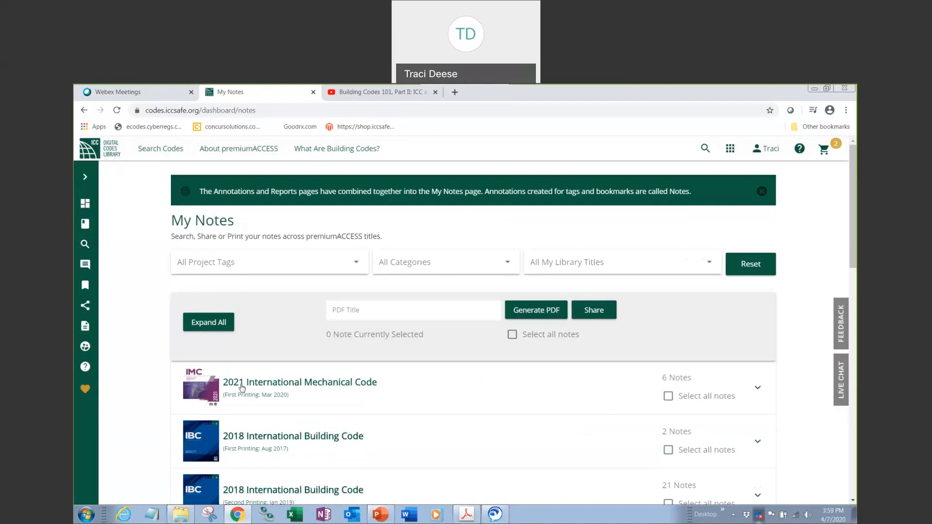
pyautogui.moveTo(681, 392)
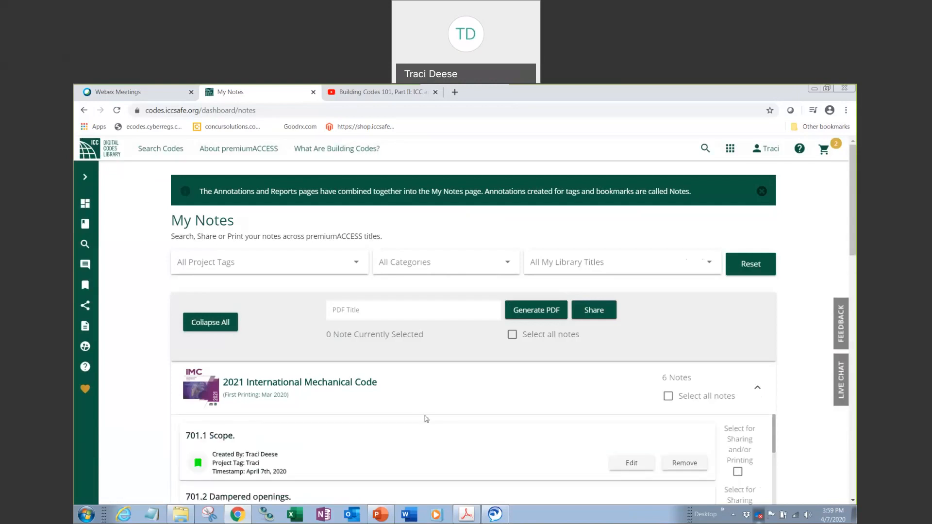
pyautogui.moveTo(383, 505)
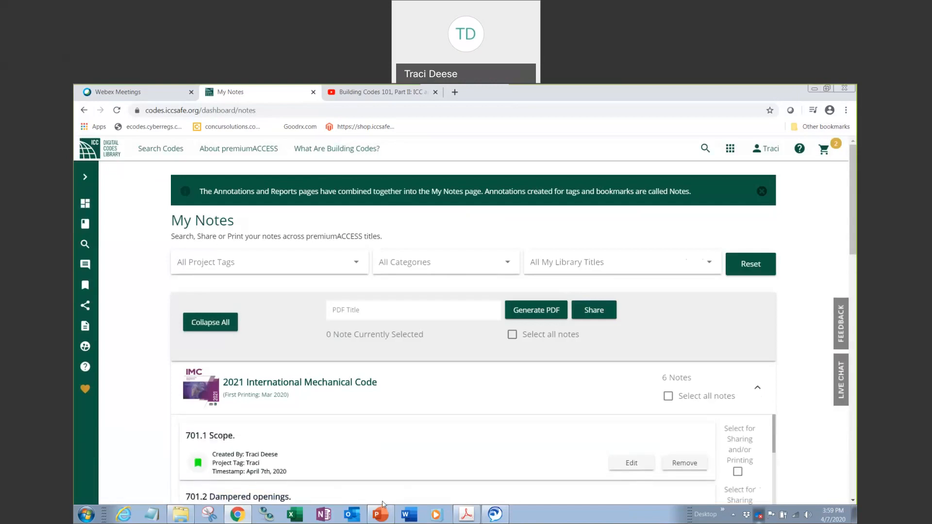
pyautogui.moveTo(198, 463)
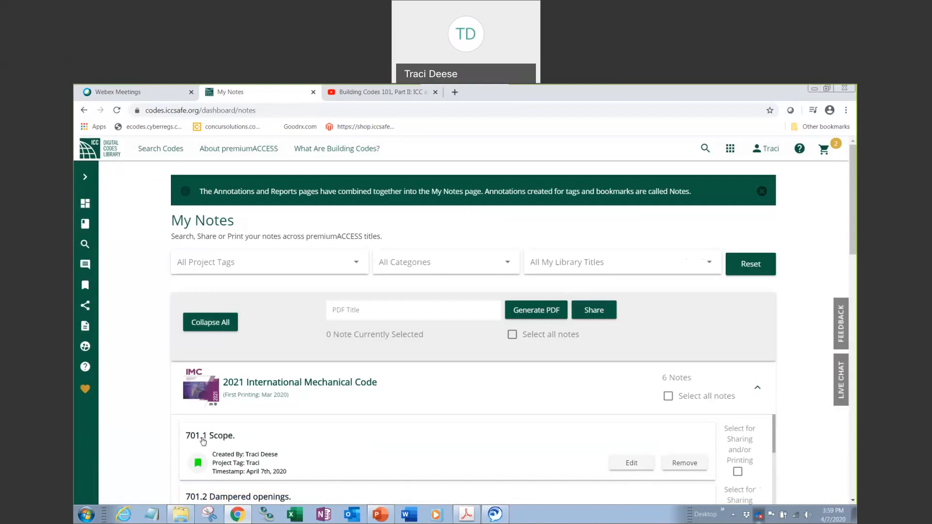
pyautogui.moveTo(207, 441)
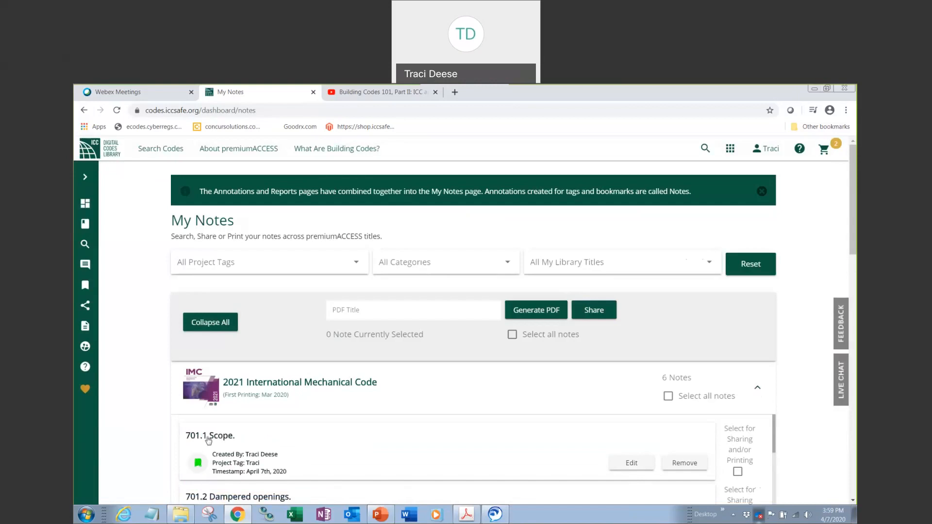
# Step: Jump from the 701.1 Scope note to Chapter 12 Hydronic Piping in a new tab
pyautogui.click(210, 434)
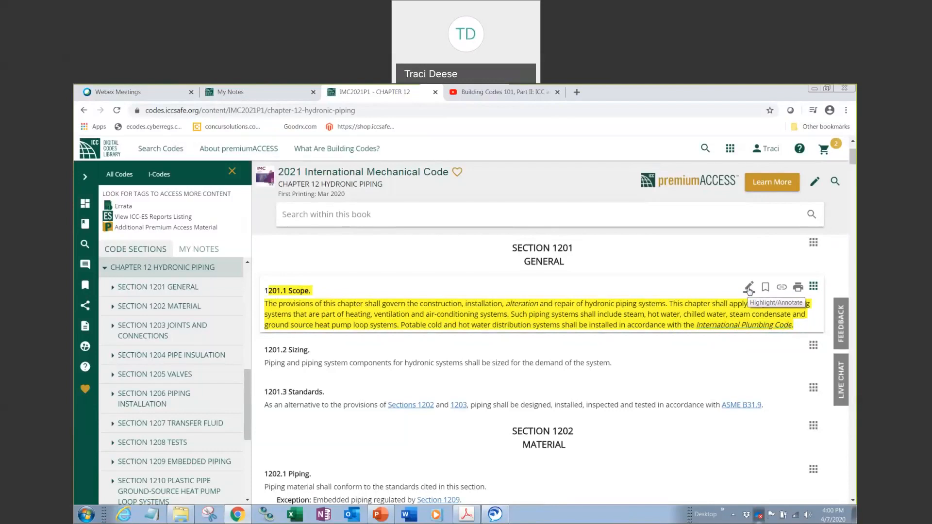
# Step: Annotate 1201.1 Scope with 'Traci Notes' and a new green 'Webinar April' project tag
pyautogui.click(748, 286)
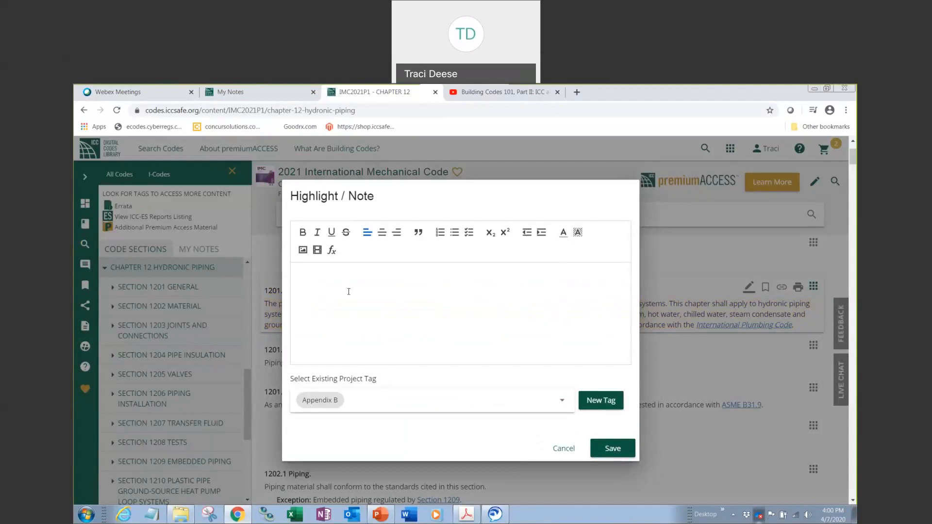
pyautogui.write('Traci Notes')
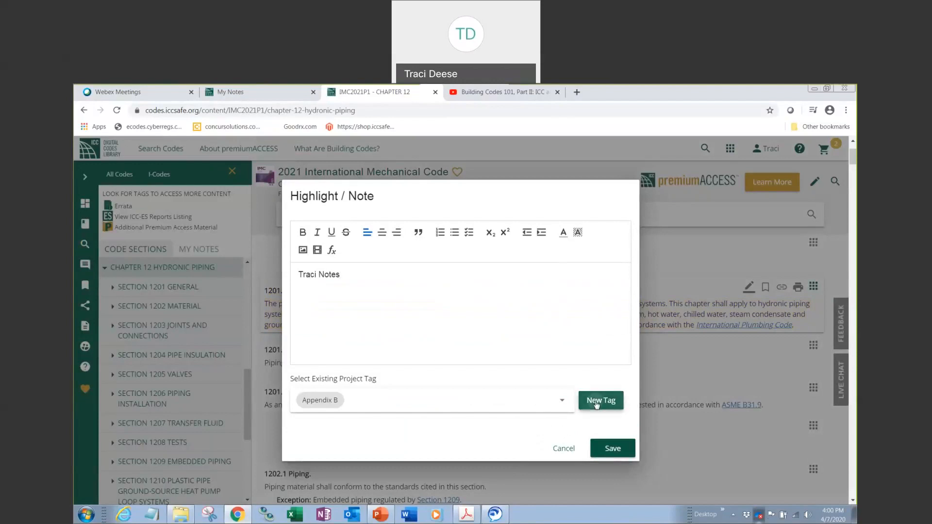
pyautogui.click(600, 400)
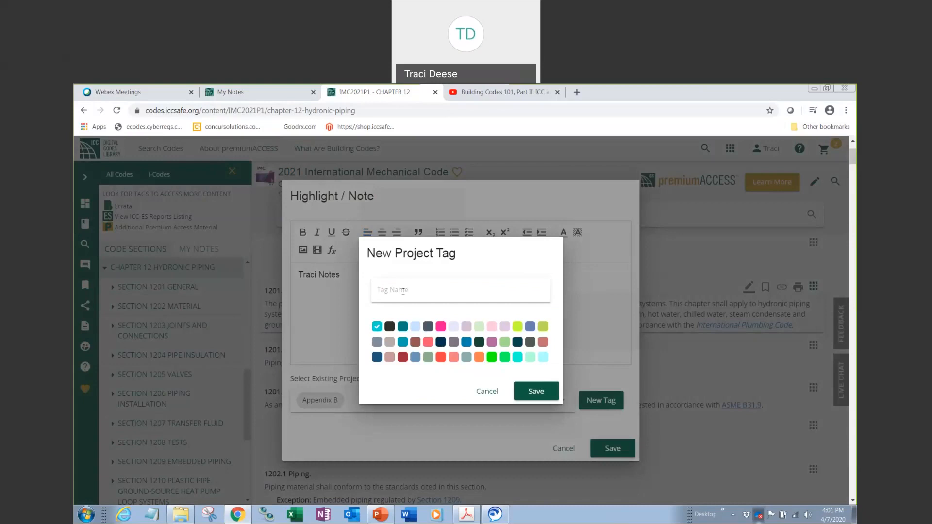
pyautogui.write('Webinar April')
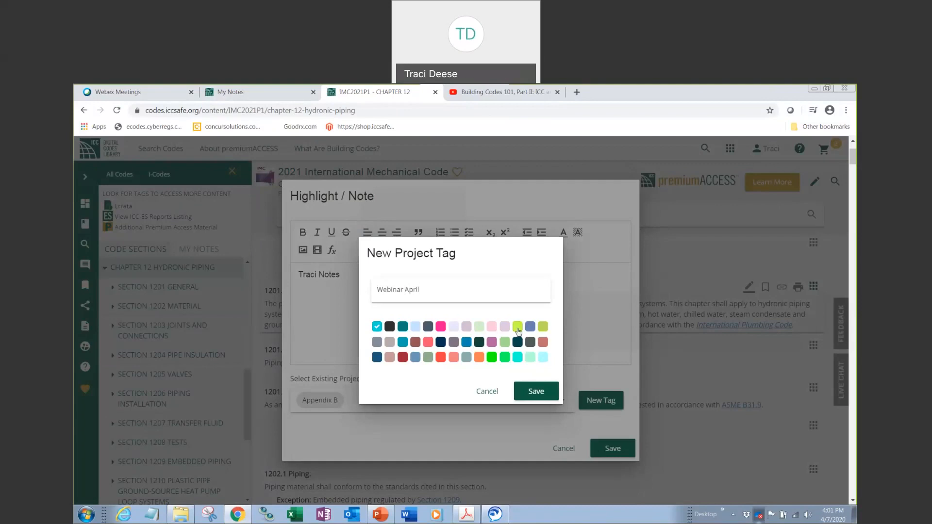
pyautogui.click(518, 326)
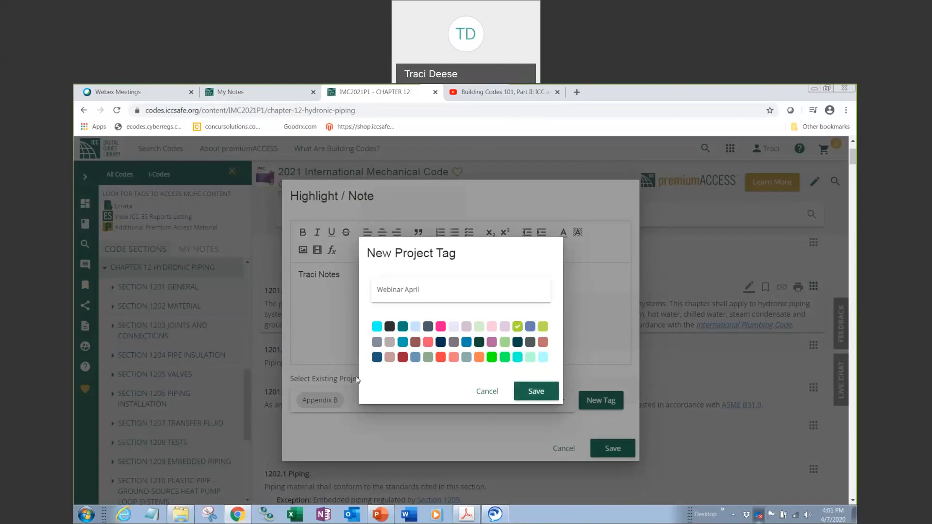
pyautogui.click(534, 391)
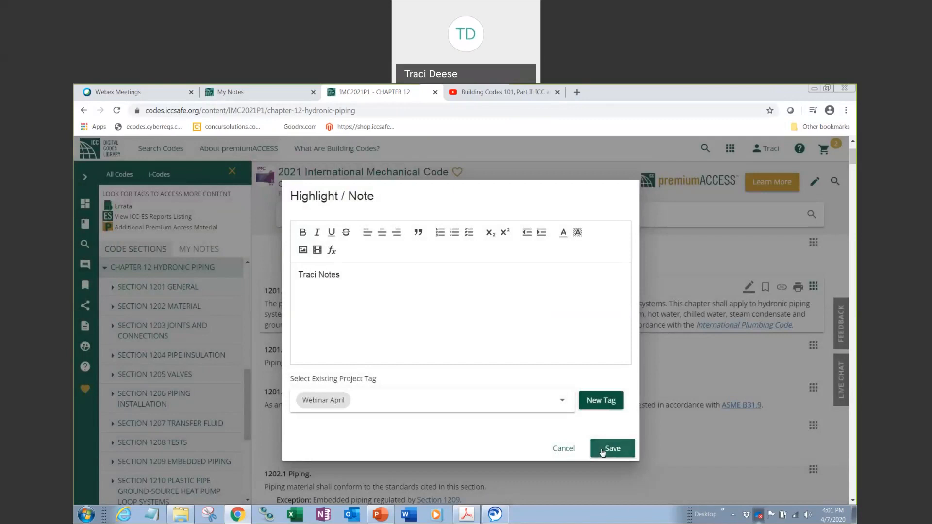
pyautogui.click(611, 448)
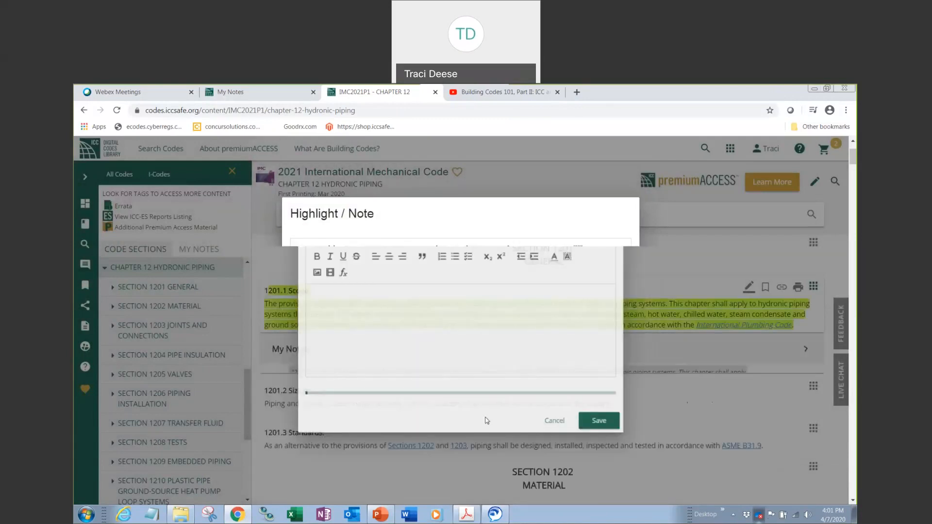
pyautogui.click(599, 420)
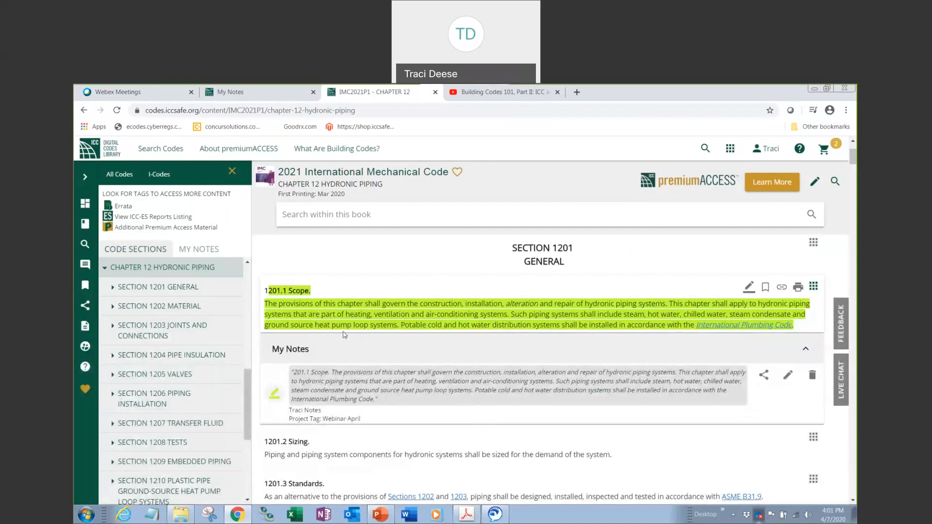
pyautogui.moveTo(317, 353)
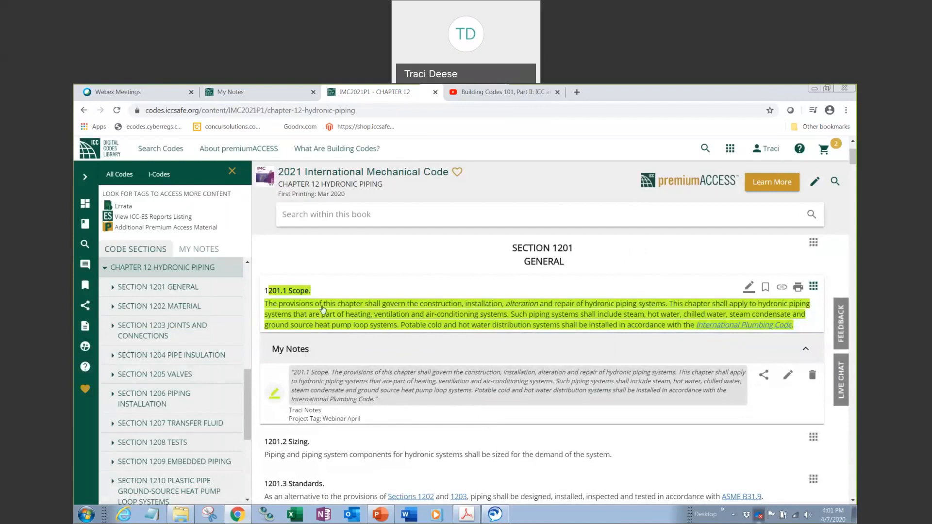
pyautogui.moveTo(313, 356)
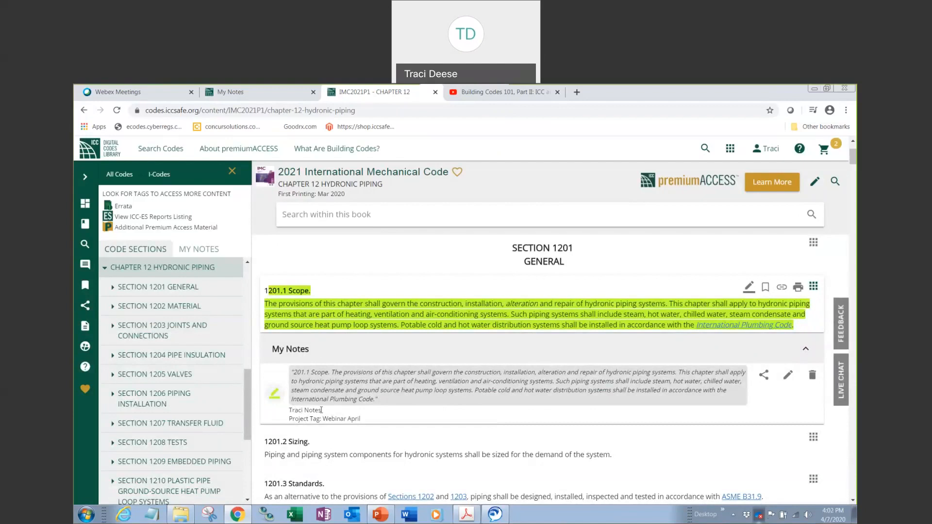
pyautogui.moveTo(382, 418)
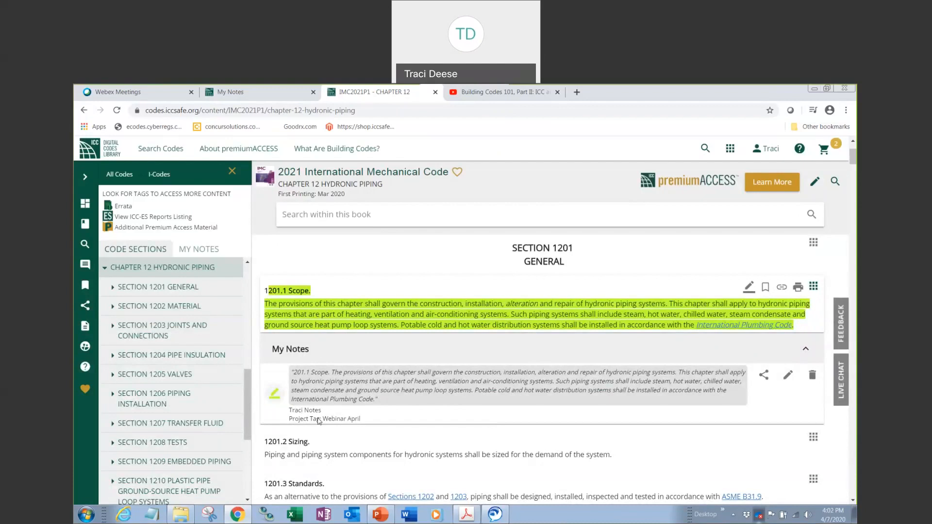
pyautogui.moveTo(464, 417)
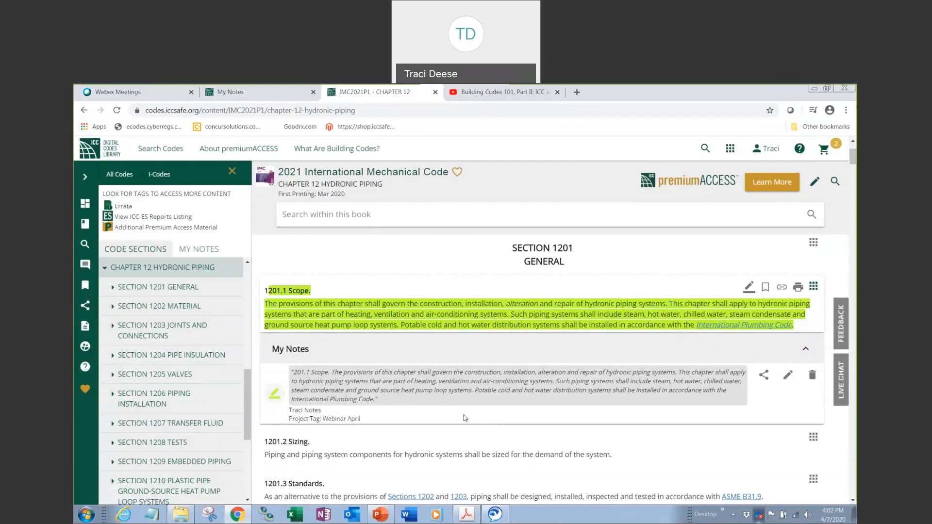
pyautogui.moveTo(633, 418)
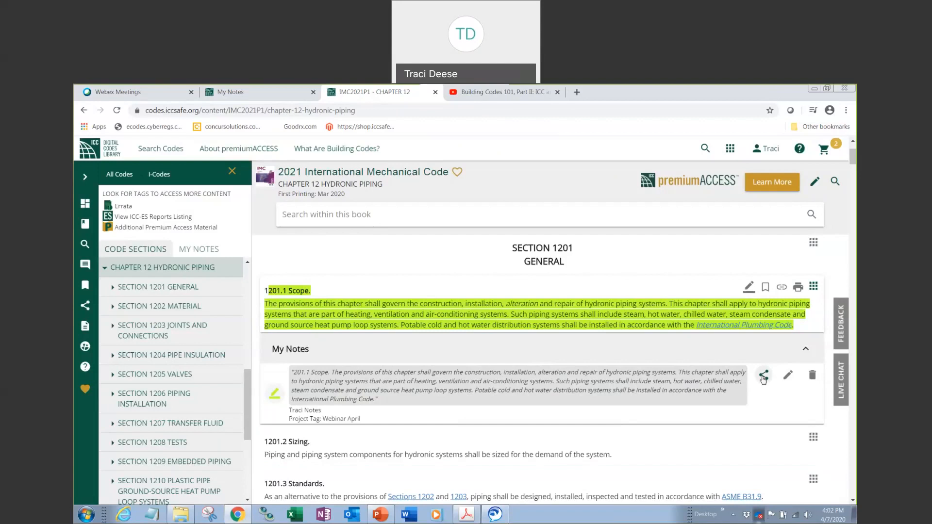
# Step: Open the Share Notes dialog for the Webinar April note, then dismiss it
pyautogui.click(763, 375)
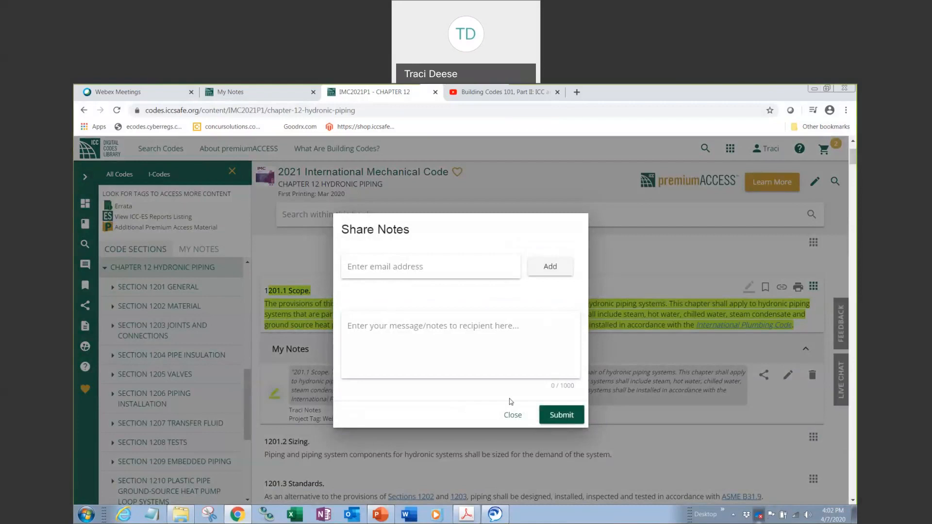
pyautogui.click(513, 415)
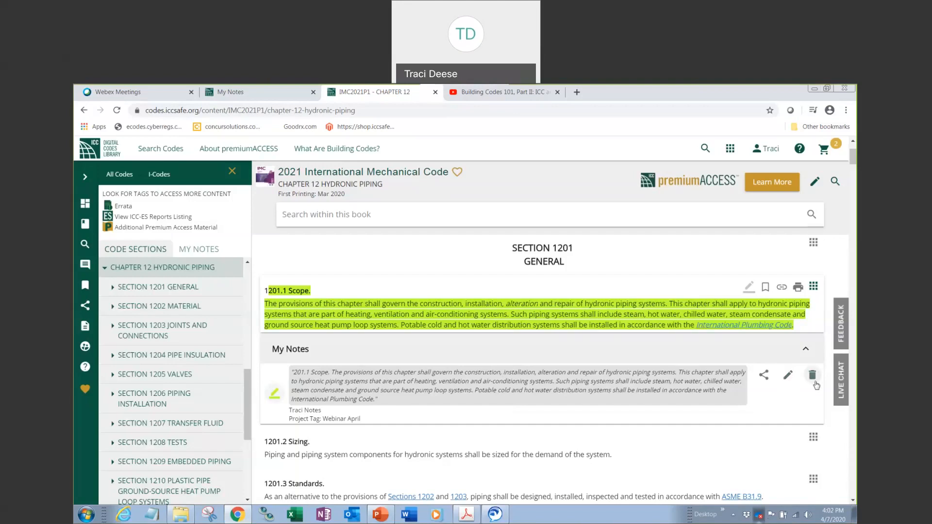
pyautogui.moveTo(815, 386)
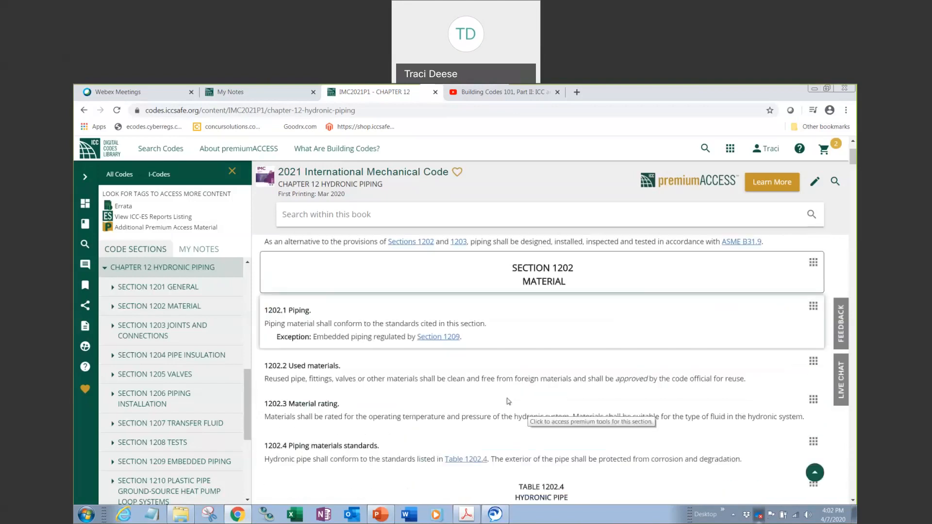
# Step: Scroll to 1202.2 Used materials and start a highlight note on it
pyautogui.scroll(-3)
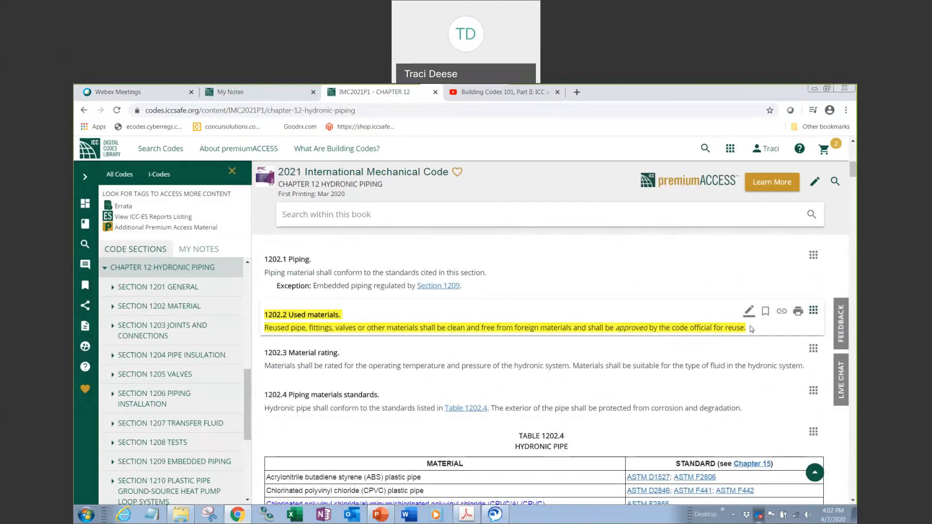
pyautogui.moveTo(749, 310)
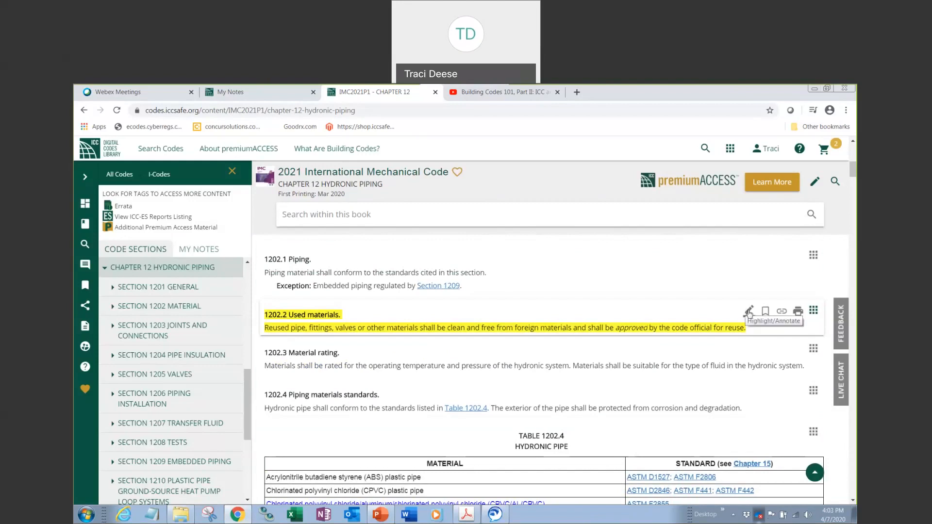
pyautogui.click(748, 310)
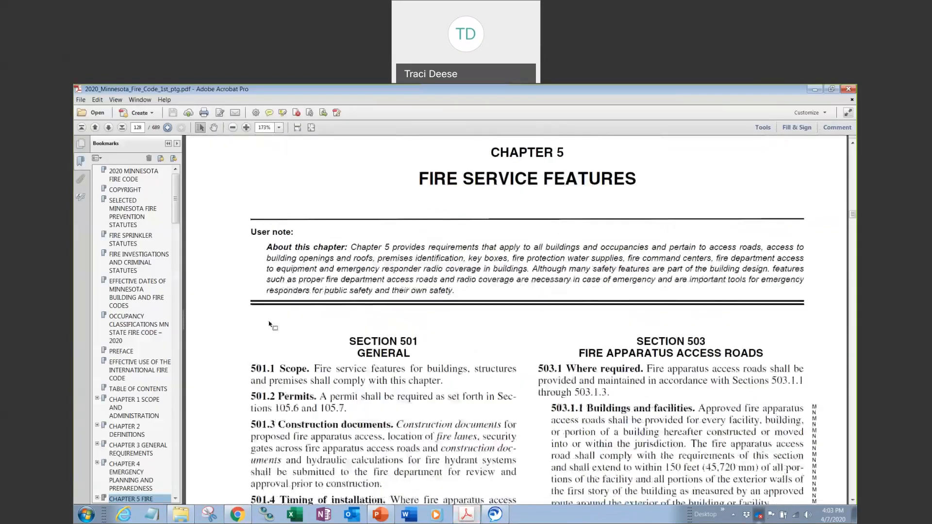
# Step: Select Fire Code sections 501.1–501.4 in the PDF and copy them
pyautogui.scroll(-3)
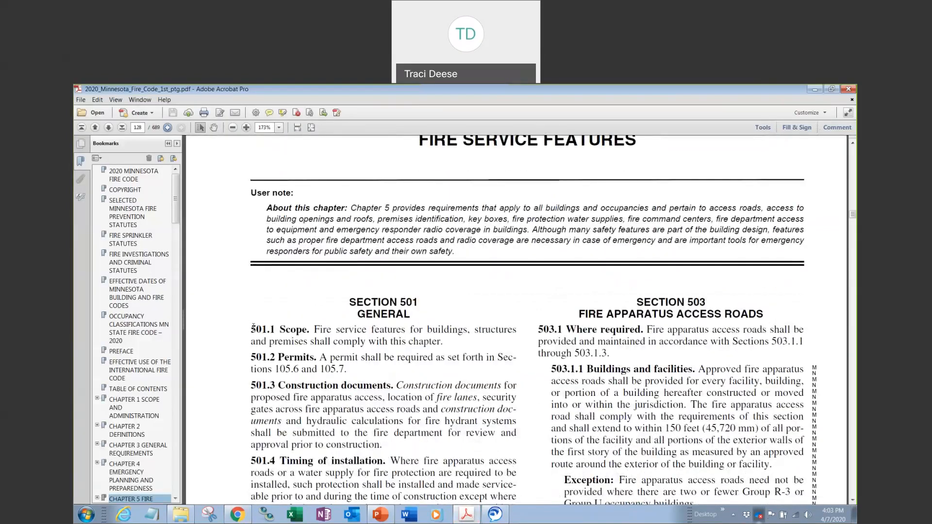
pyautogui.moveTo(251, 329); pyautogui.dragTo(383, 445)
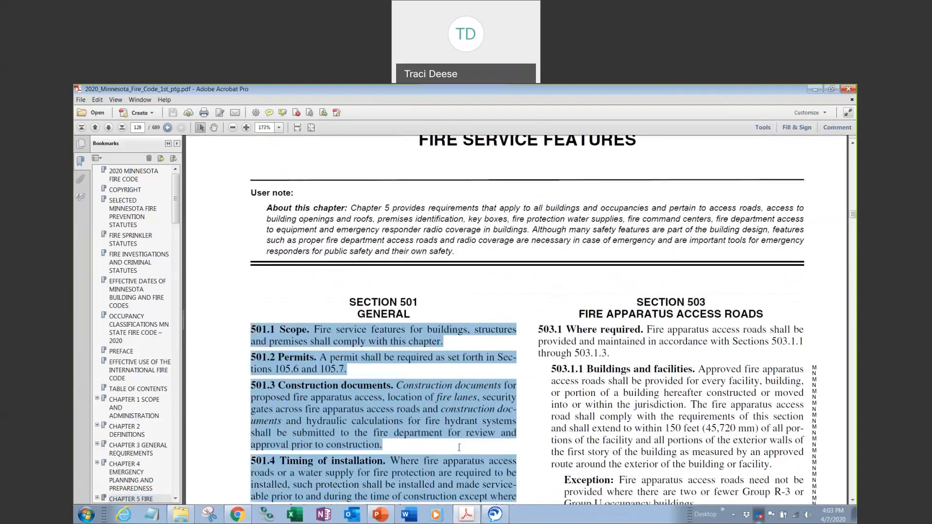
pyautogui.rightClick(458, 309)
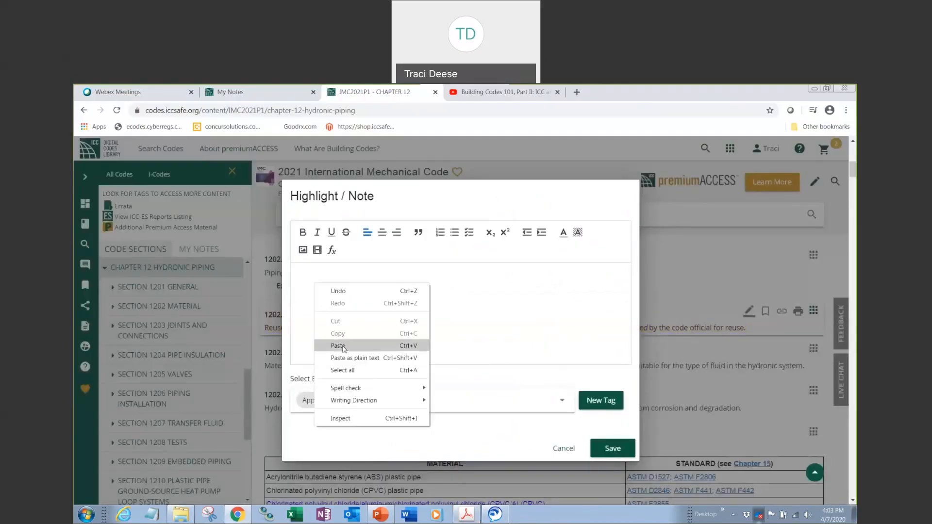
# Step: Paste the 501.1–501.4 text into the 1202.2 note and save it with a new green 'Project X' tag
pyautogui.click(337, 346)
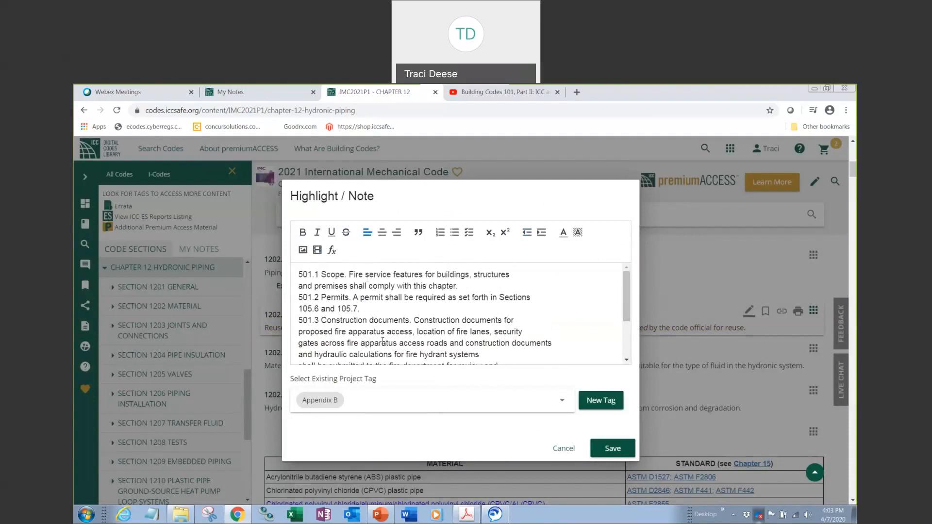
pyautogui.moveTo(356, 395)
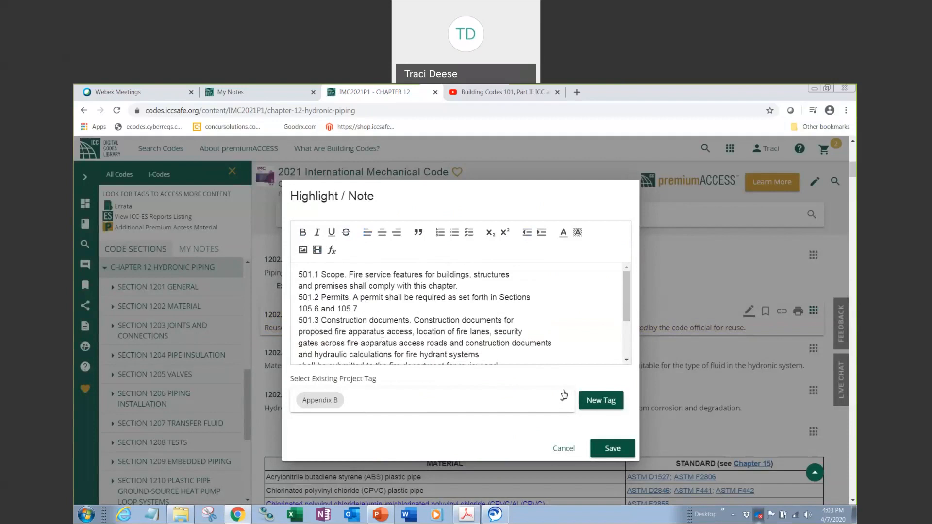
pyautogui.click(600, 399)
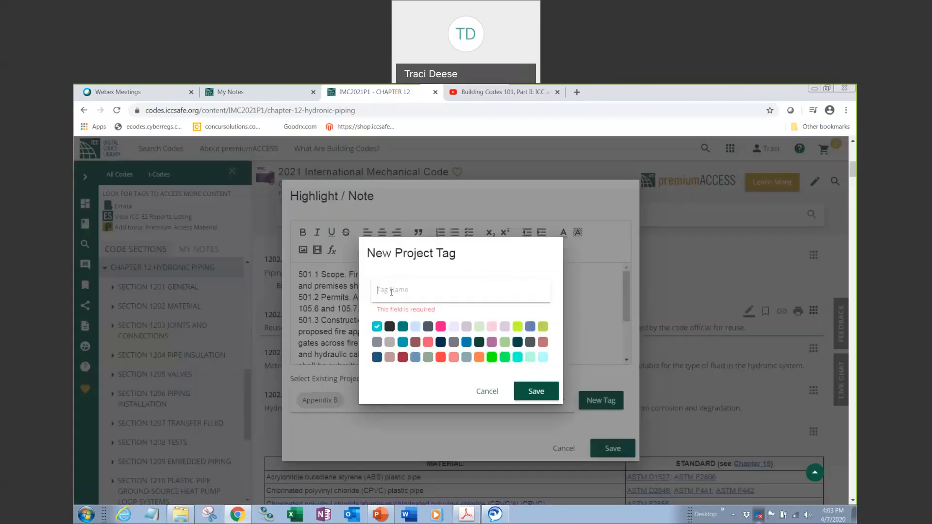
pyautogui.write('Project X')
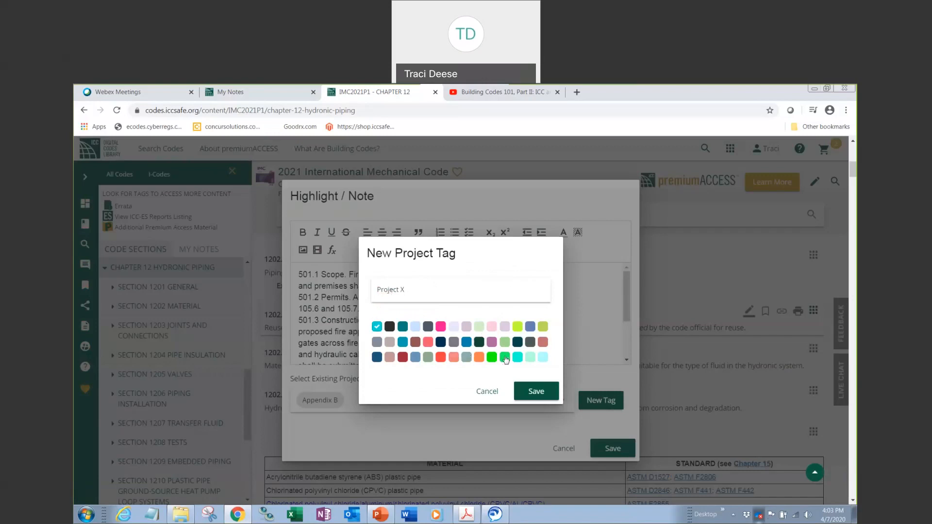
pyautogui.click(505, 356)
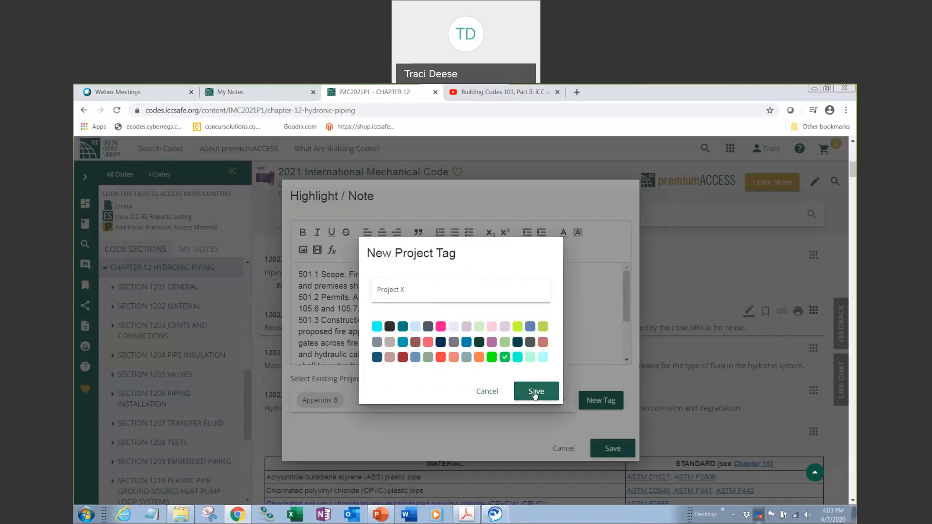
pyautogui.click(534, 391)
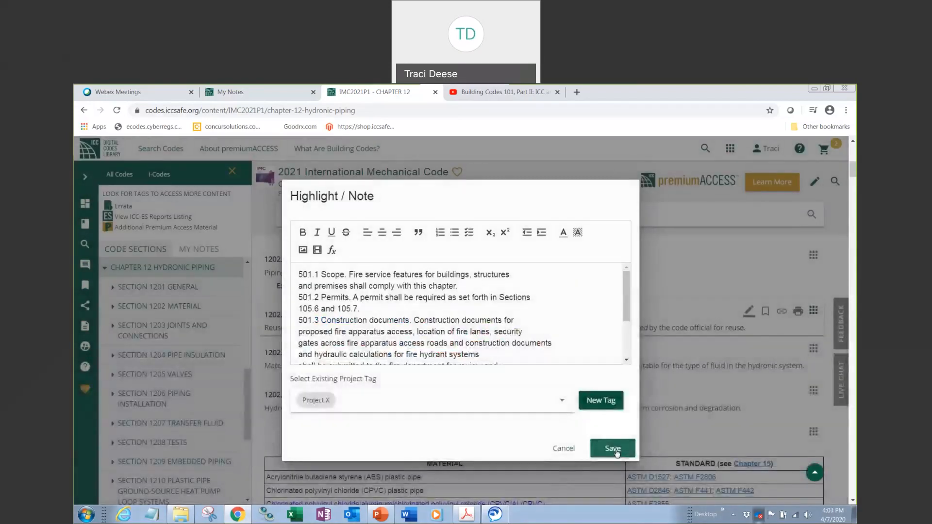
pyautogui.click(612, 448)
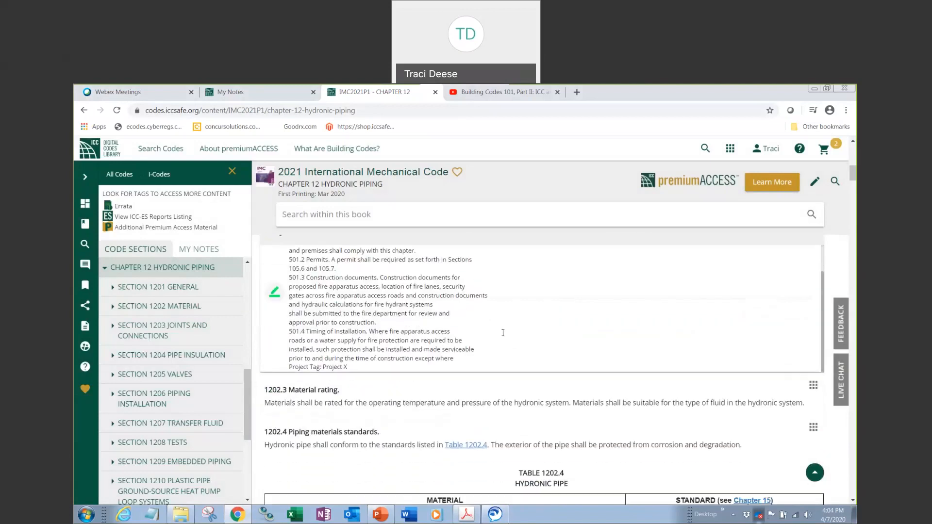
# Step: Scroll past the Project X note and select the 1202.3 Material rating text
pyautogui.scroll(-3)
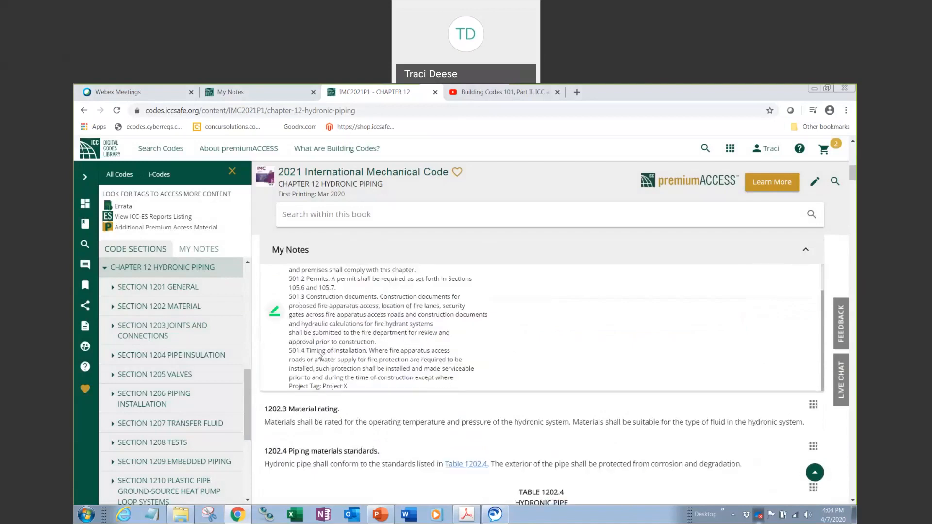
pyautogui.moveTo(350, 392)
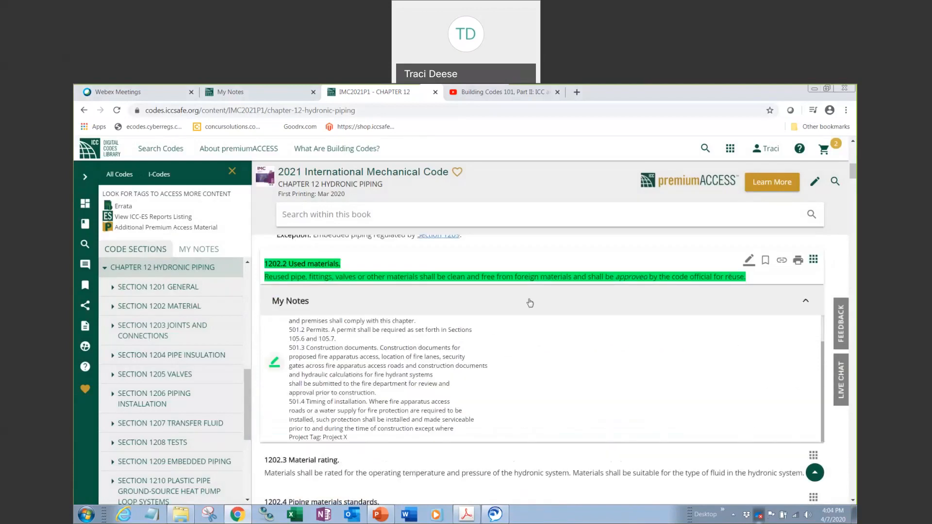
pyautogui.scroll(-3)
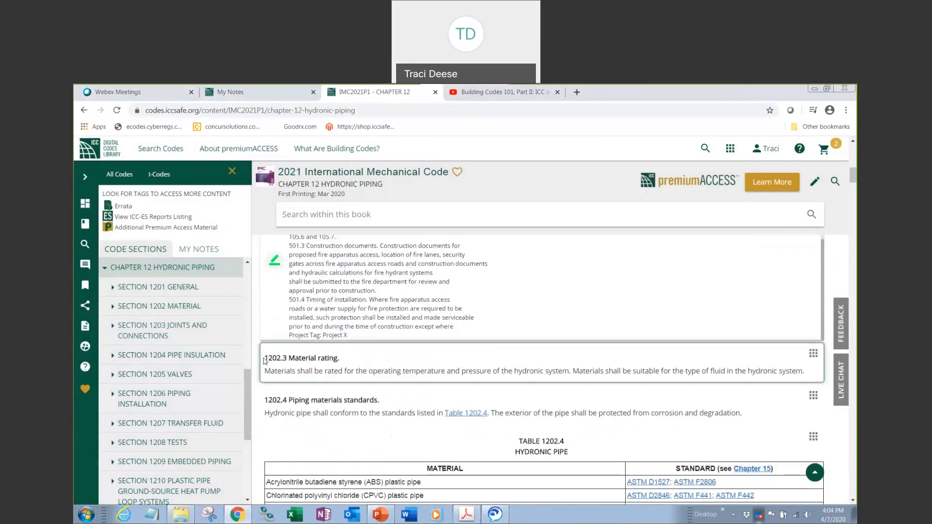
pyautogui.moveTo(265, 358); pyautogui.dragTo(778, 371)
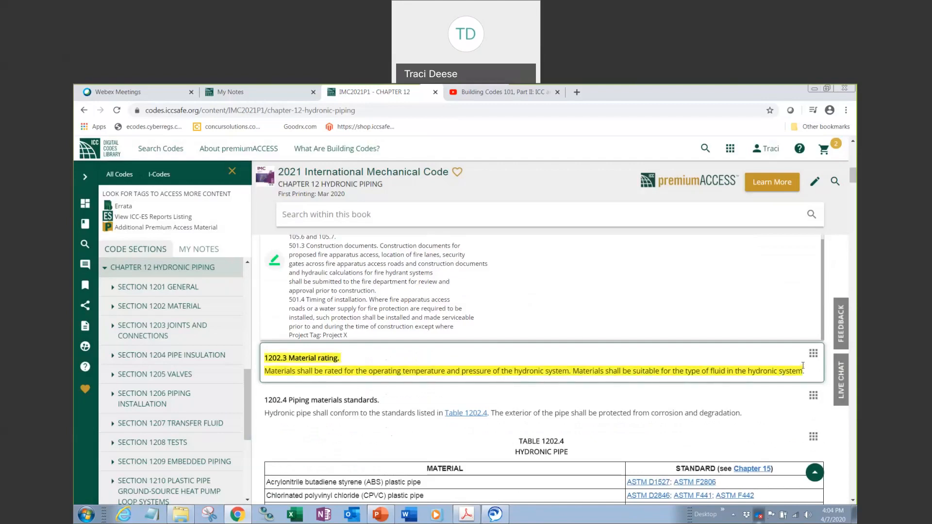
pyautogui.moveTo(749, 354)
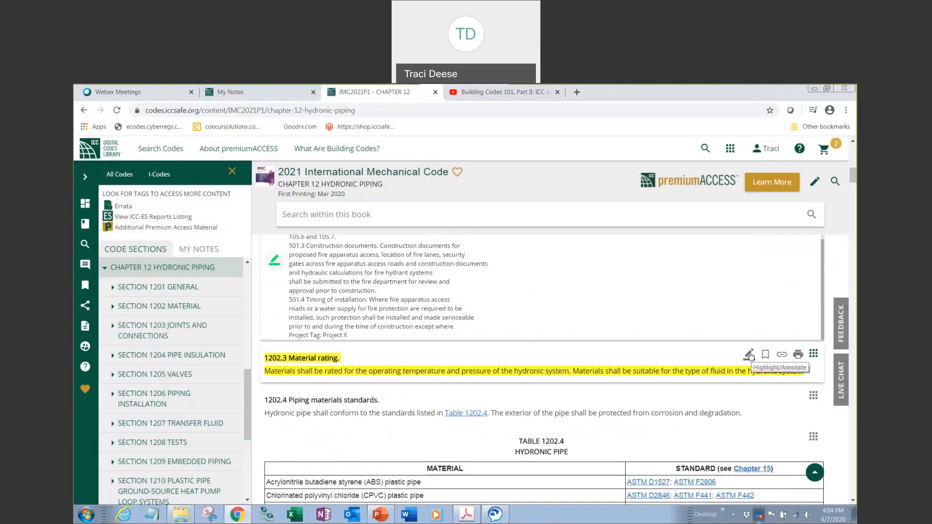
# Step: Start a note on 1202.3 Material rating and embed the Building Codes 101 video URL
pyautogui.click(748, 354)
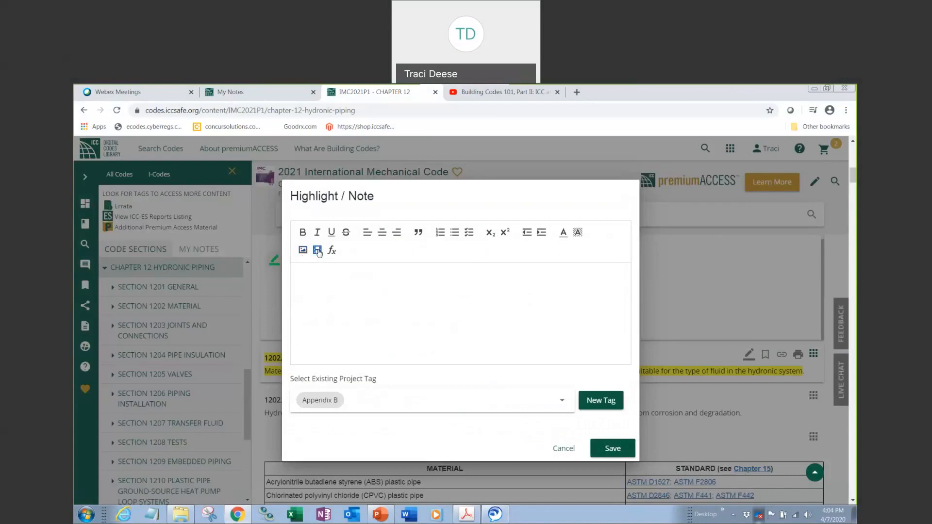
pyautogui.click(317, 249)
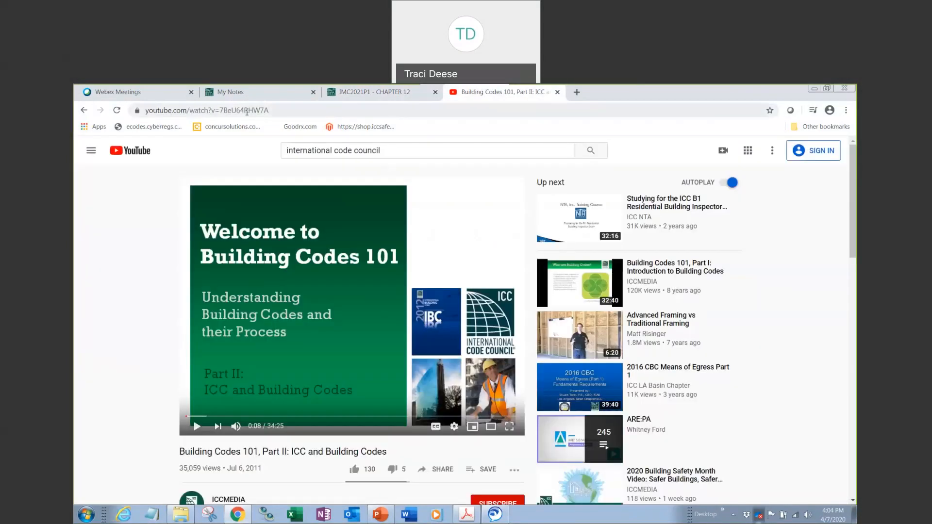
pyautogui.rightClick(208, 110)
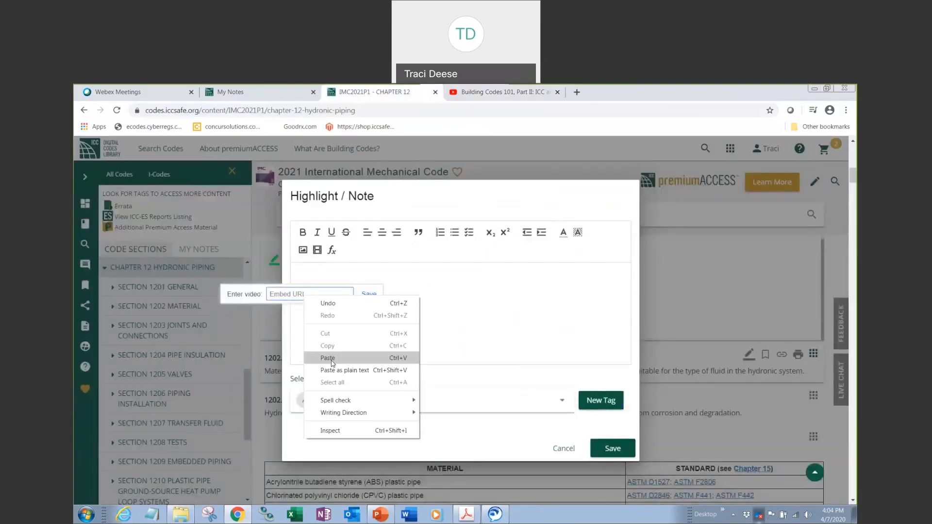
pyautogui.click(327, 357)
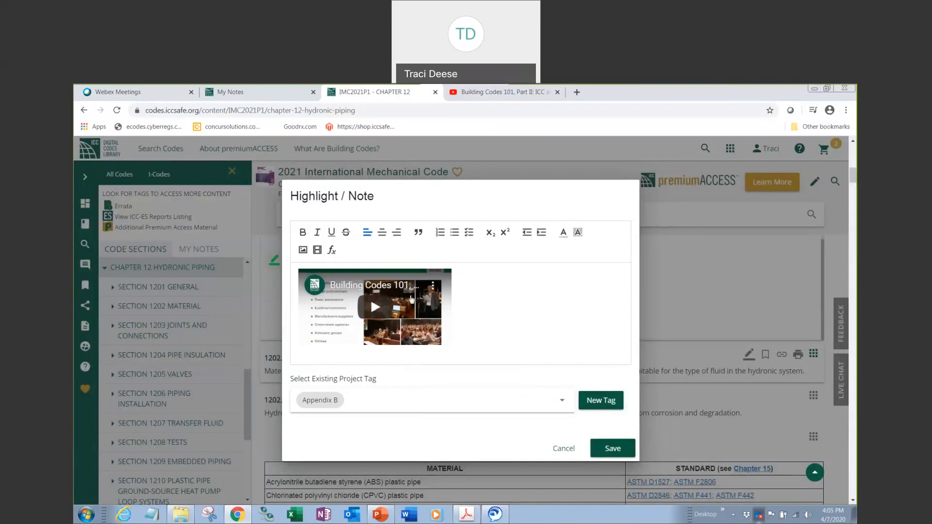
pyautogui.moveTo(600, 400)
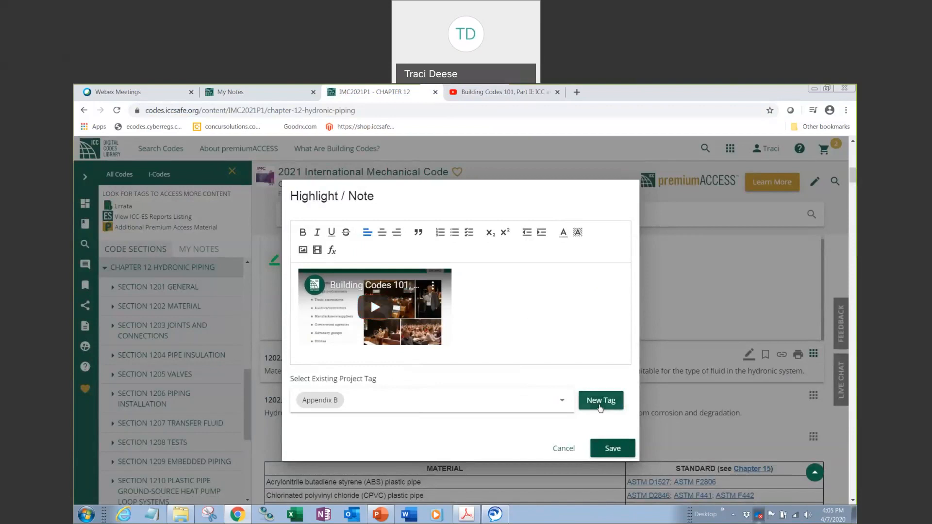
# Step: Tag the note with a new green Project T Video tag and save it
pyautogui.click(600, 400)
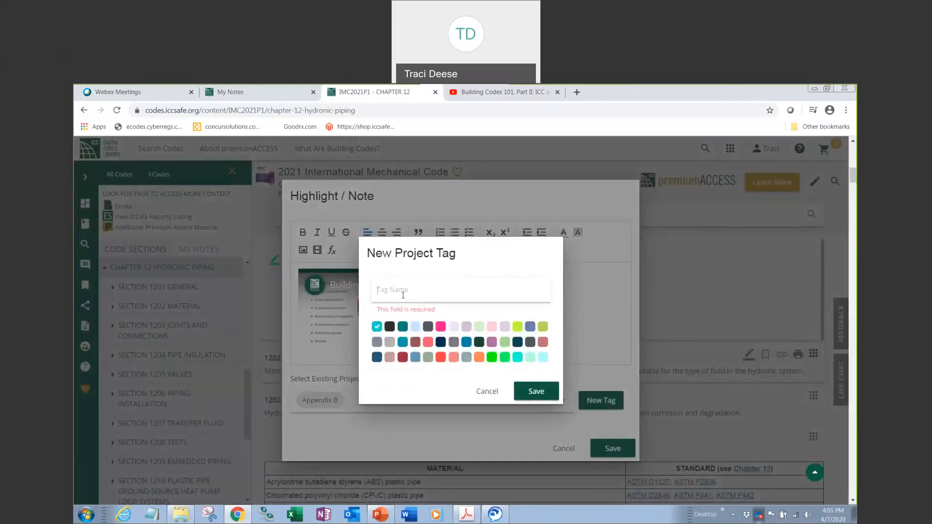
pyautogui.write('Project T Video')
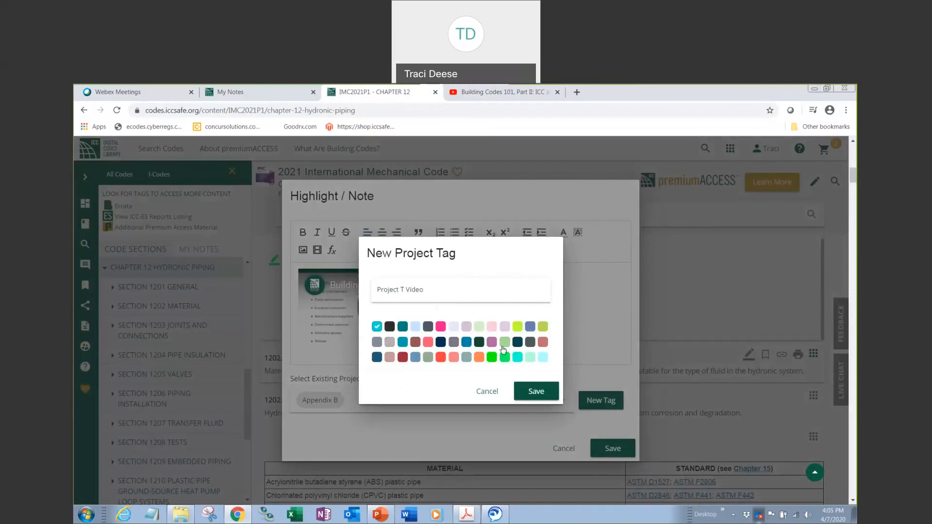
pyautogui.click(504, 357)
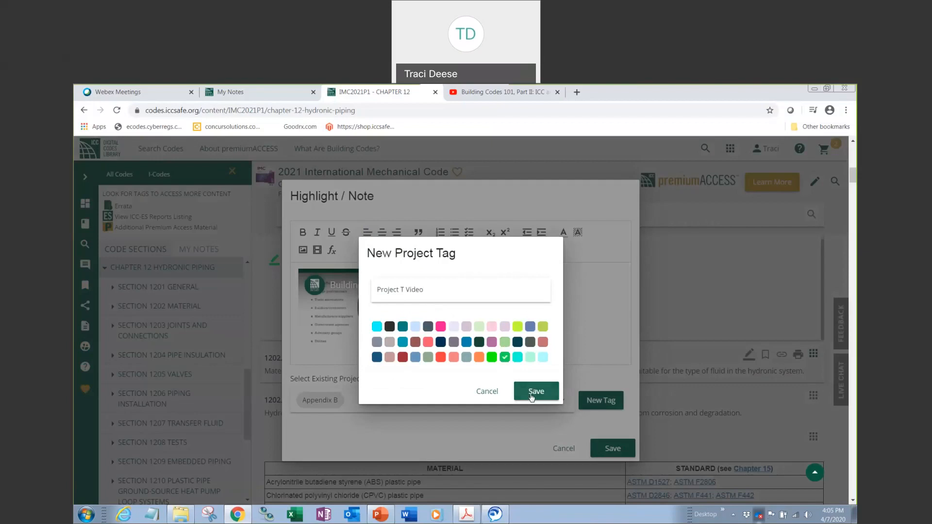
pyautogui.click(534, 391)
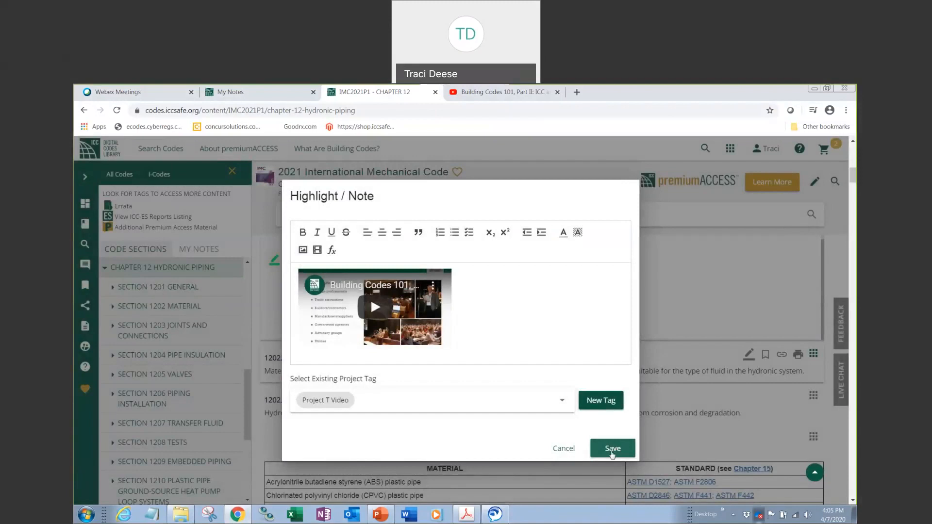
pyautogui.click(611, 448)
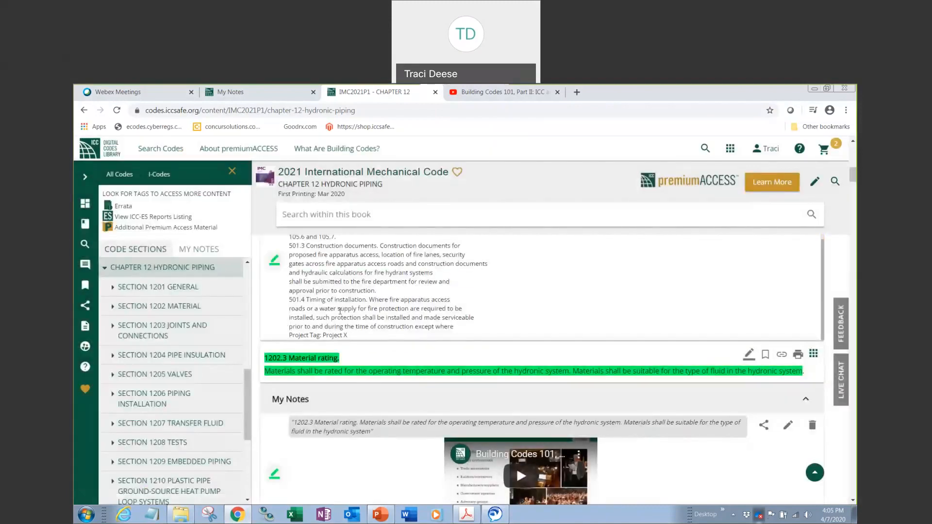
pyautogui.moveTo(335, 370)
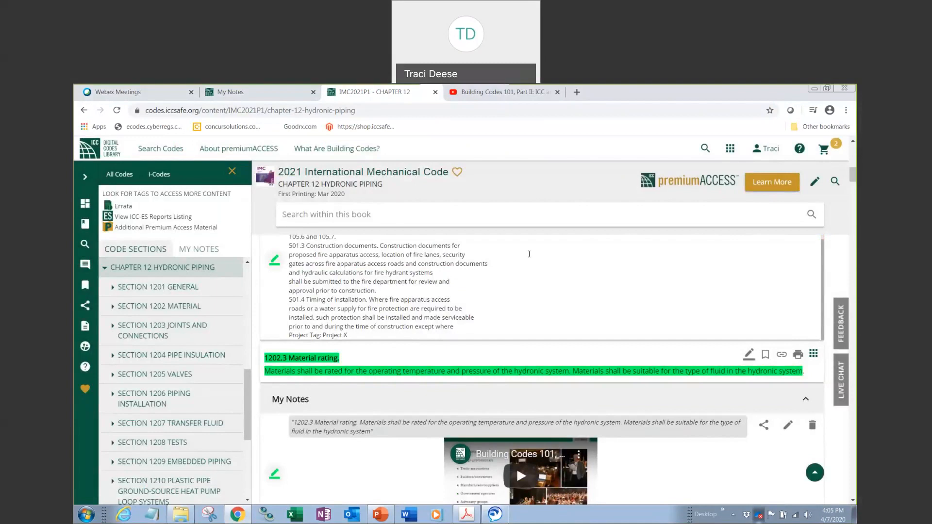
# Step: Scroll down to show the saved 1202.3 note with its video and Project T Video tag
pyautogui.scroll(-3)
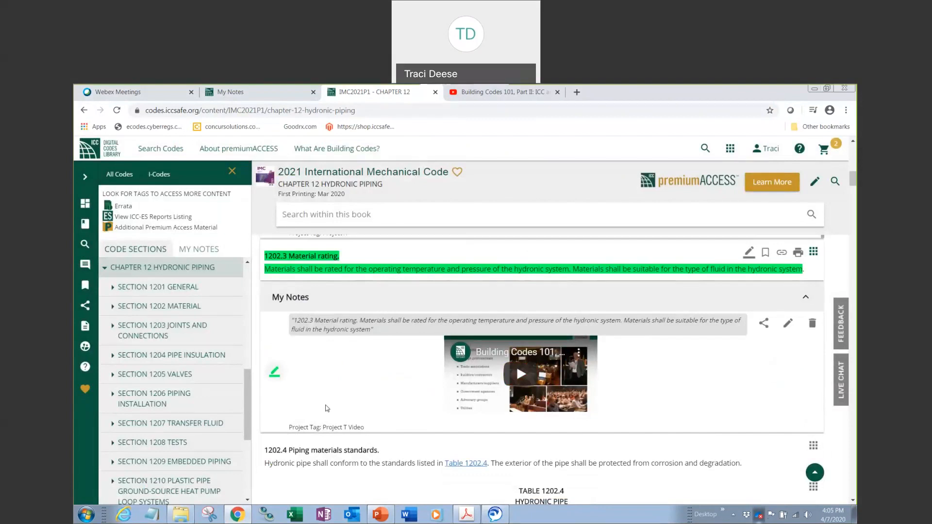
pyautogui.moveTo(320, 406)
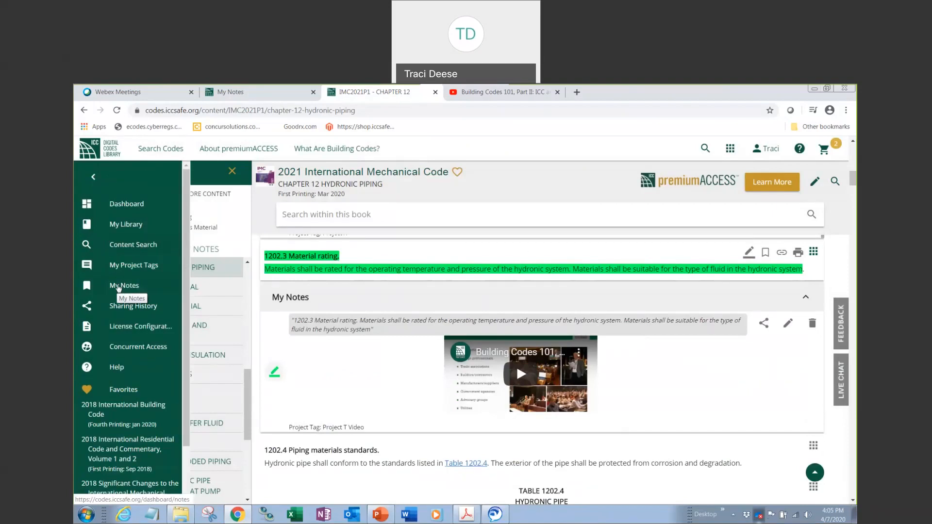
# Step: Open My Notes, expand all saved notes, and scroll through the 2021 IMC list
pyautogui.click(124, 285)
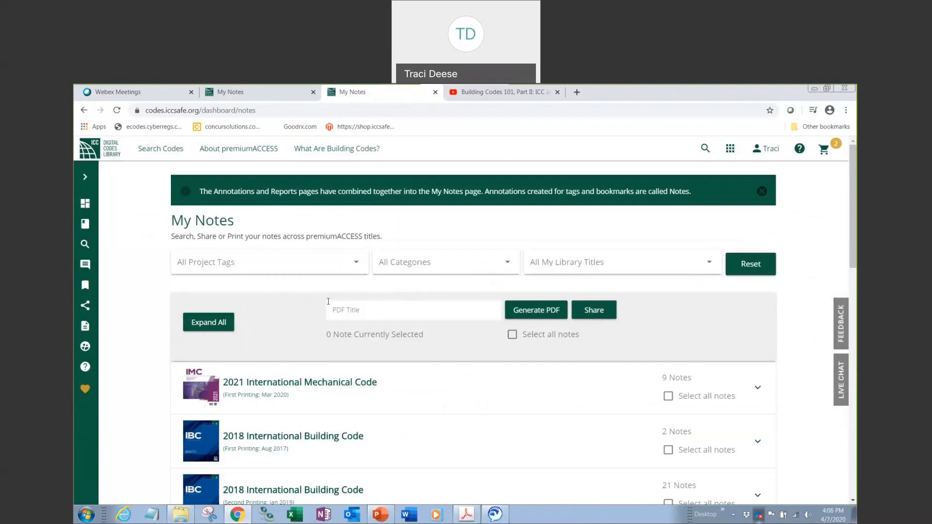
pyautogui.moveTo(441, 272)
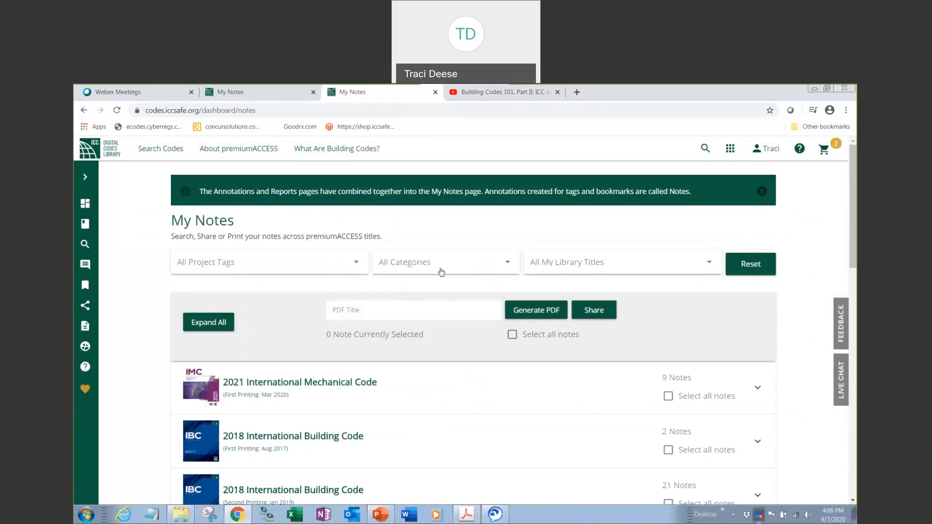
pyautogui.moveTo(317, 272)
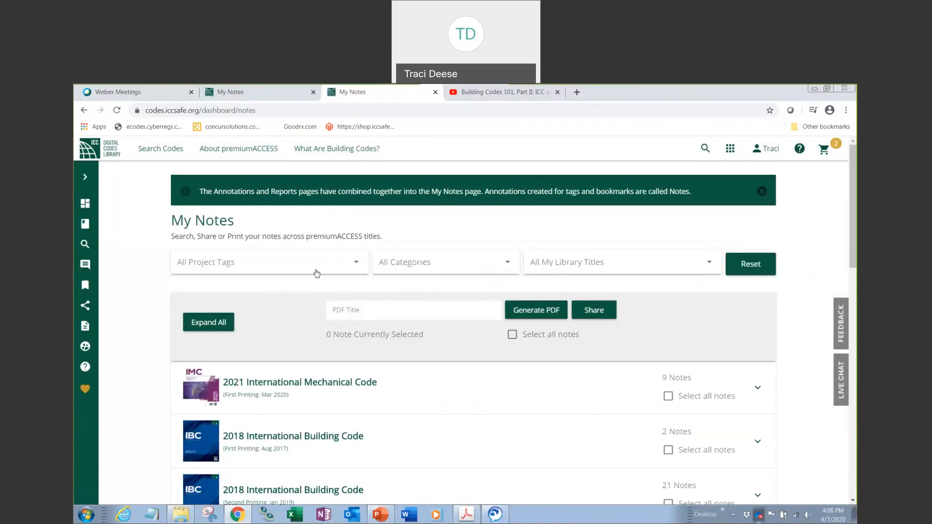
pyautogui.moveTo(474, 433)
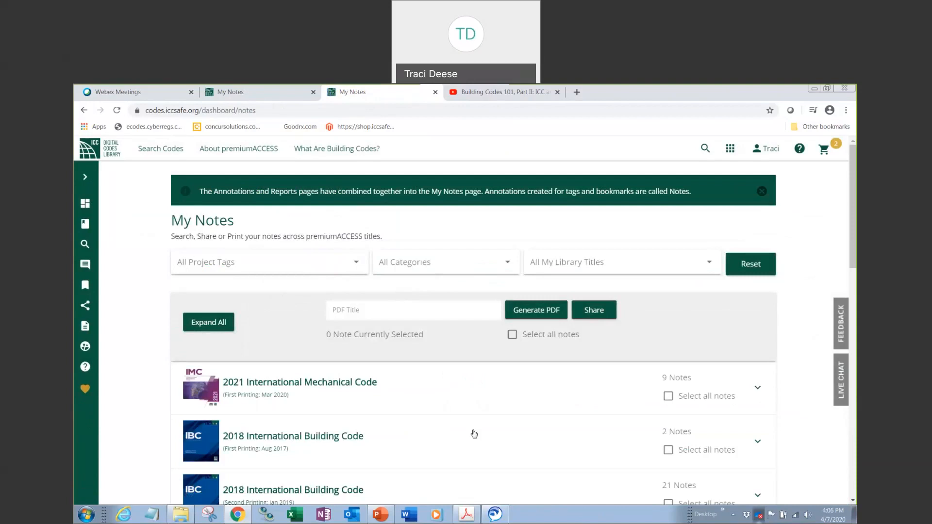
pyautogui.moveTo(440, 421)
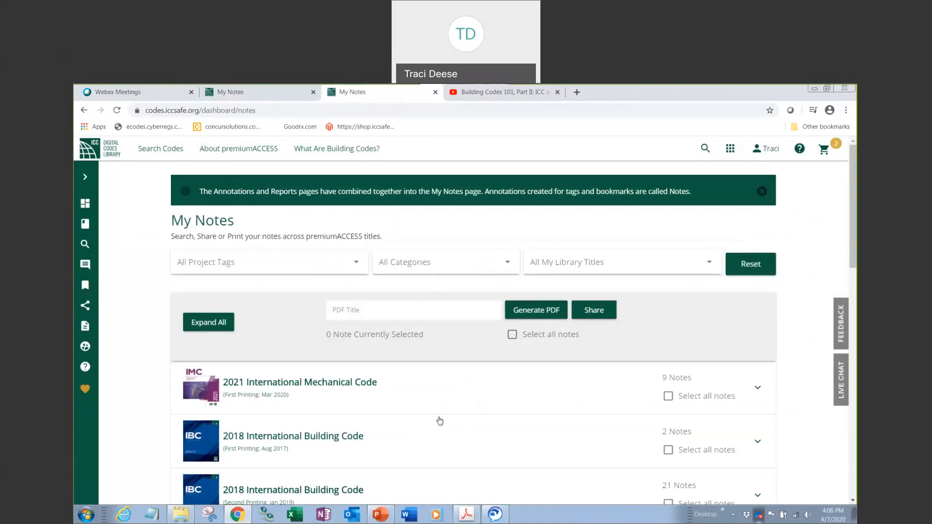
pyautogui.moveTo(767, 413)
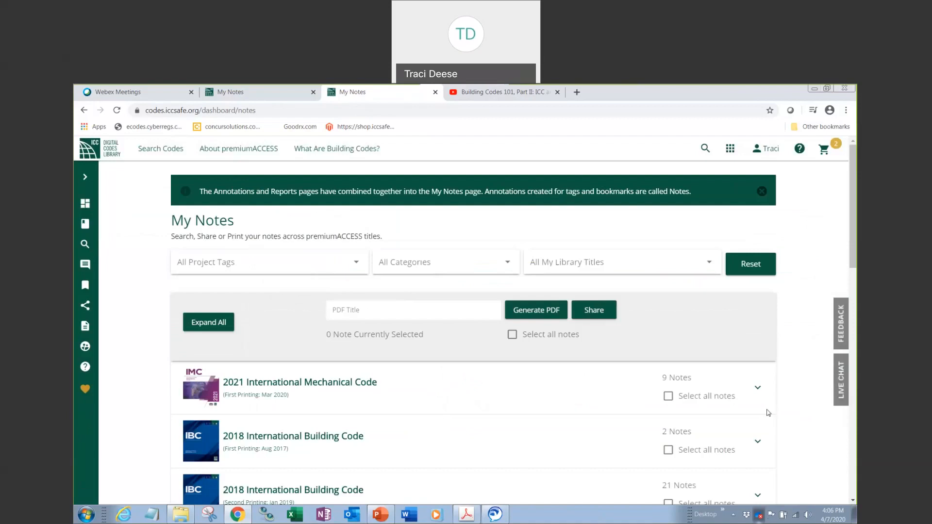
pyautogui.click(208, 321)
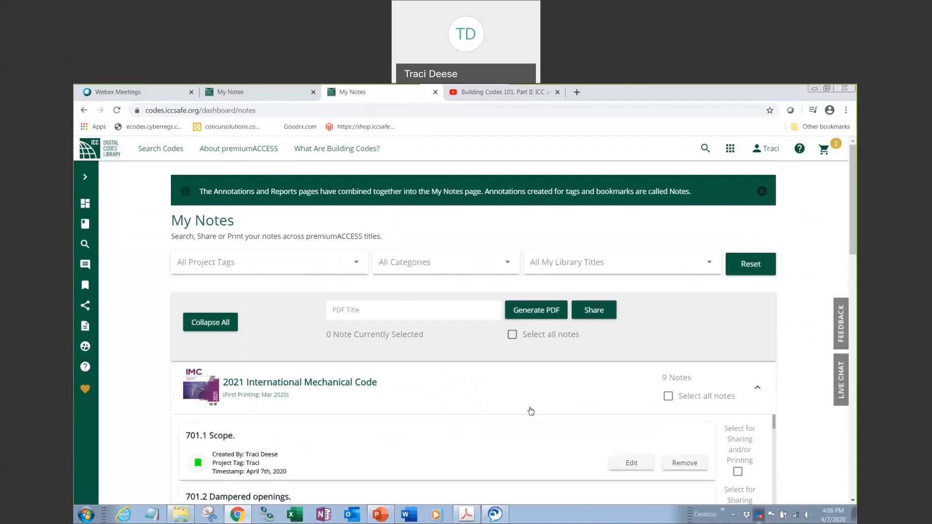
pyautogui.scroll(-3)
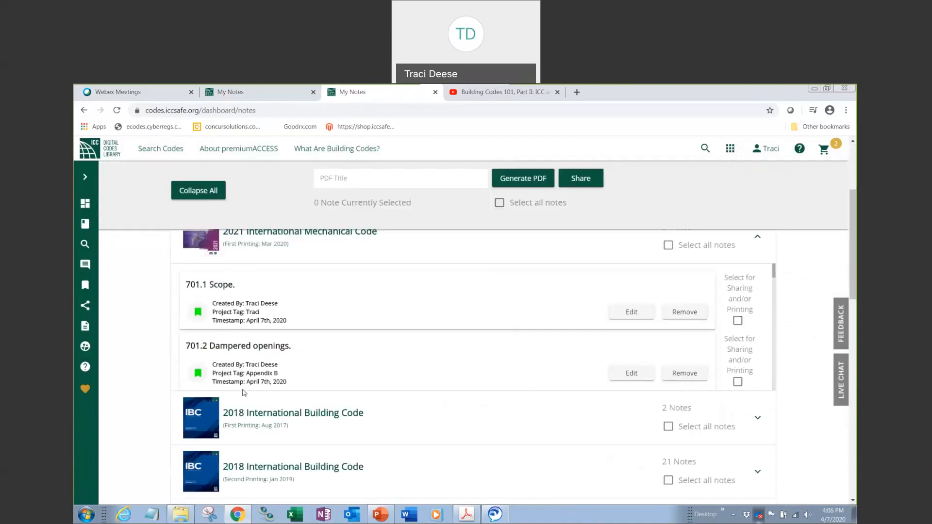
pyautogui.moveTo(534, 352)
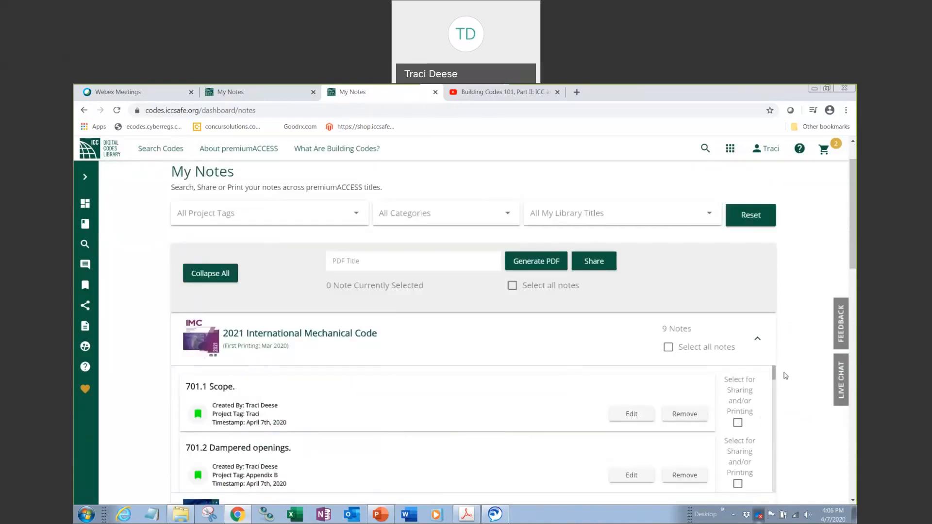
pyautogui.scroll(-3)
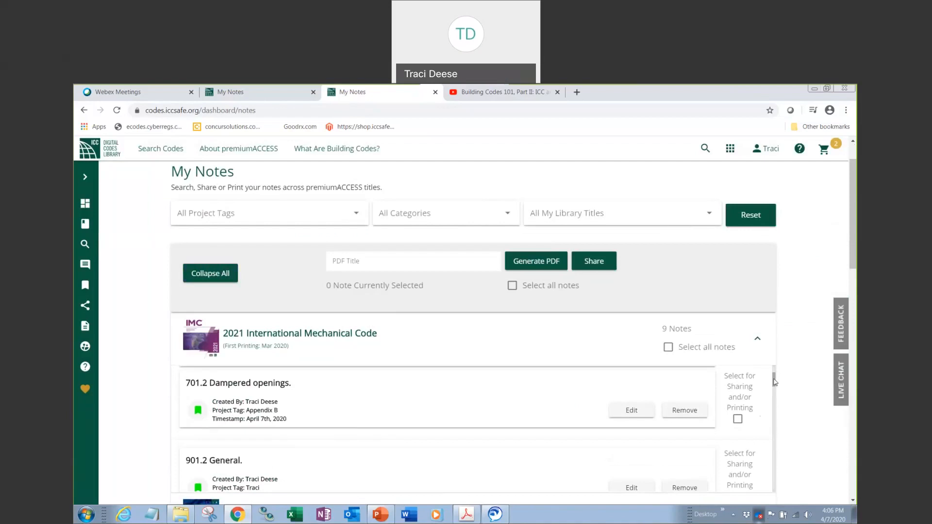
pyautogui.scroll(-3)
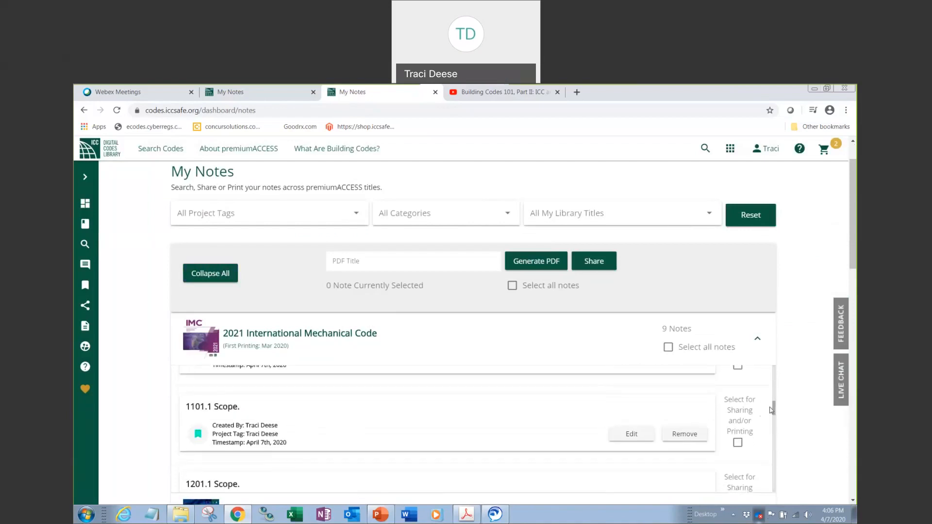
pyautogui.scroll(-3)
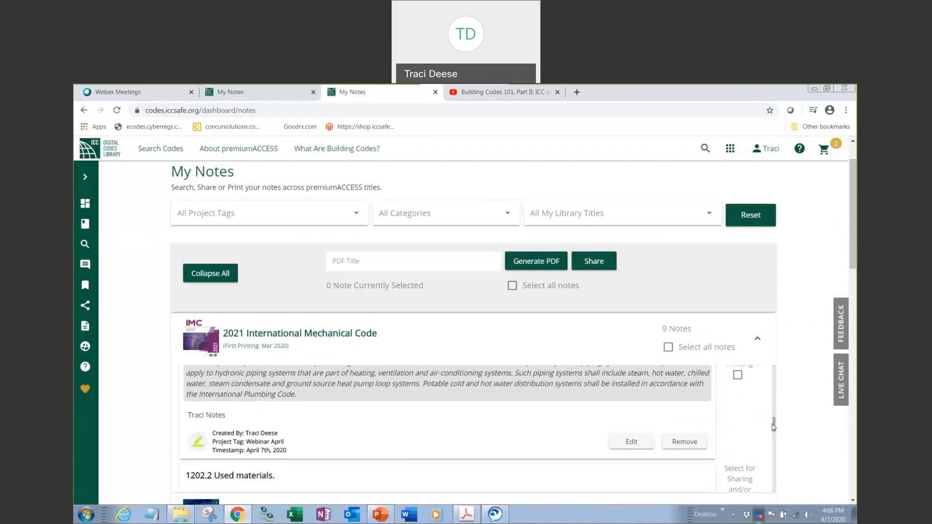
# Step: Finish reviewing the nine IMC notes and reopen Chapter 12 at 1202.5 Pipe fittings
pyautogui.scroll(-3)
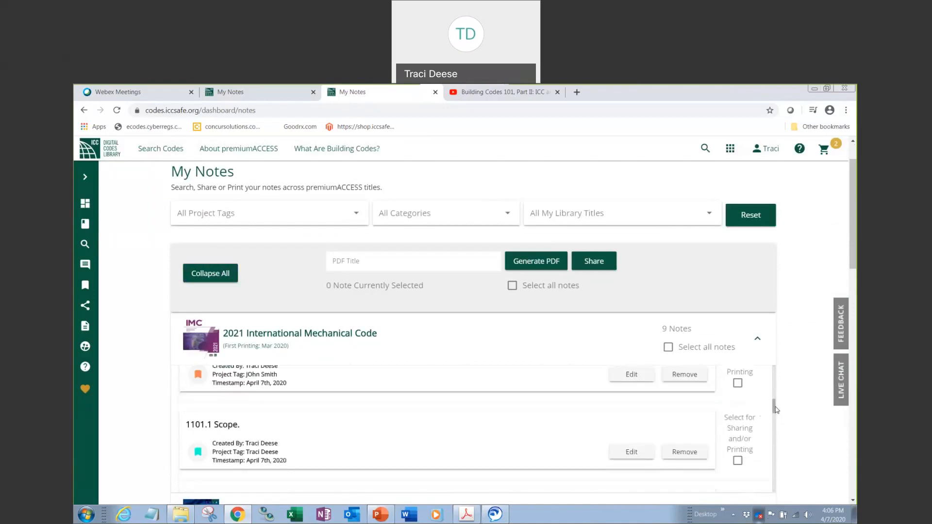
pyautogui.scroll(-3)
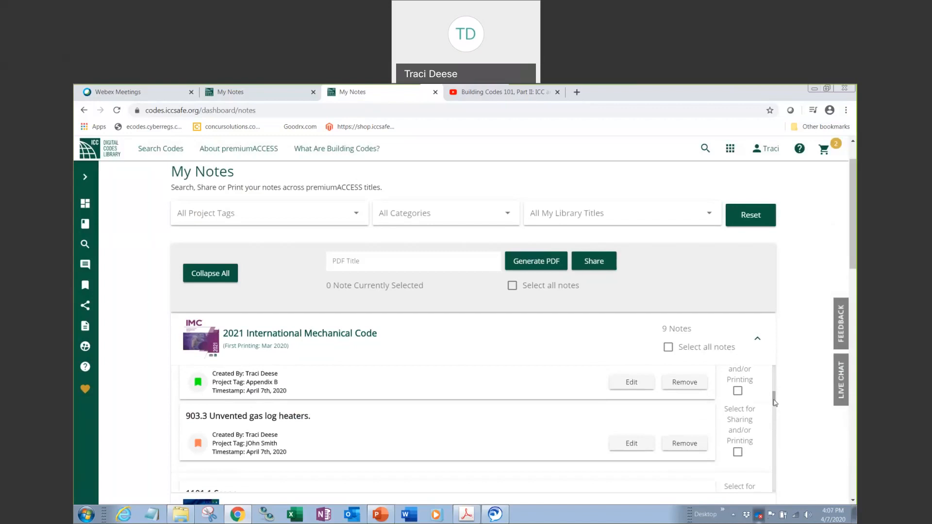
pyautogui.click(85, 177)
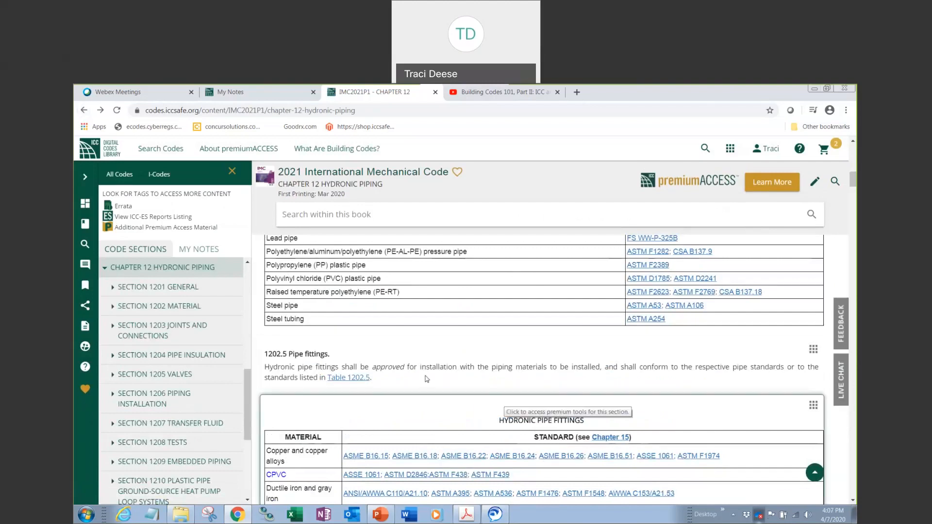
pyautogui.moveTo(199, 249)
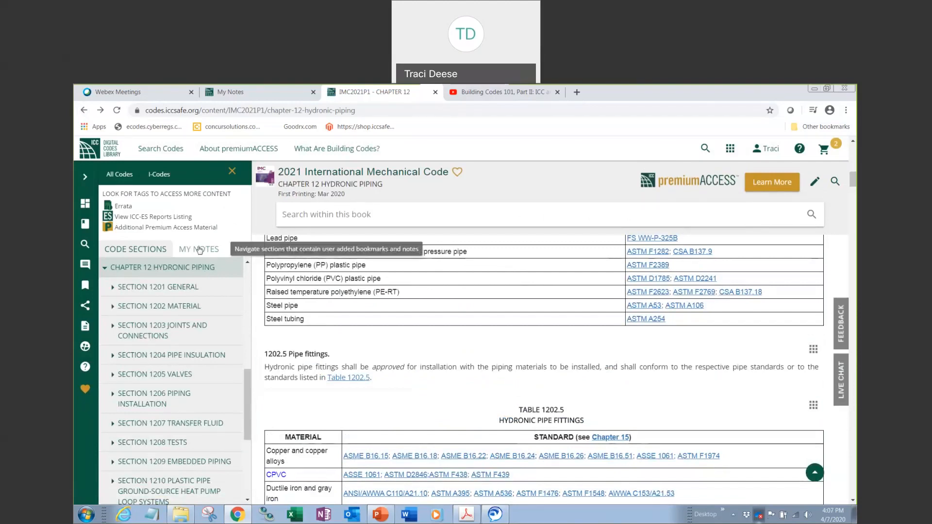
# Step: Jump via the sidebar notes list to 903.3 Unvented gas log heaters, then show Code Sections
pyautogui.click(198, 249)
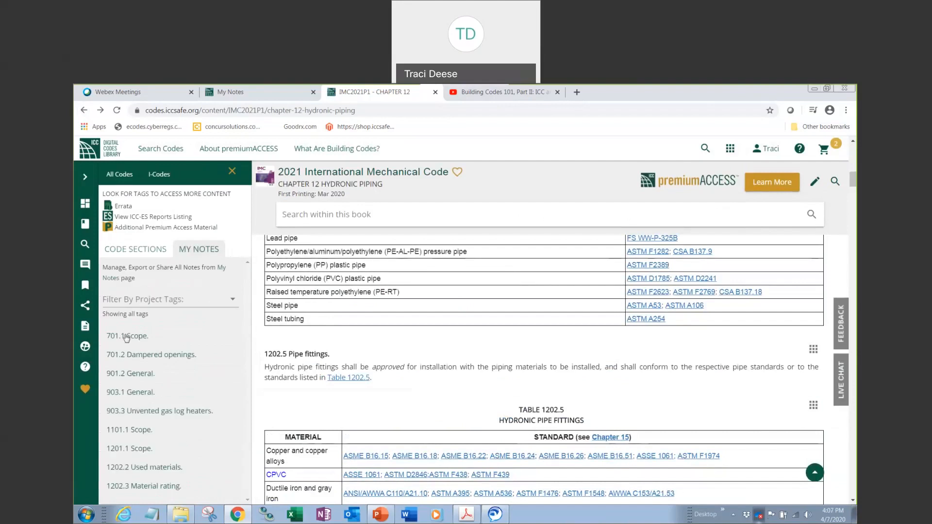
pyautogui.moveTo(123, 379)
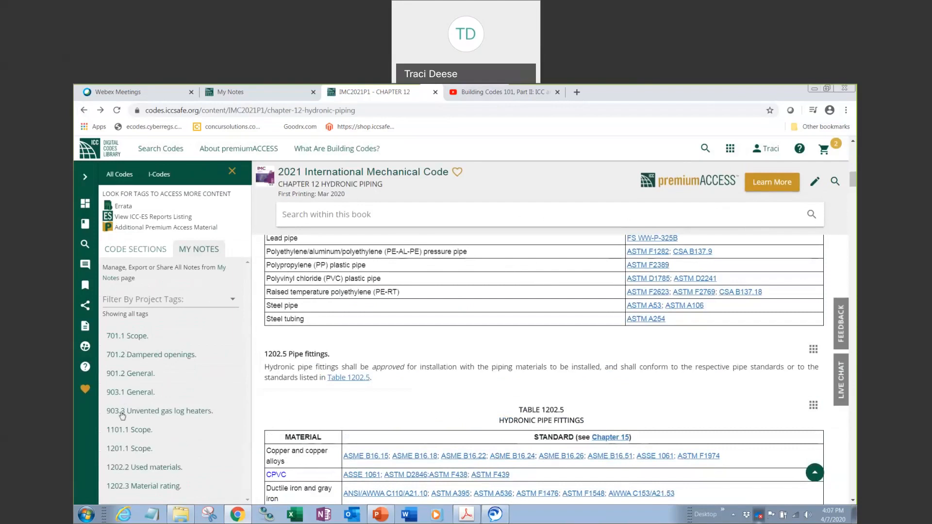
pyautogui.click(168, 410)
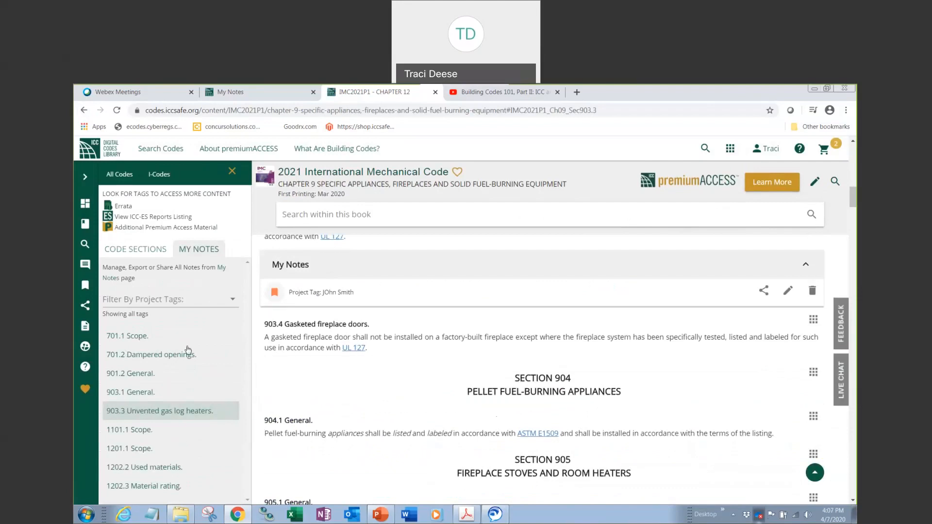
pyautogui.moveTo(323, 370)
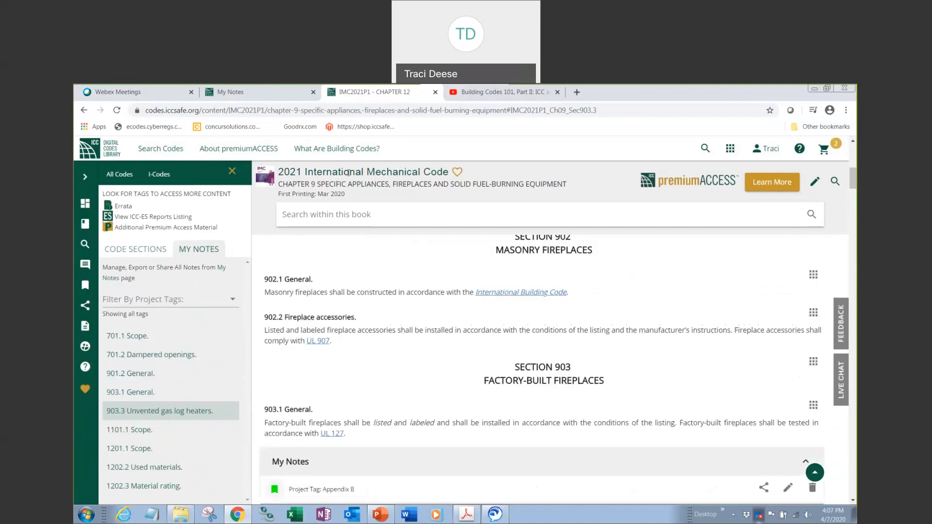
pyautogui.moveTo(203, 318)
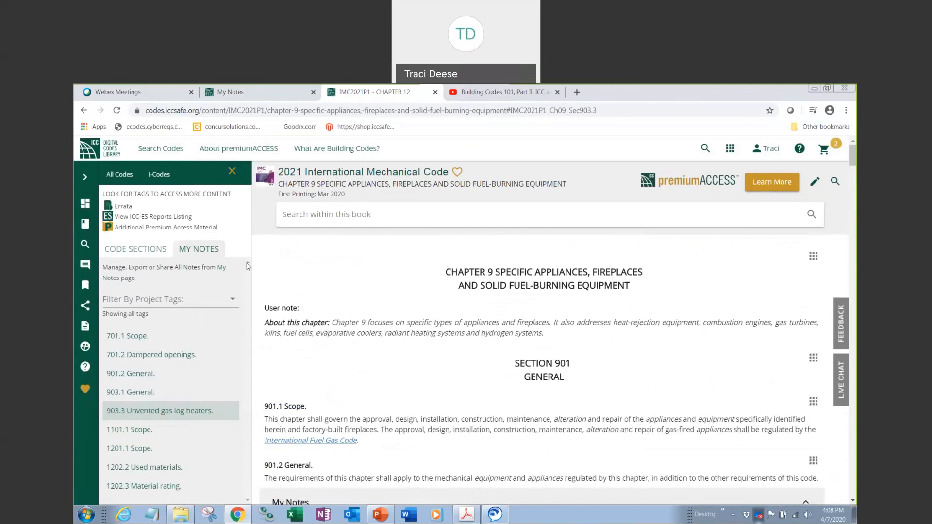
pyautogui.moveTo(184, 312)
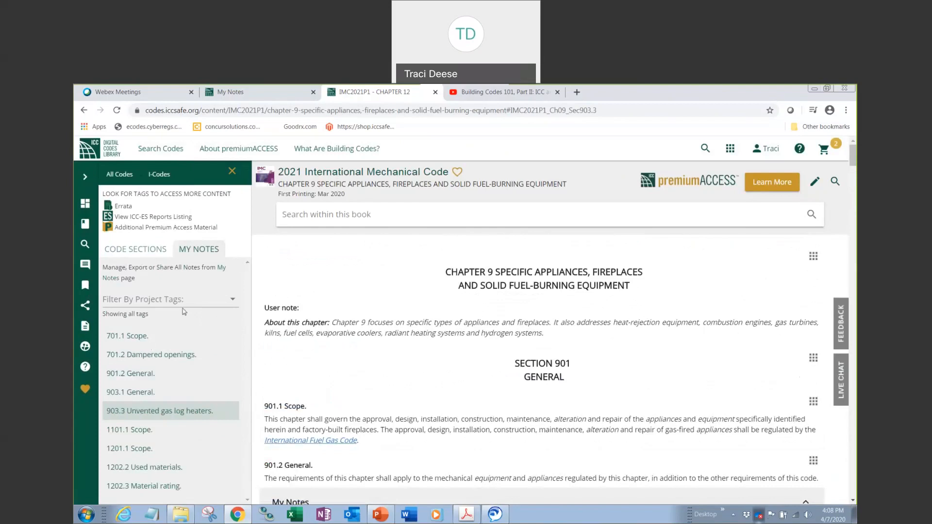
pyautogui.click(135, 248)
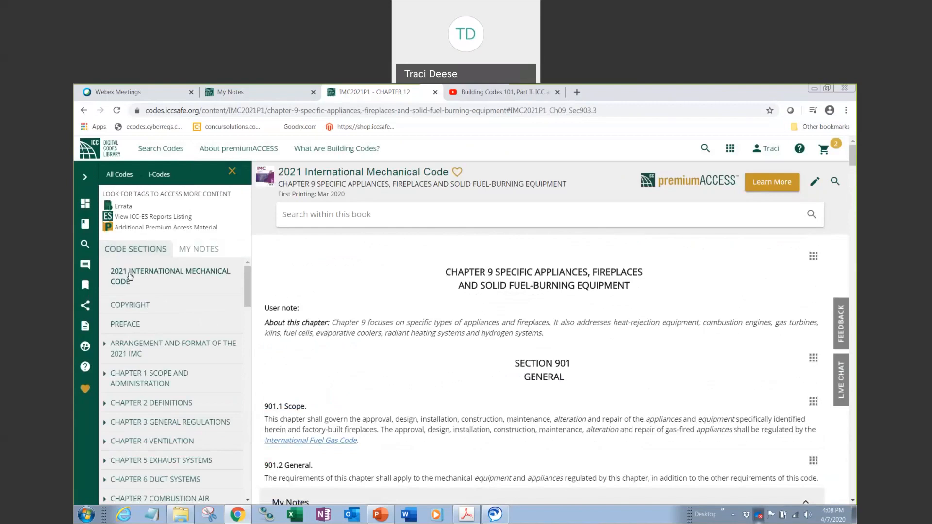
pyautogui.moveTo(122, 281)
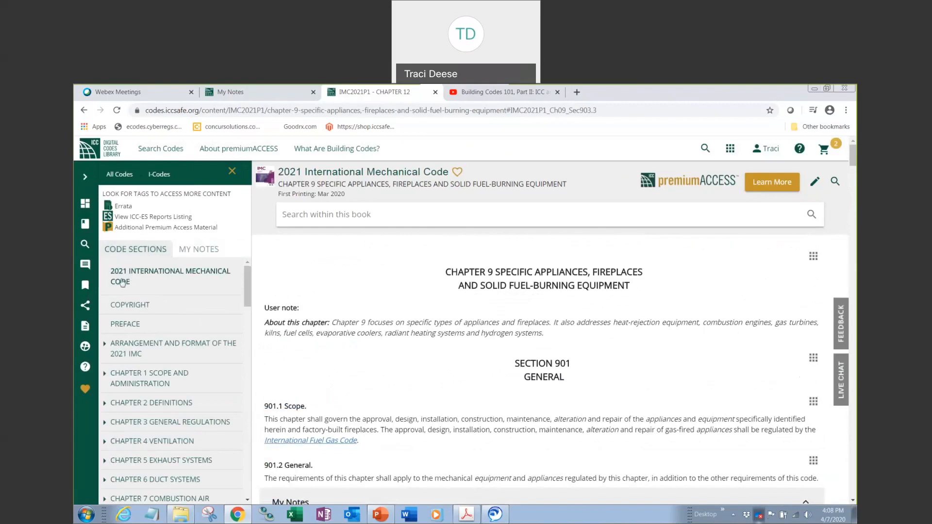
# Step: Open the 2021 IMC front page and reach My Notes listing its 9 notes
pyautogui.click(170, 276)
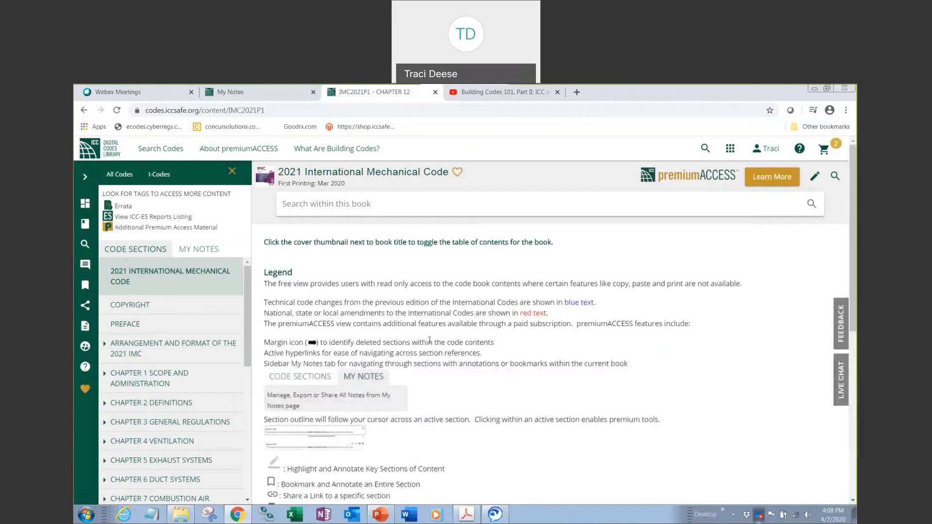
pyautogui.scroll(-3)
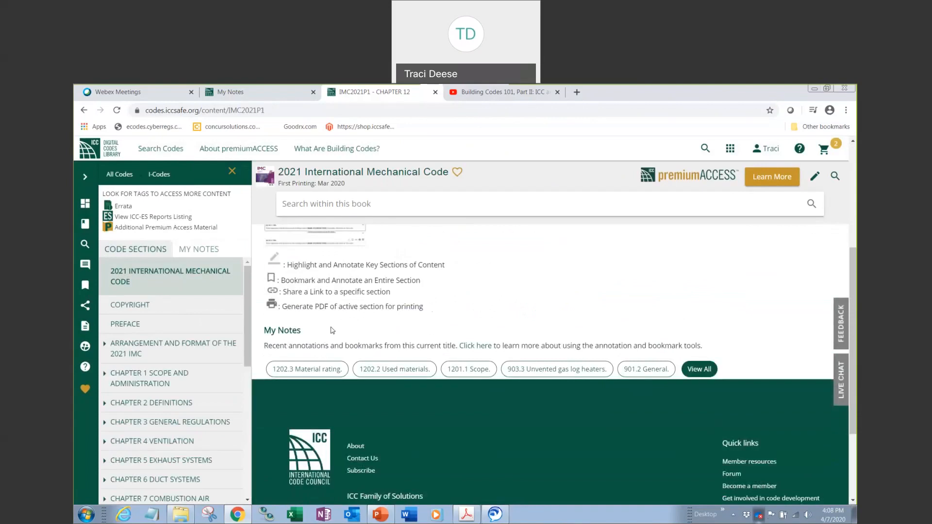
pyautogui.moveTo(310, 331)
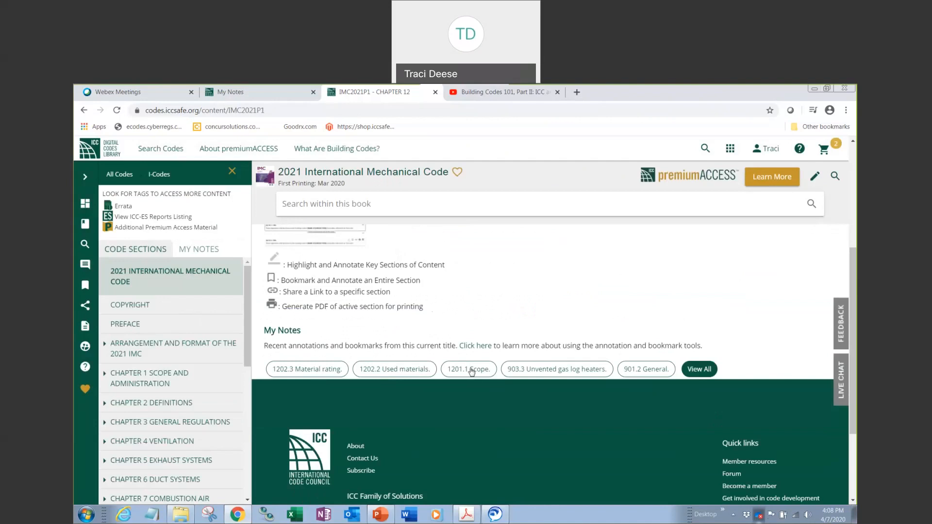
pyautogui.click(468, 368)
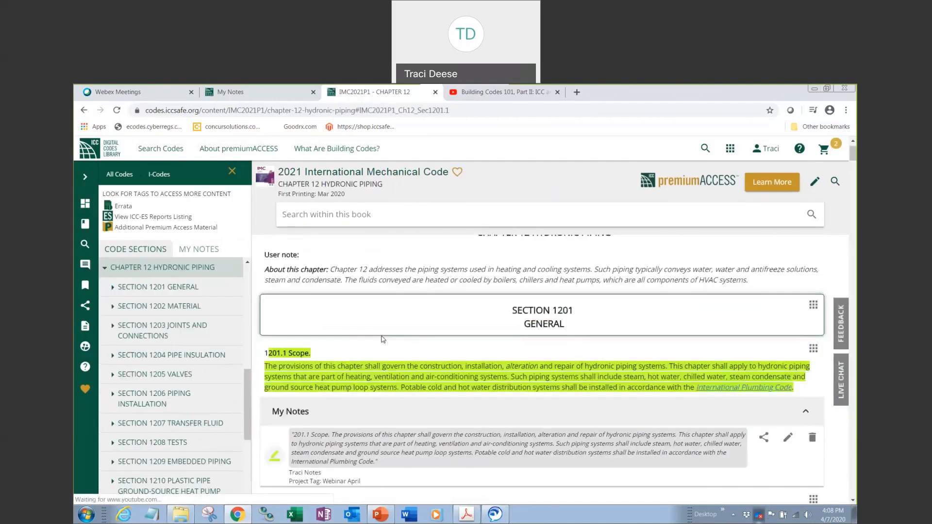
pyautogui.scroll(-3)
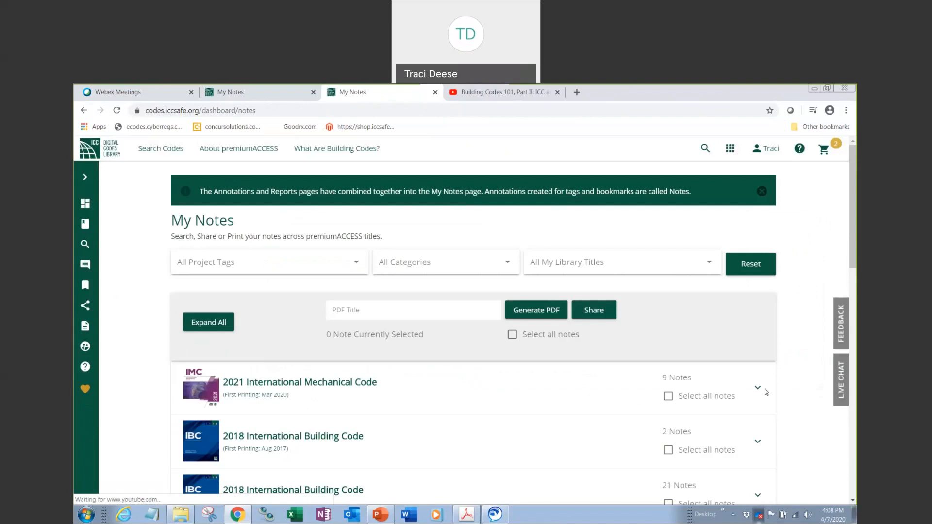
# Step: Expand the 2021 IMC notes, then tick and untick Select all notes
pyautogui.click(208, 322)
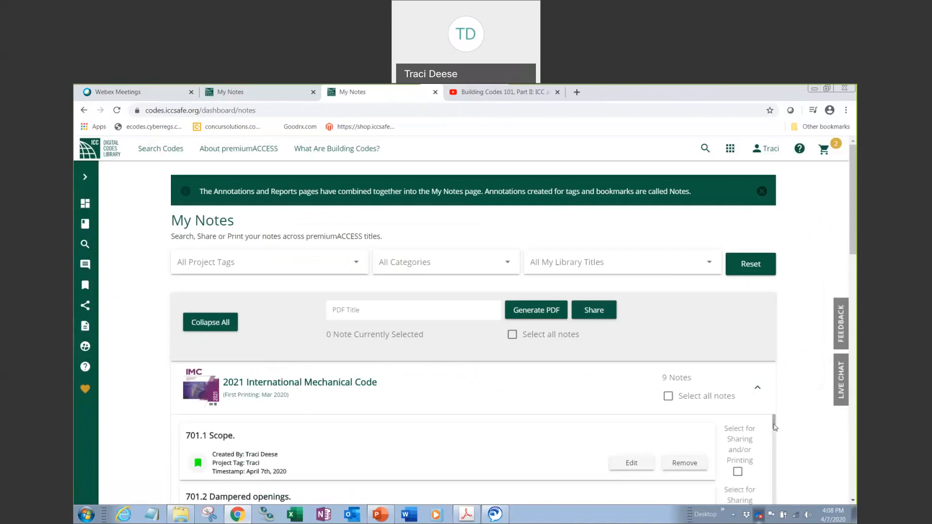
pyautogui.scroll(-3)
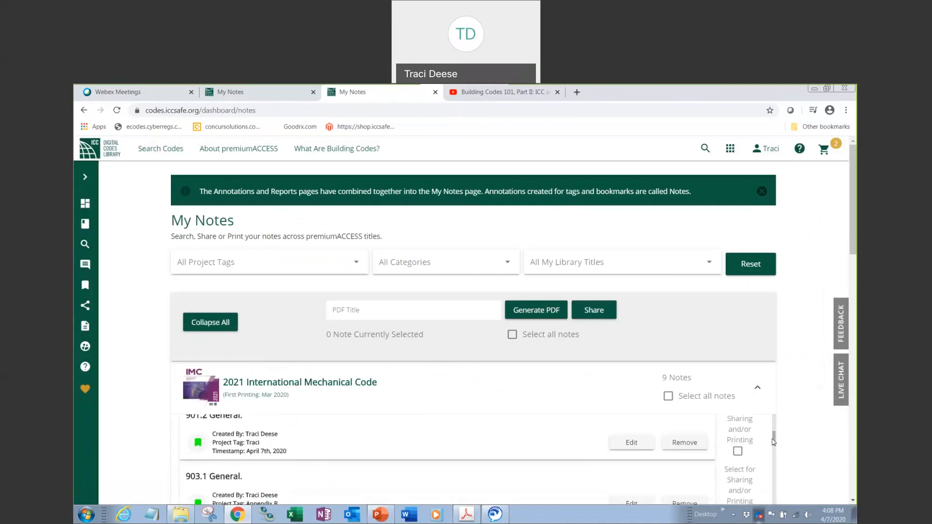
pyautogui.scroll(-3)
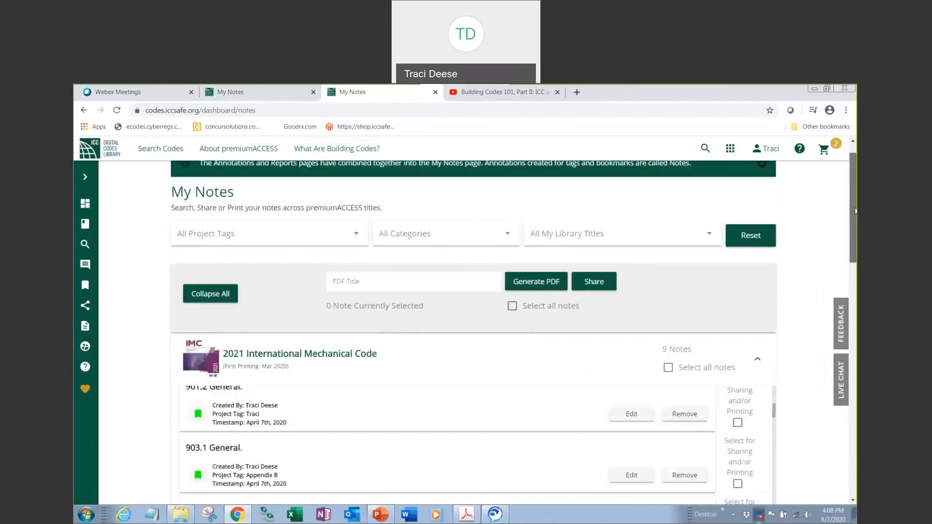
pyautogui.scroll(-3)
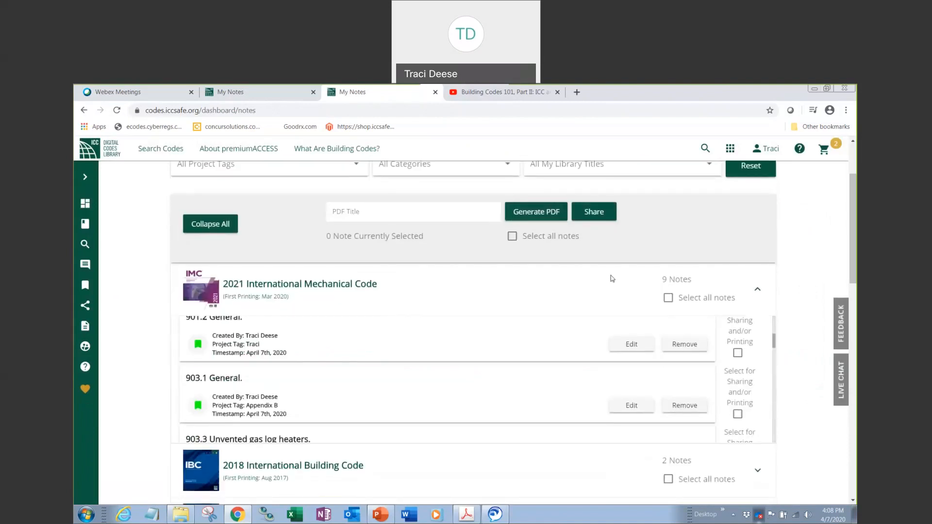
pyautogui.moveTo(605, 329)
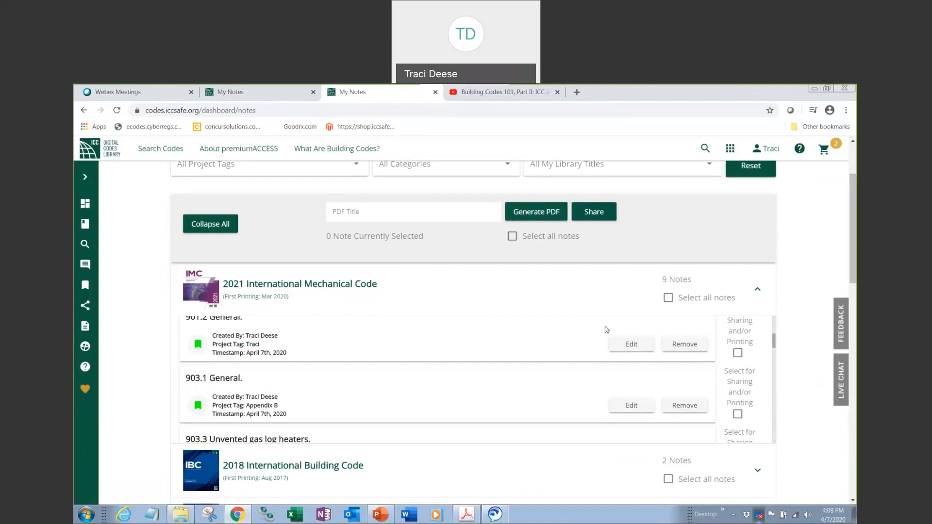
pyautogui.moveTo(683, 313)
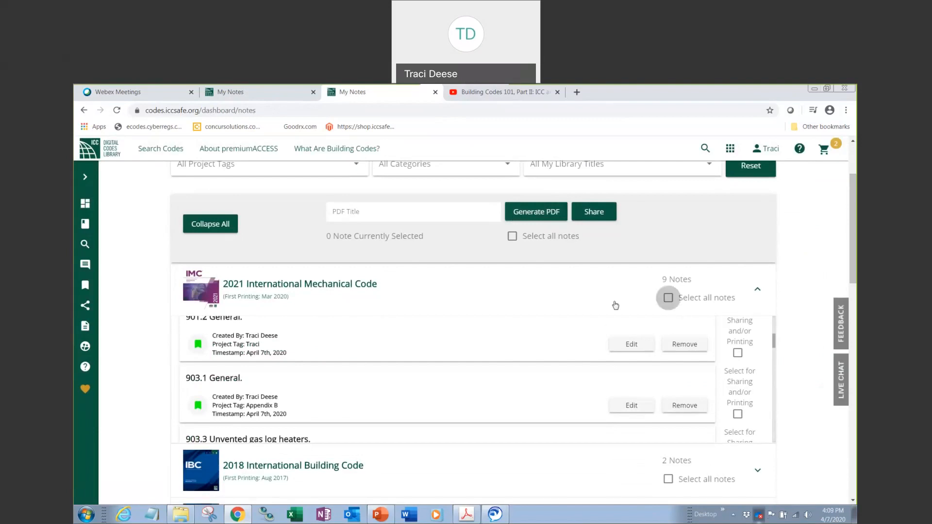
pyautogui.click(667, 297)
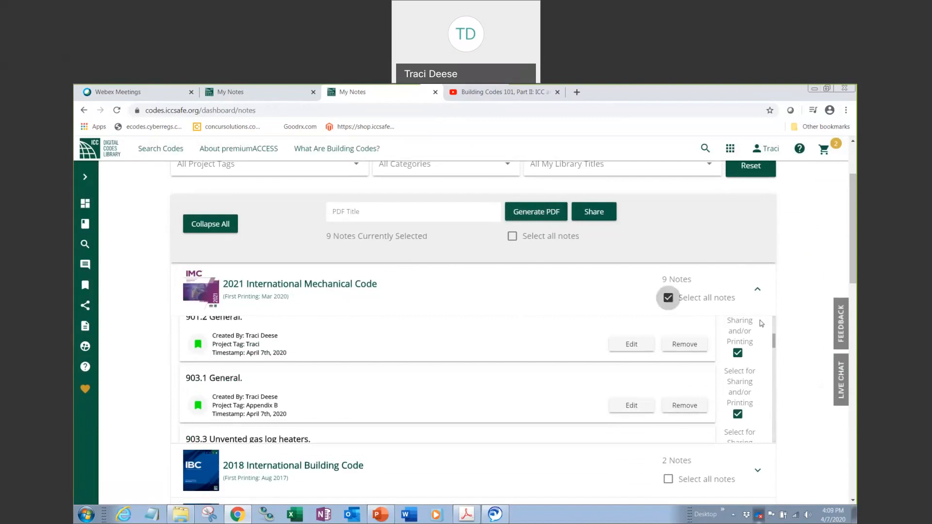
pyautogui.click(668, 297)
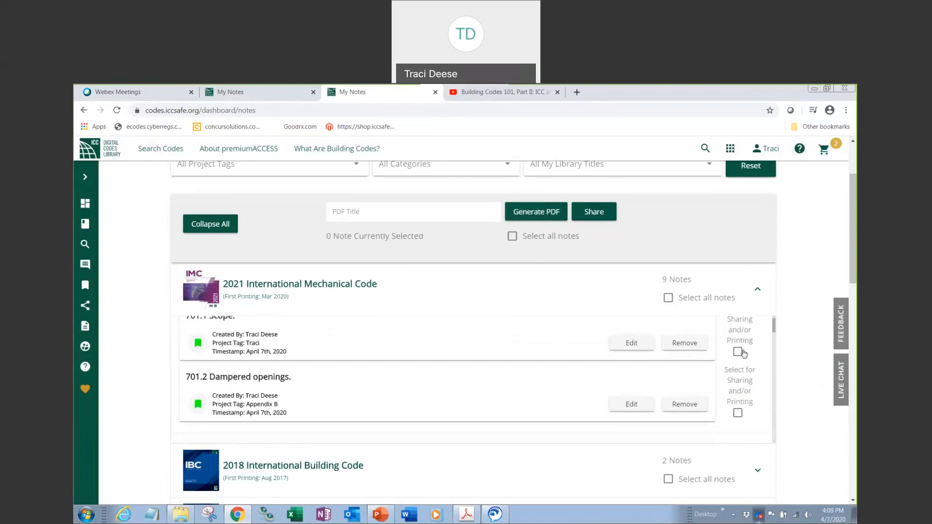
# Step: Mark the 701.1 Scope, 701.2 Dampered openings and 903.1 General notes for printing
pyautogui.click(738, 353)
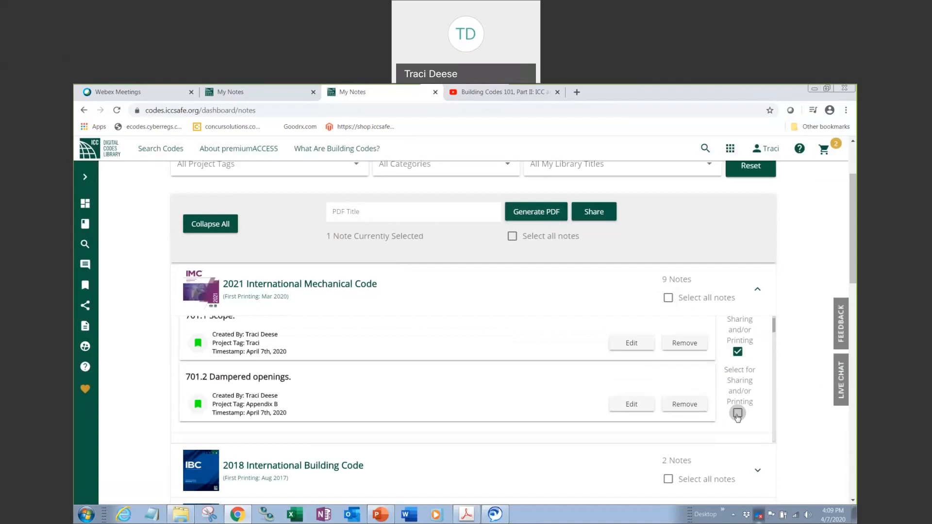
pyautogui.click(736, 412)
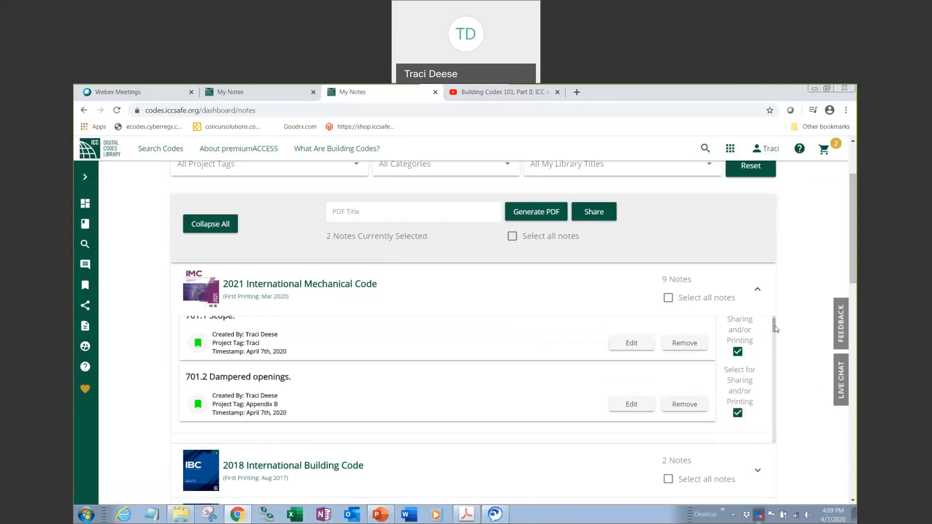
pyautogui.scroll(-3)
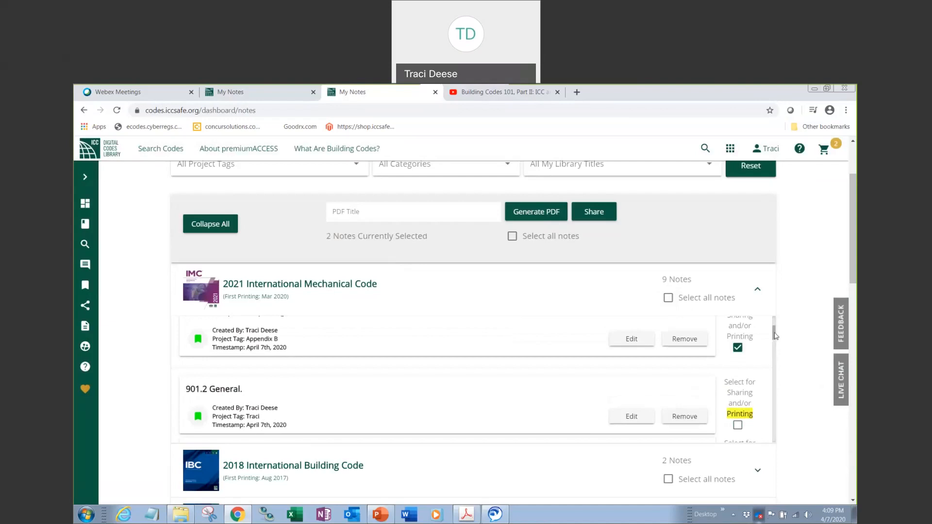
pyautogui.scroll(-3)
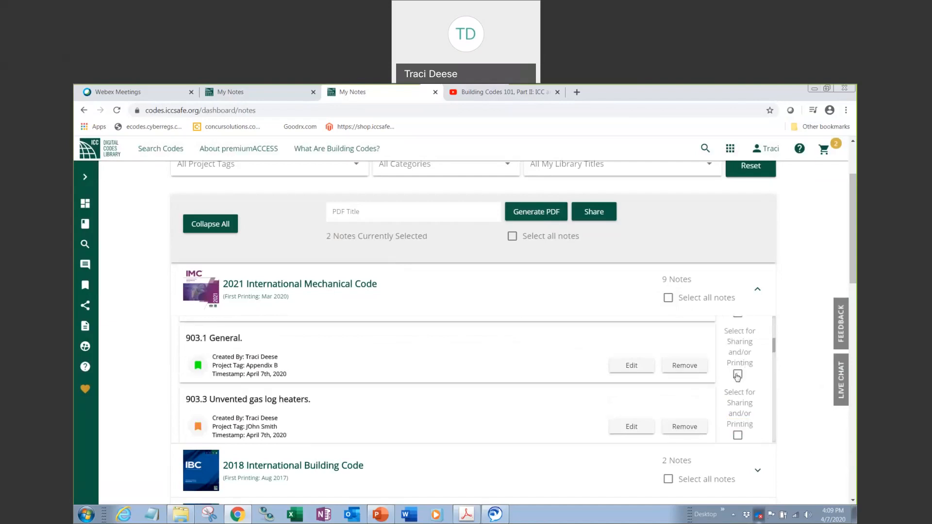
pyautogui.click(737, 374)
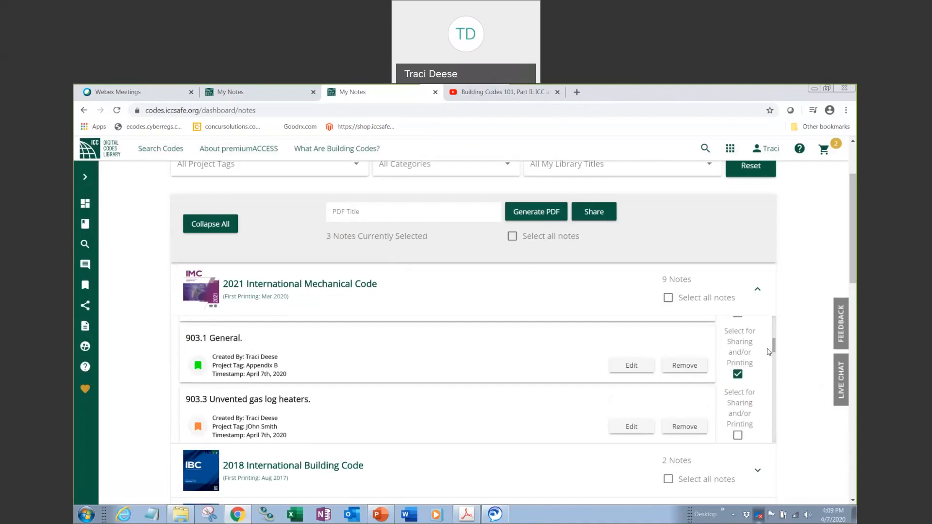
pyautogui.scroll(-3)
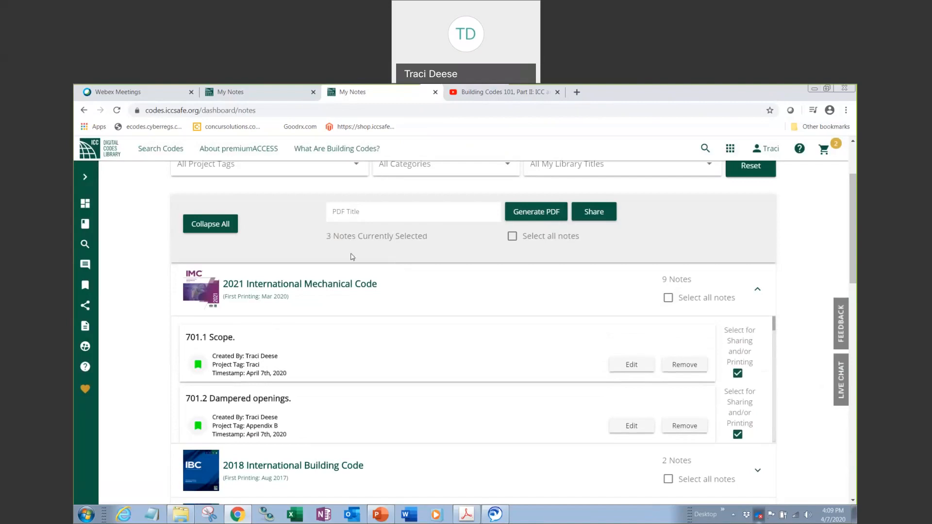
# Step: Title the report 'Traci Notes' and generate the PDF
pyautogui.click(413, 211)
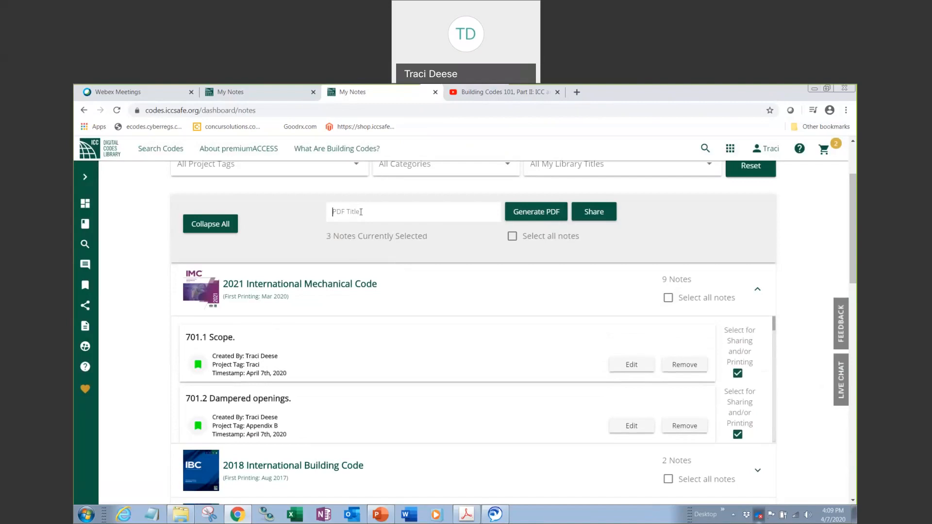
pyautogui.write('Tr')
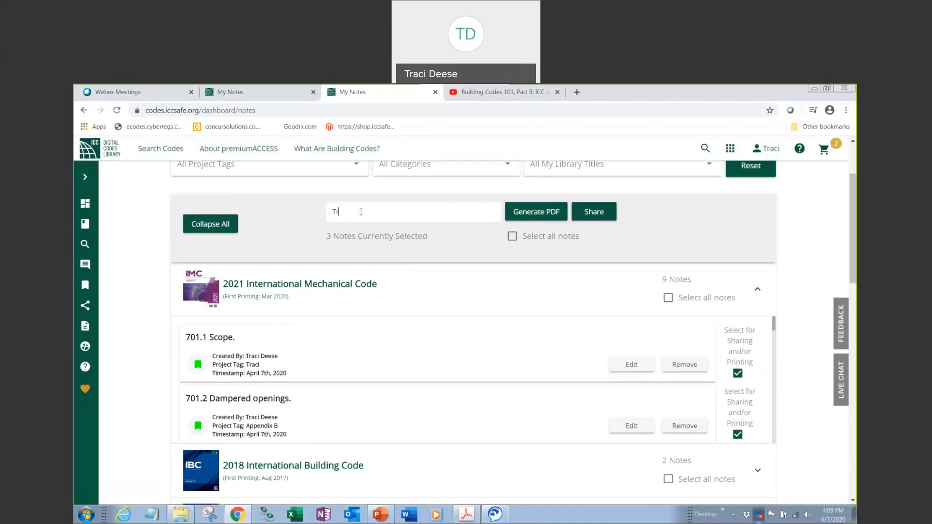
pyautogui.write('raci Notes')
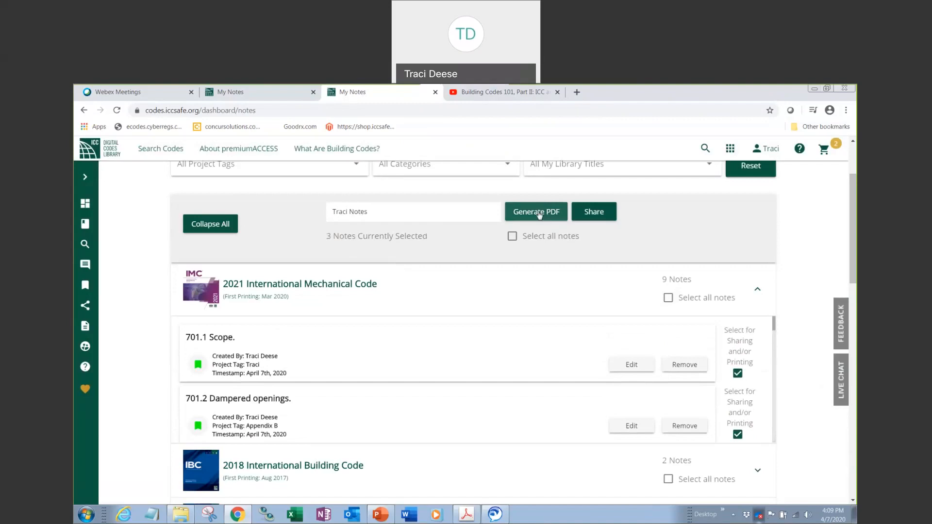
pyautogui.moveTo(535, 212)
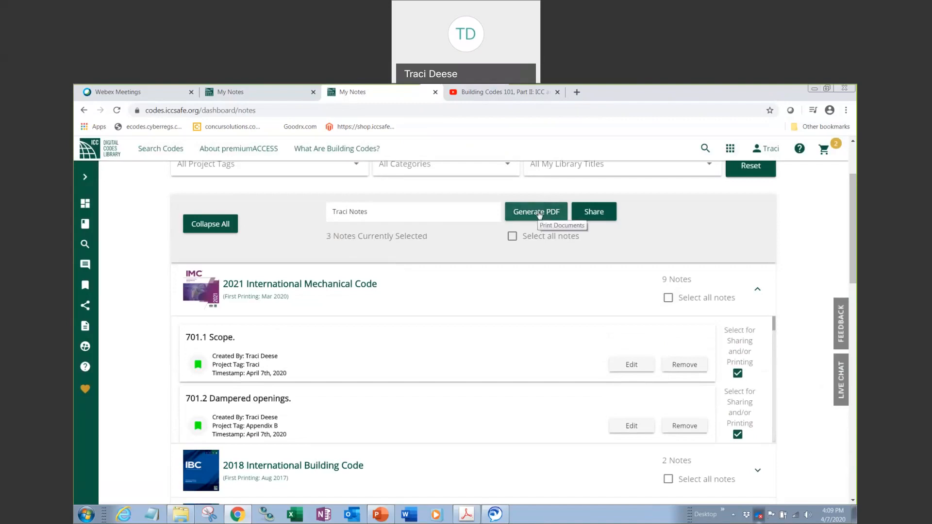
pyautogui.click(535, 212)
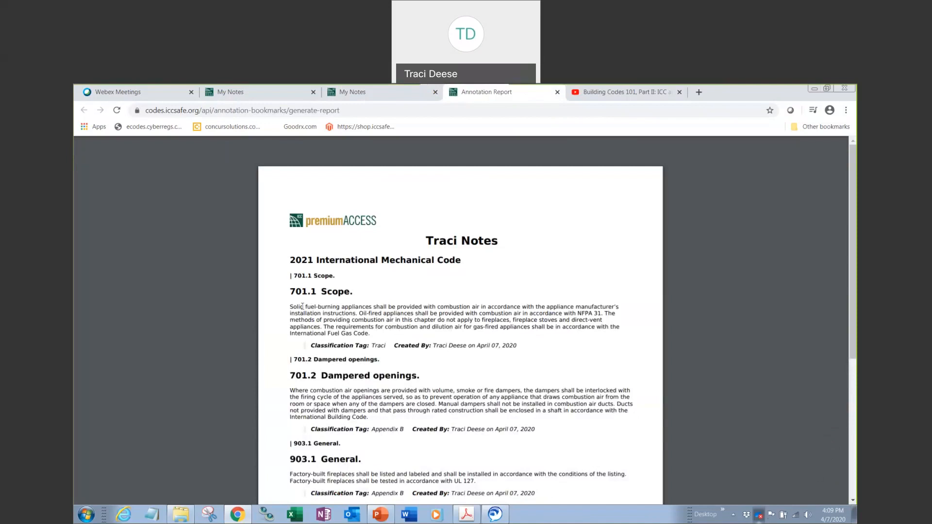
# Step: Scroll through the Traci Notes report, then return to the My Notes page
pyautogui.scroll(-3)
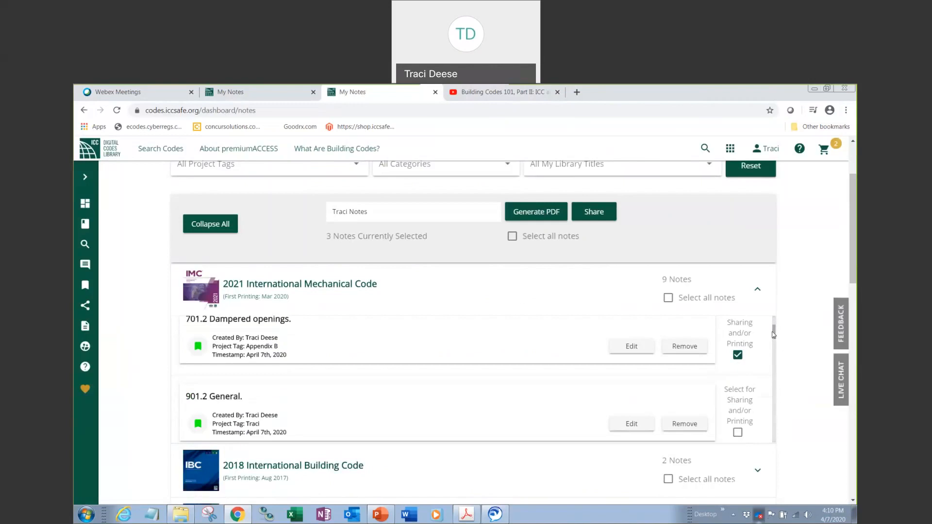
pyautogui.scroll(-3)
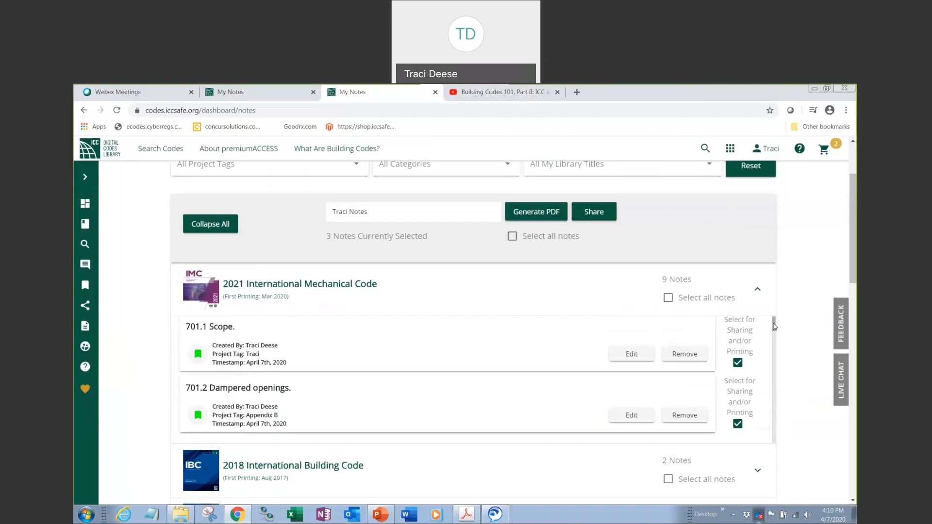
pyautogui.moveTo(793, 285)
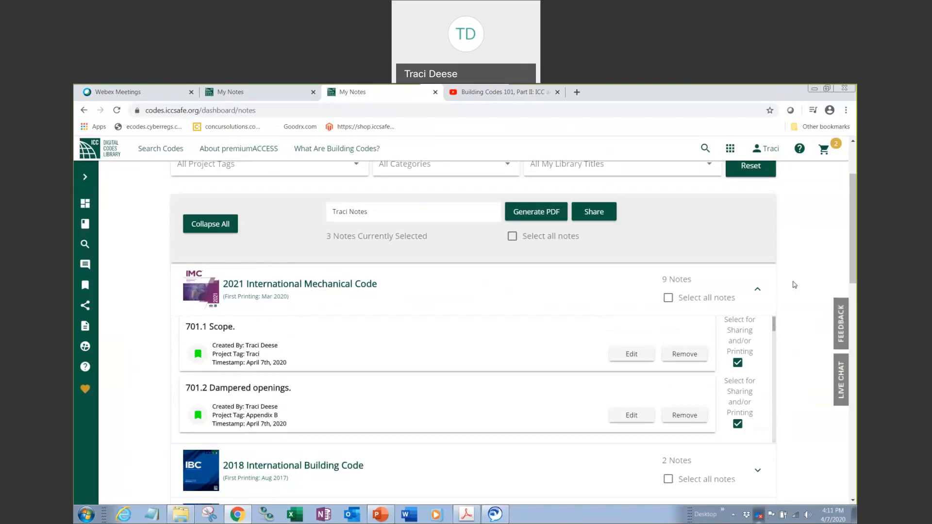
pyautogui.moveTo(797, 271)
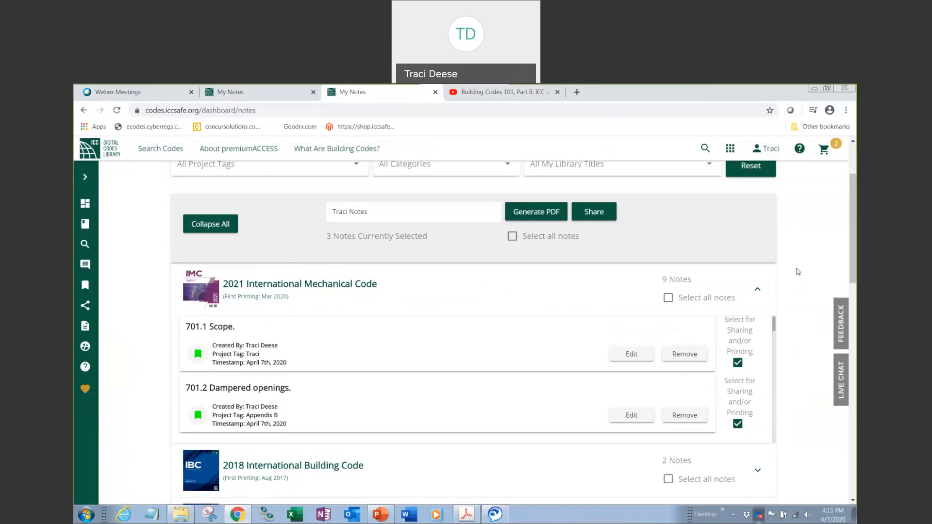